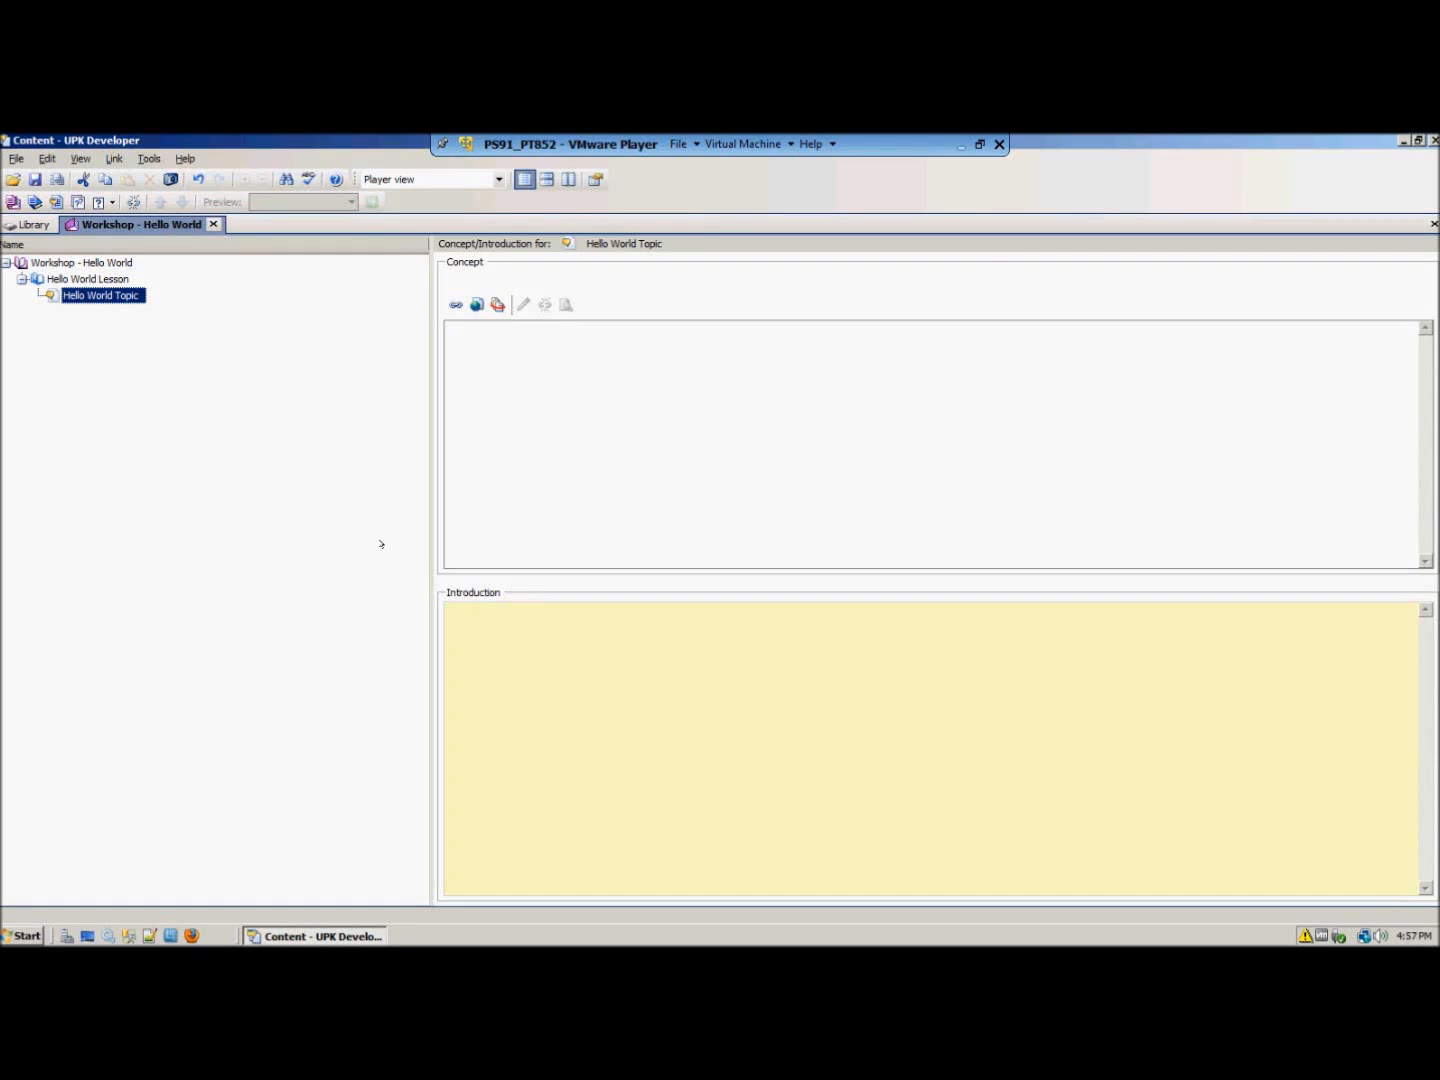
mouse_move(366, 552)
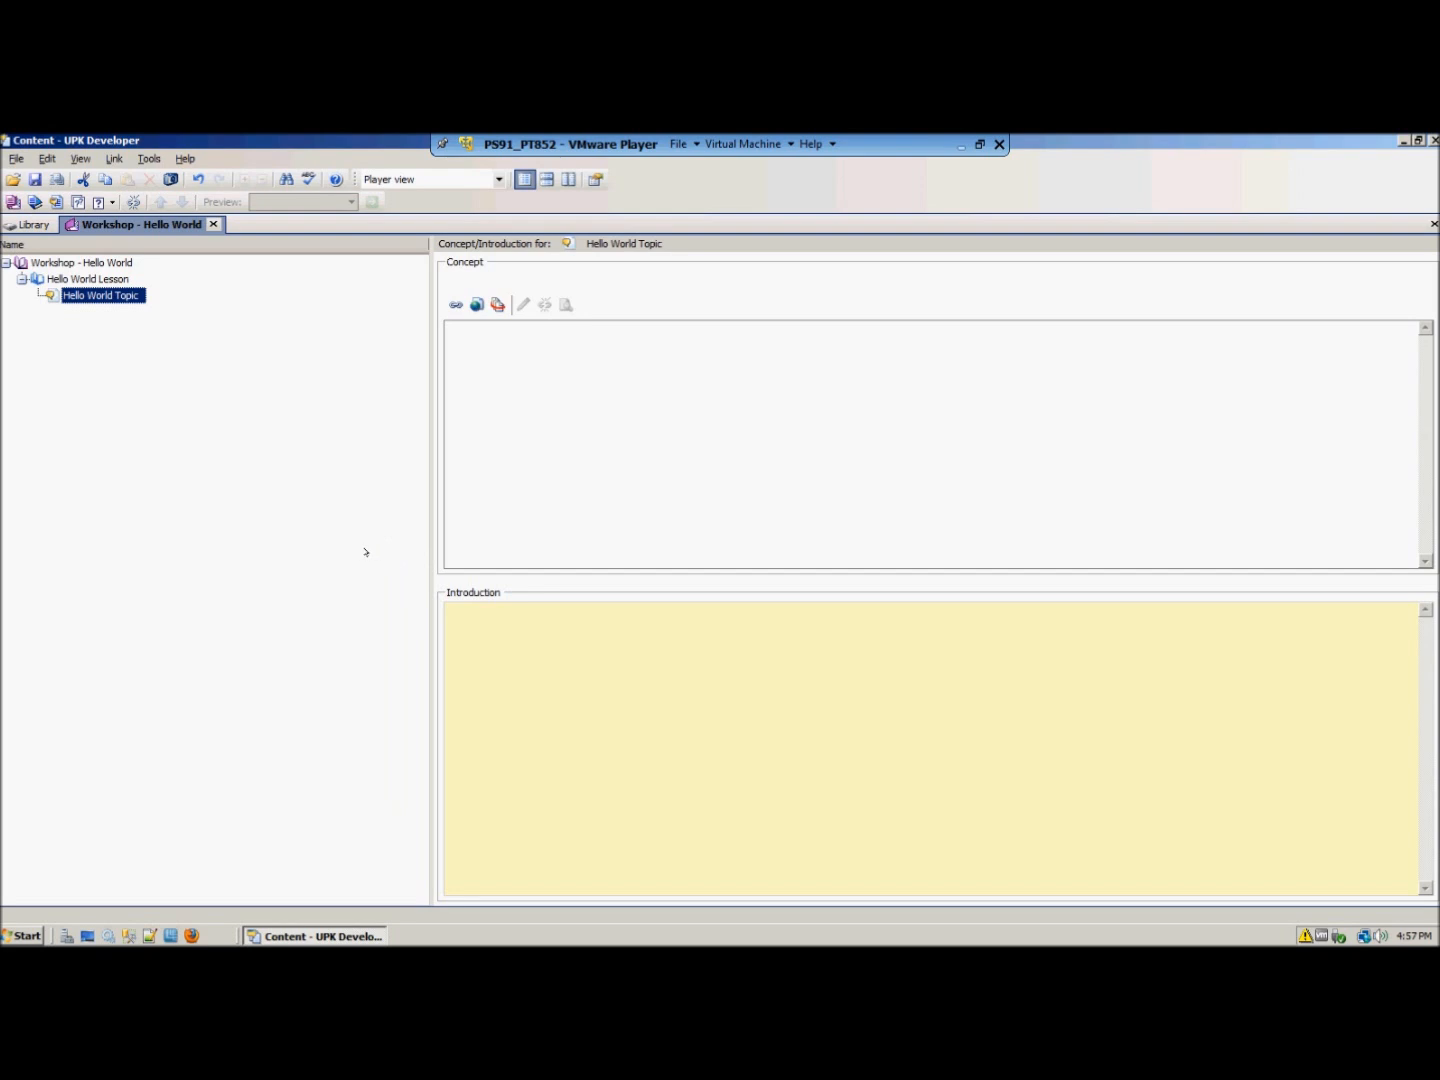
mouse_move(276, 468)
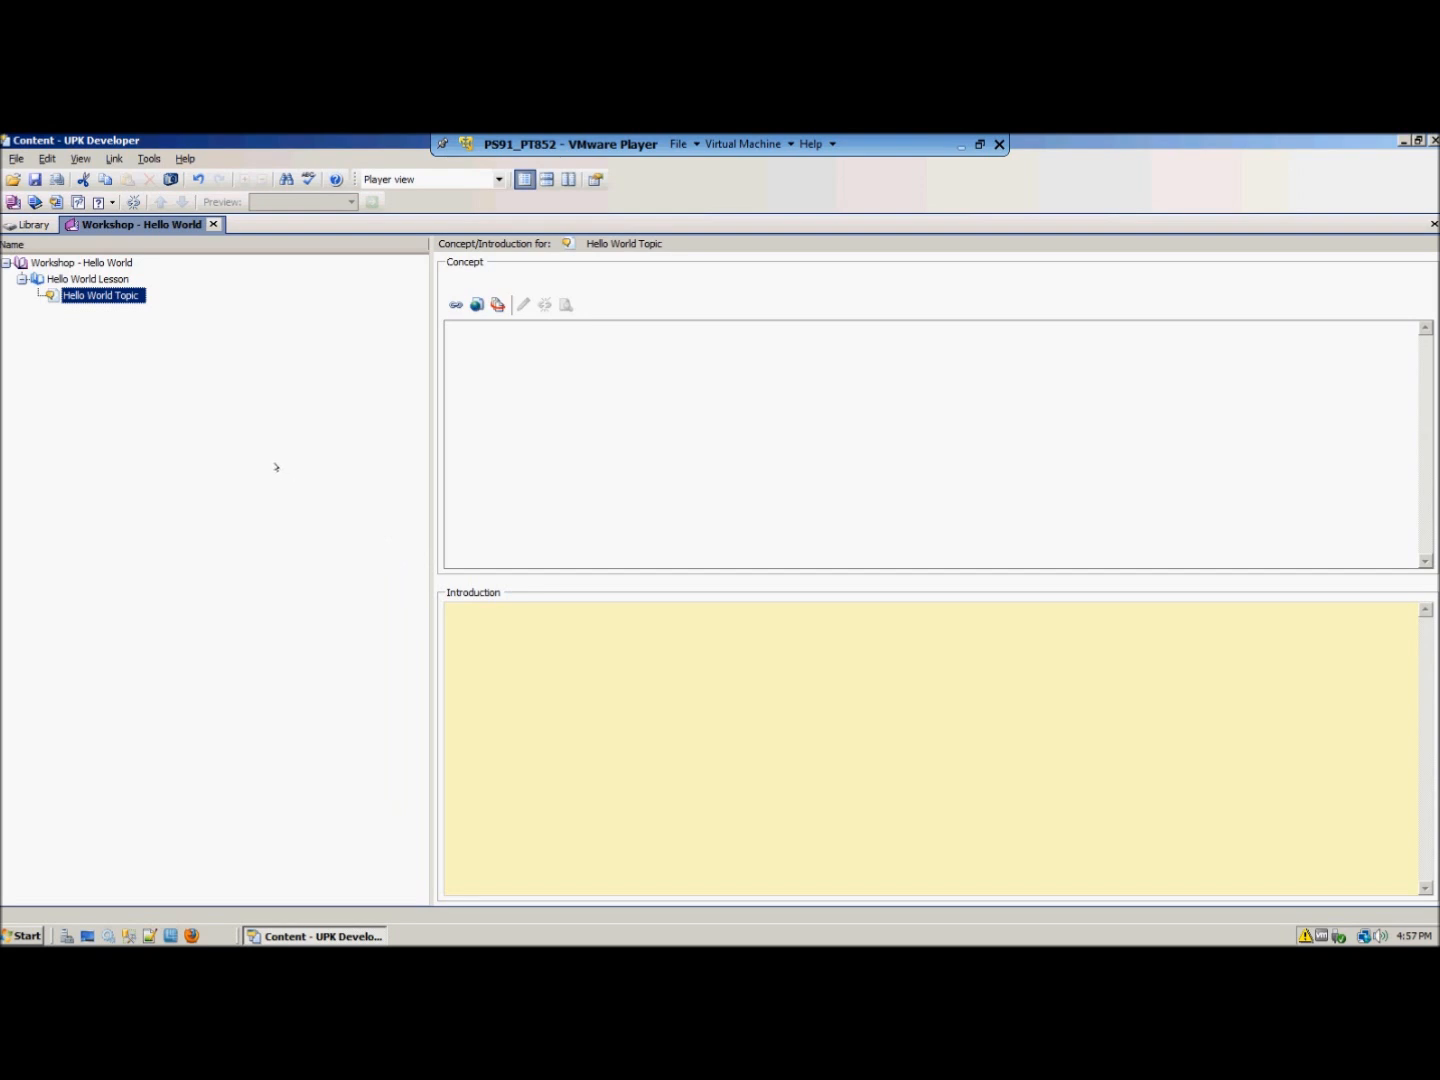
mouse_move(192, 356)
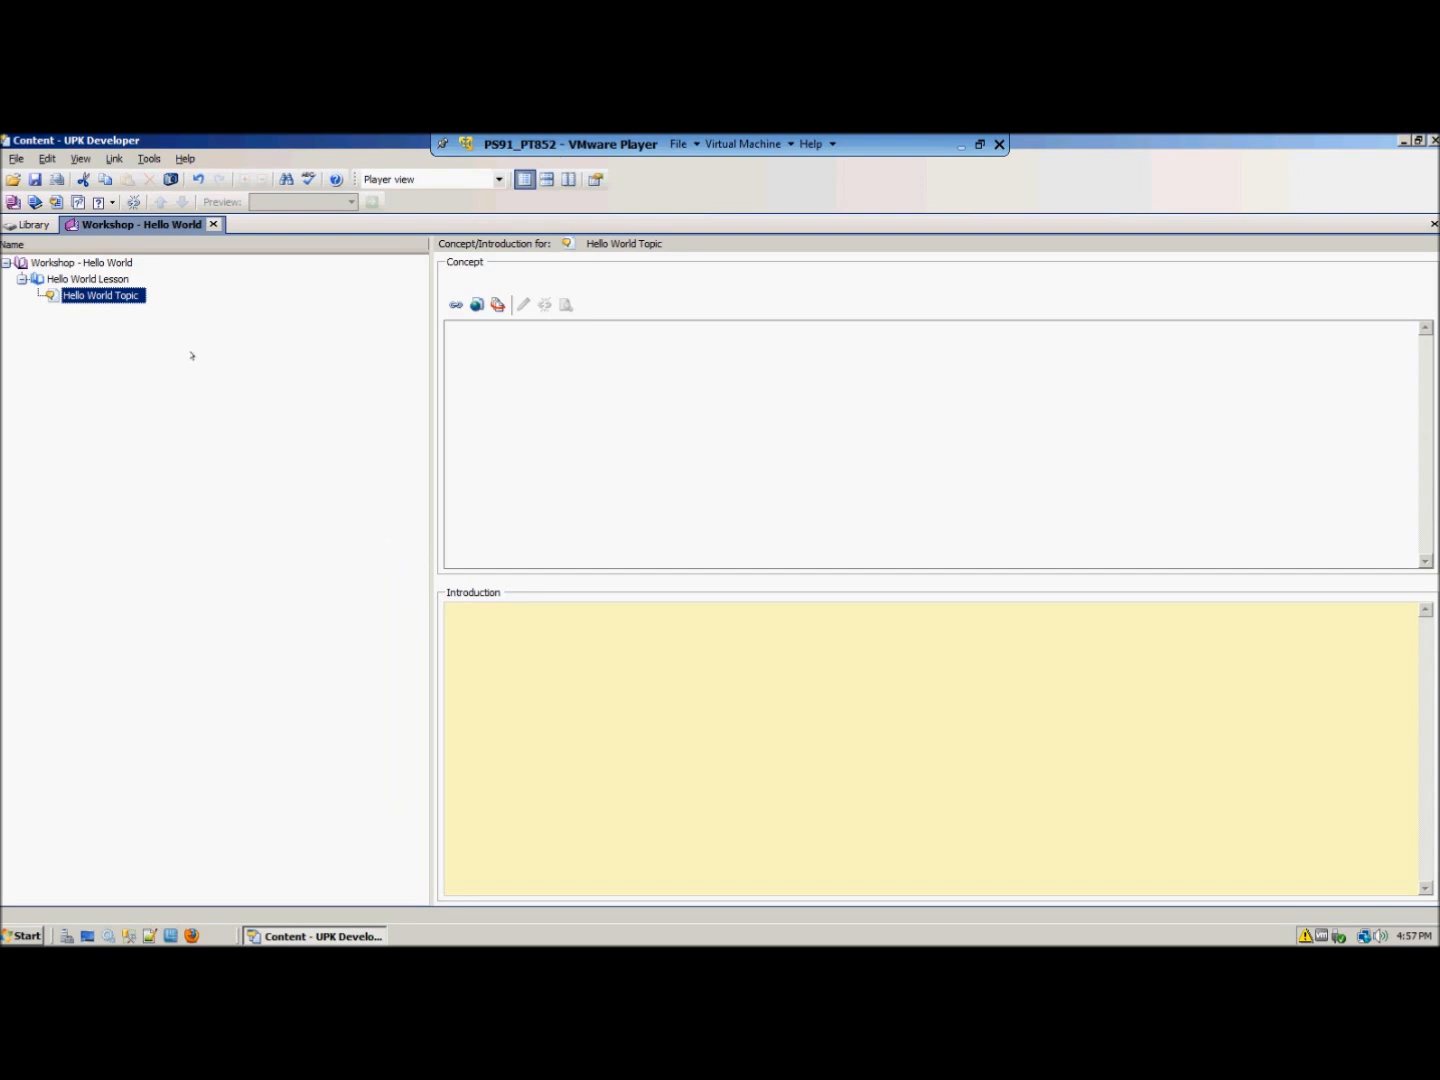
mouse_move(164, 318)
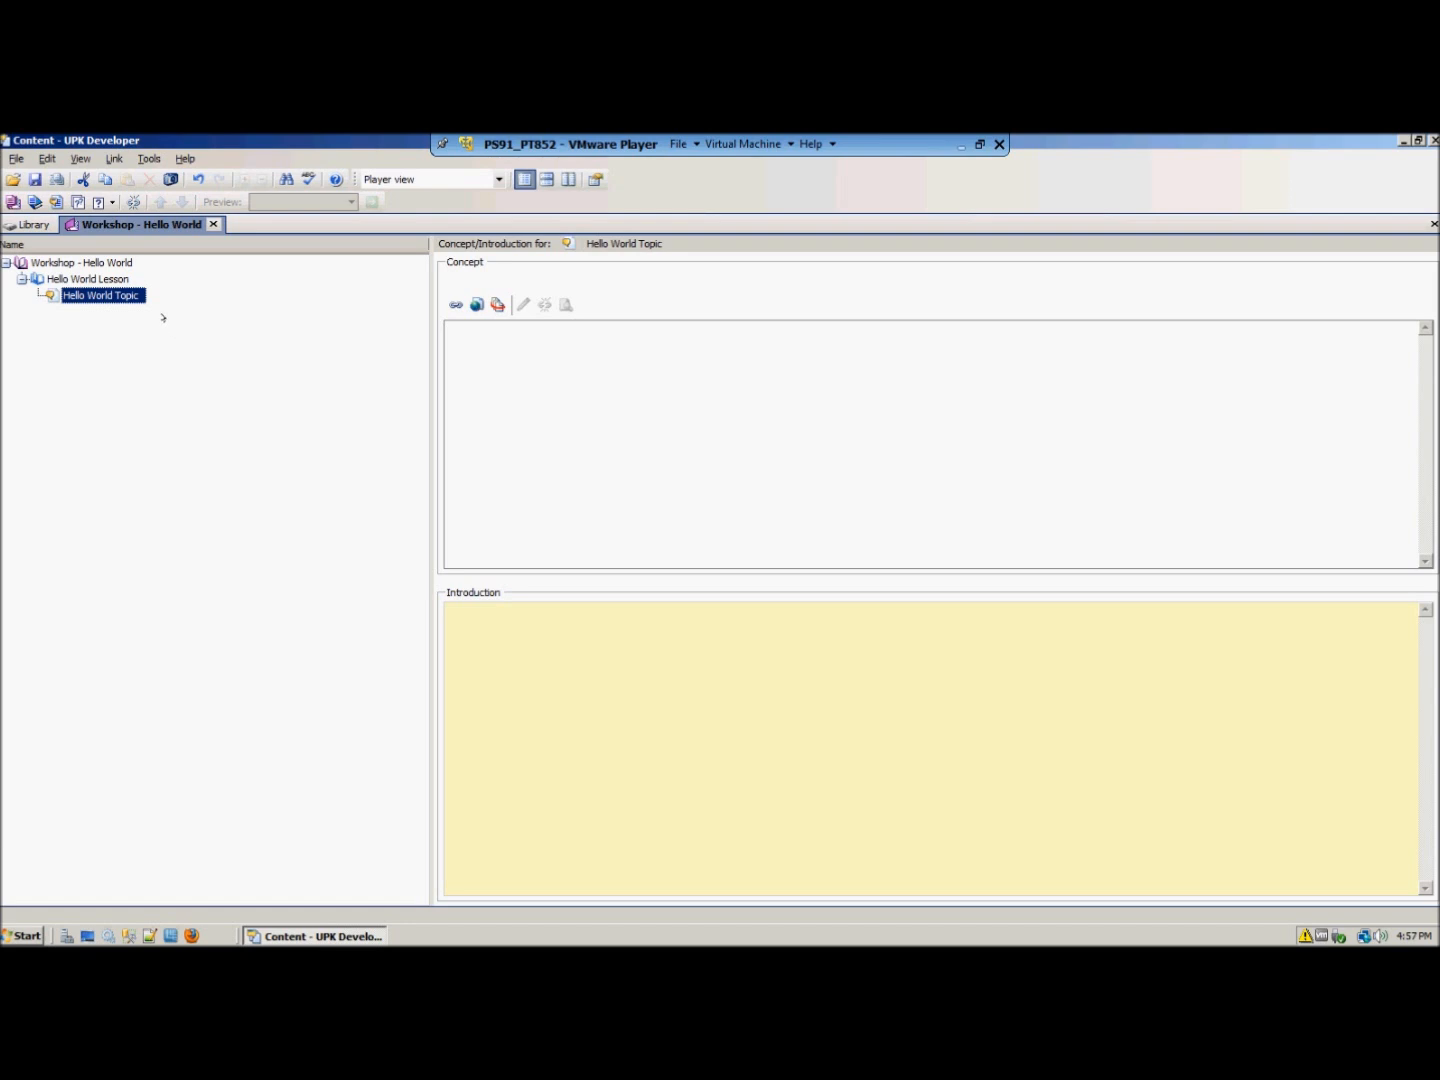
- Start Record It for the Hello World Topic, accepting the resolution mismatch to record anyway
click(80, 262)
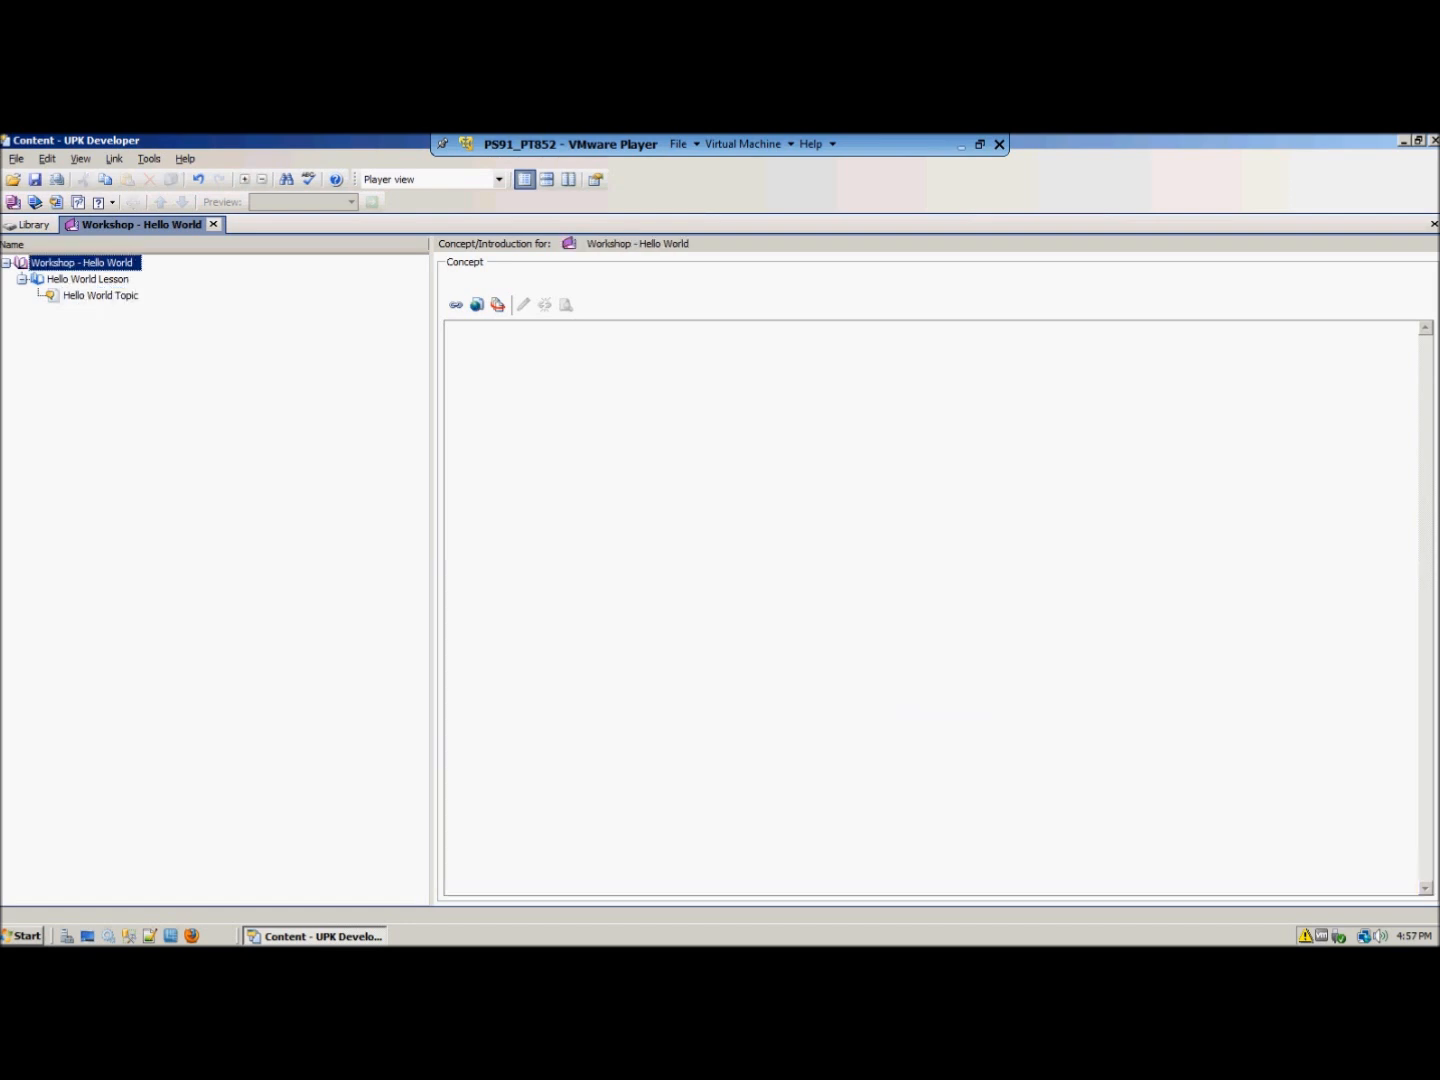
click(100, 296)
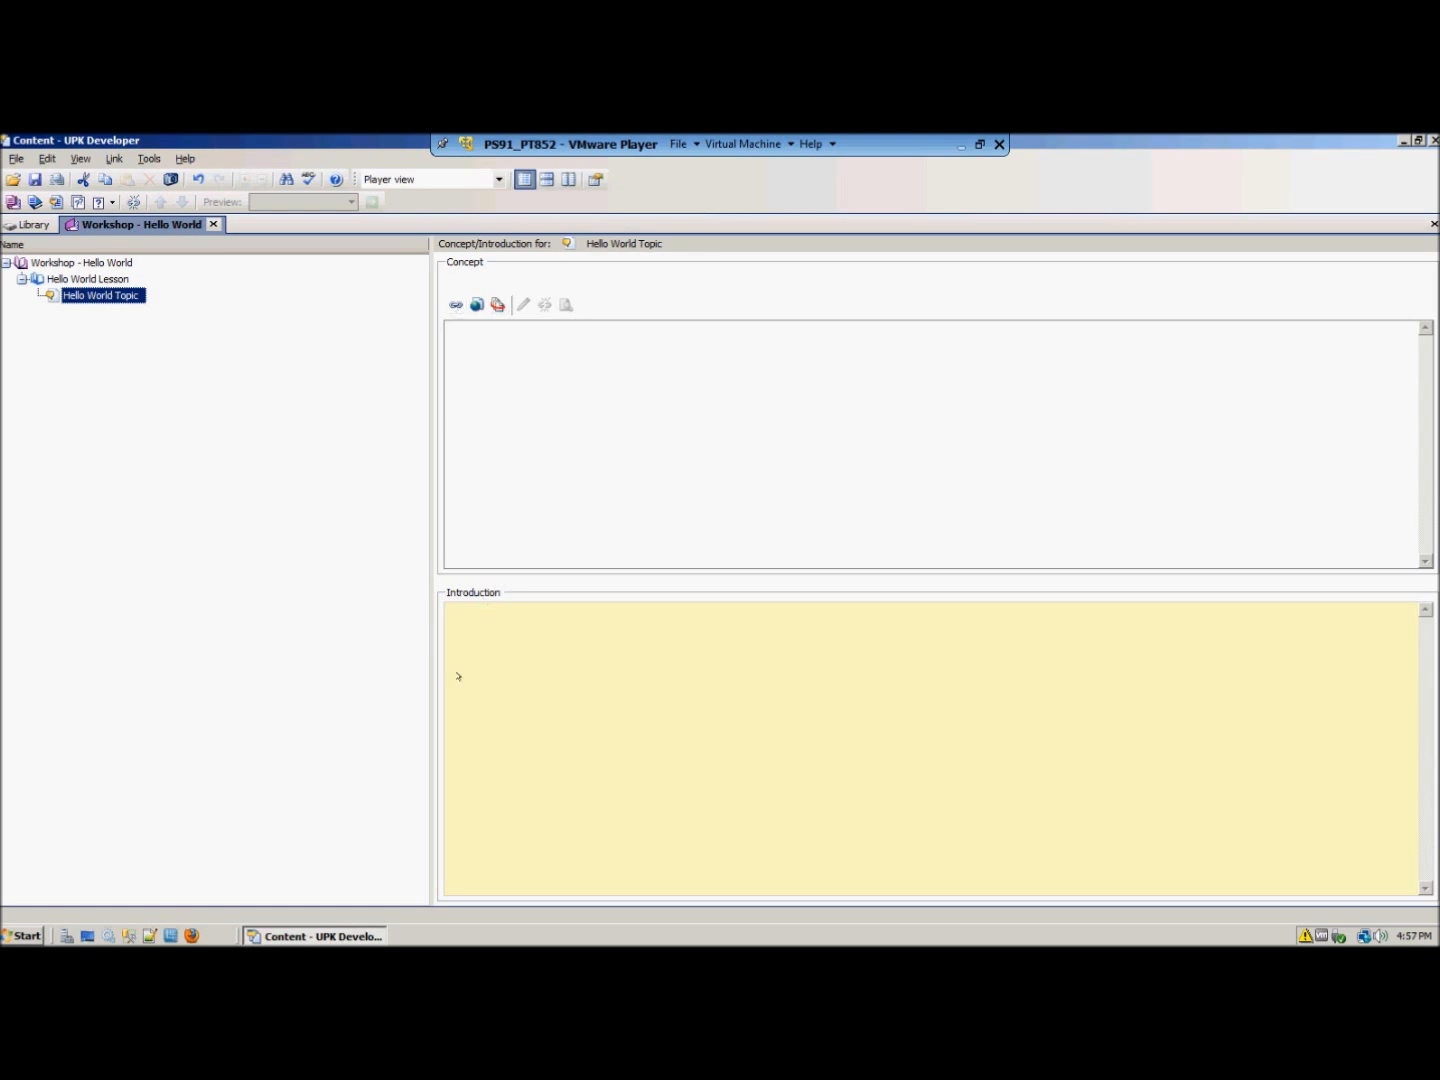
mouse_move(380, 586)
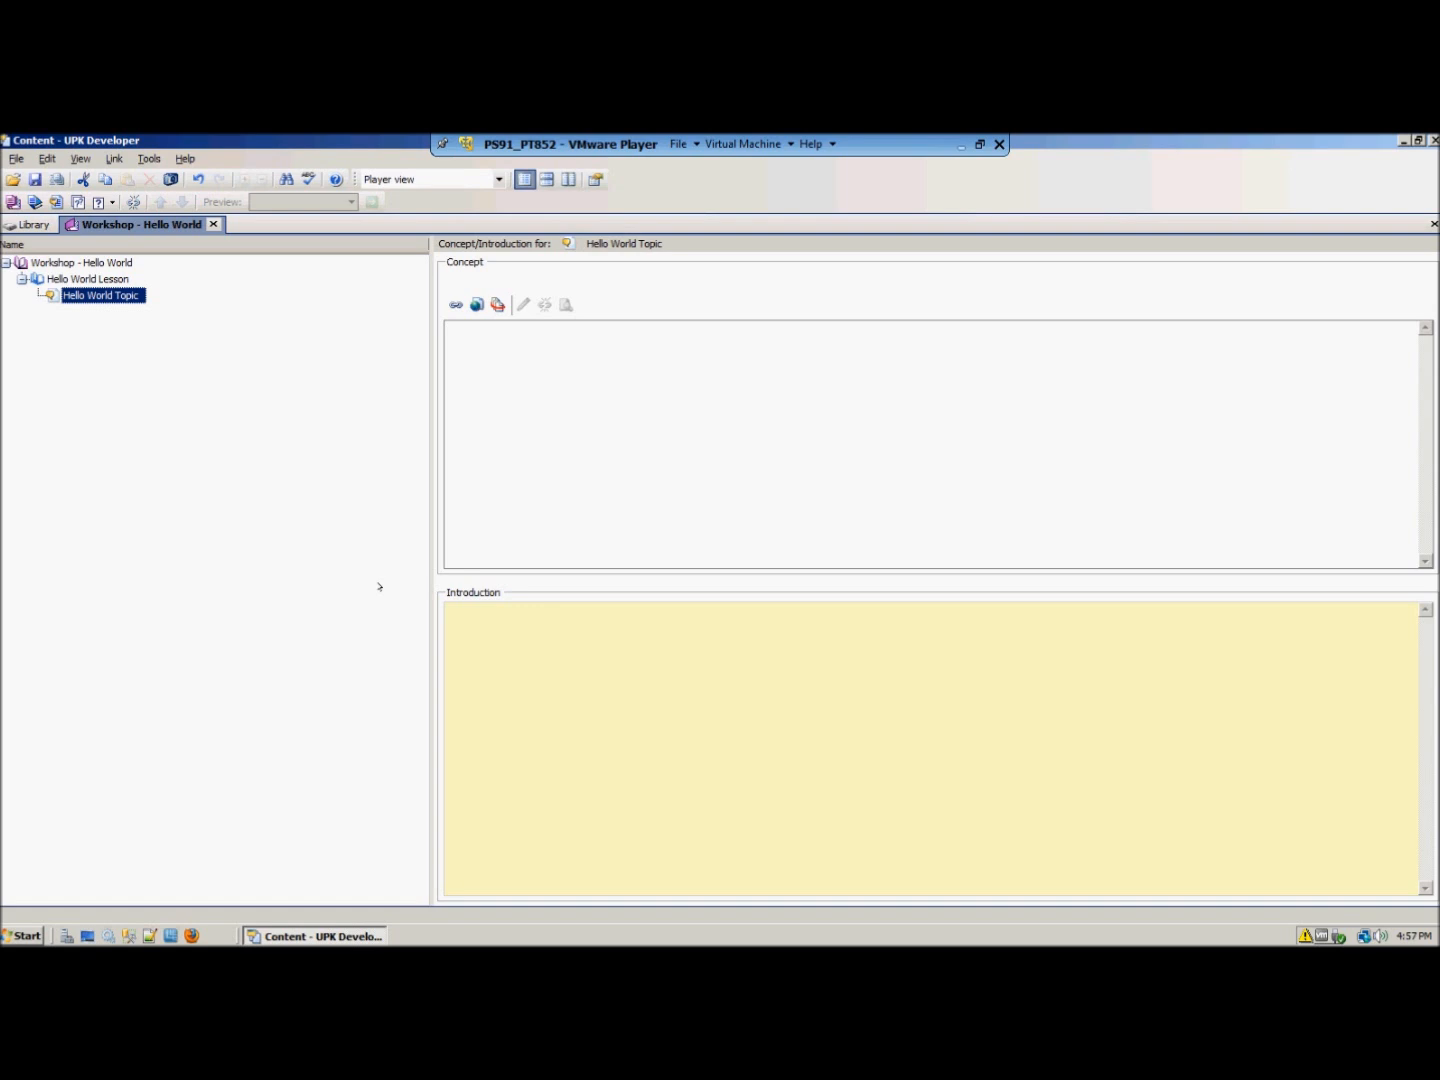
mouse_move(380, 578)
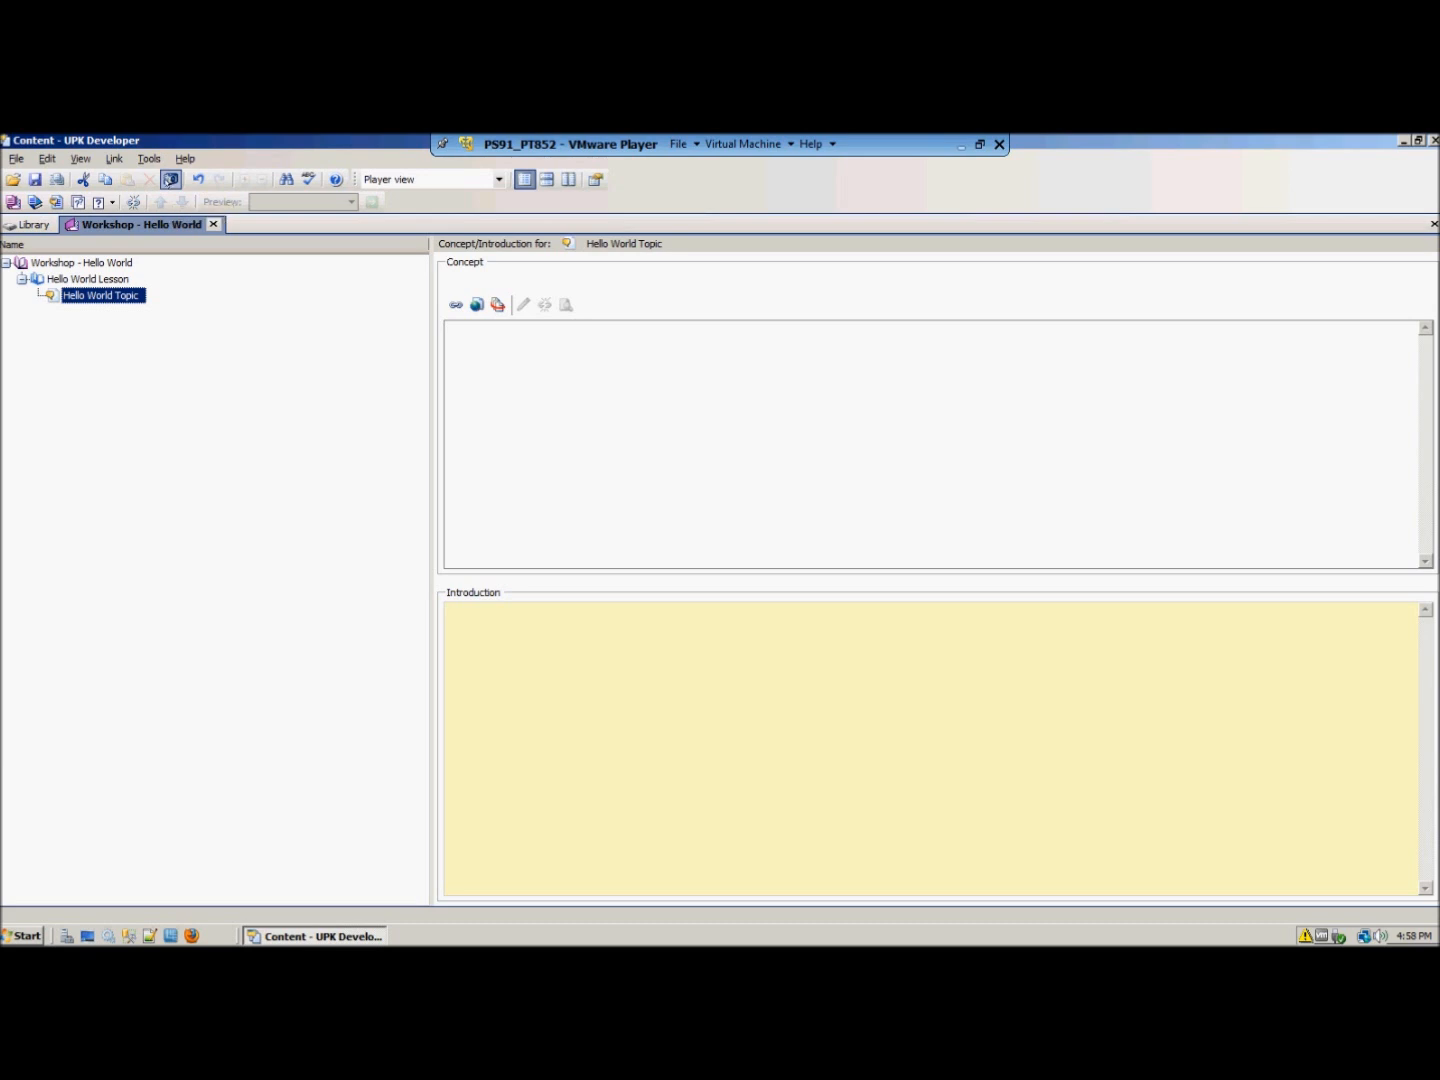
click(172, 180)
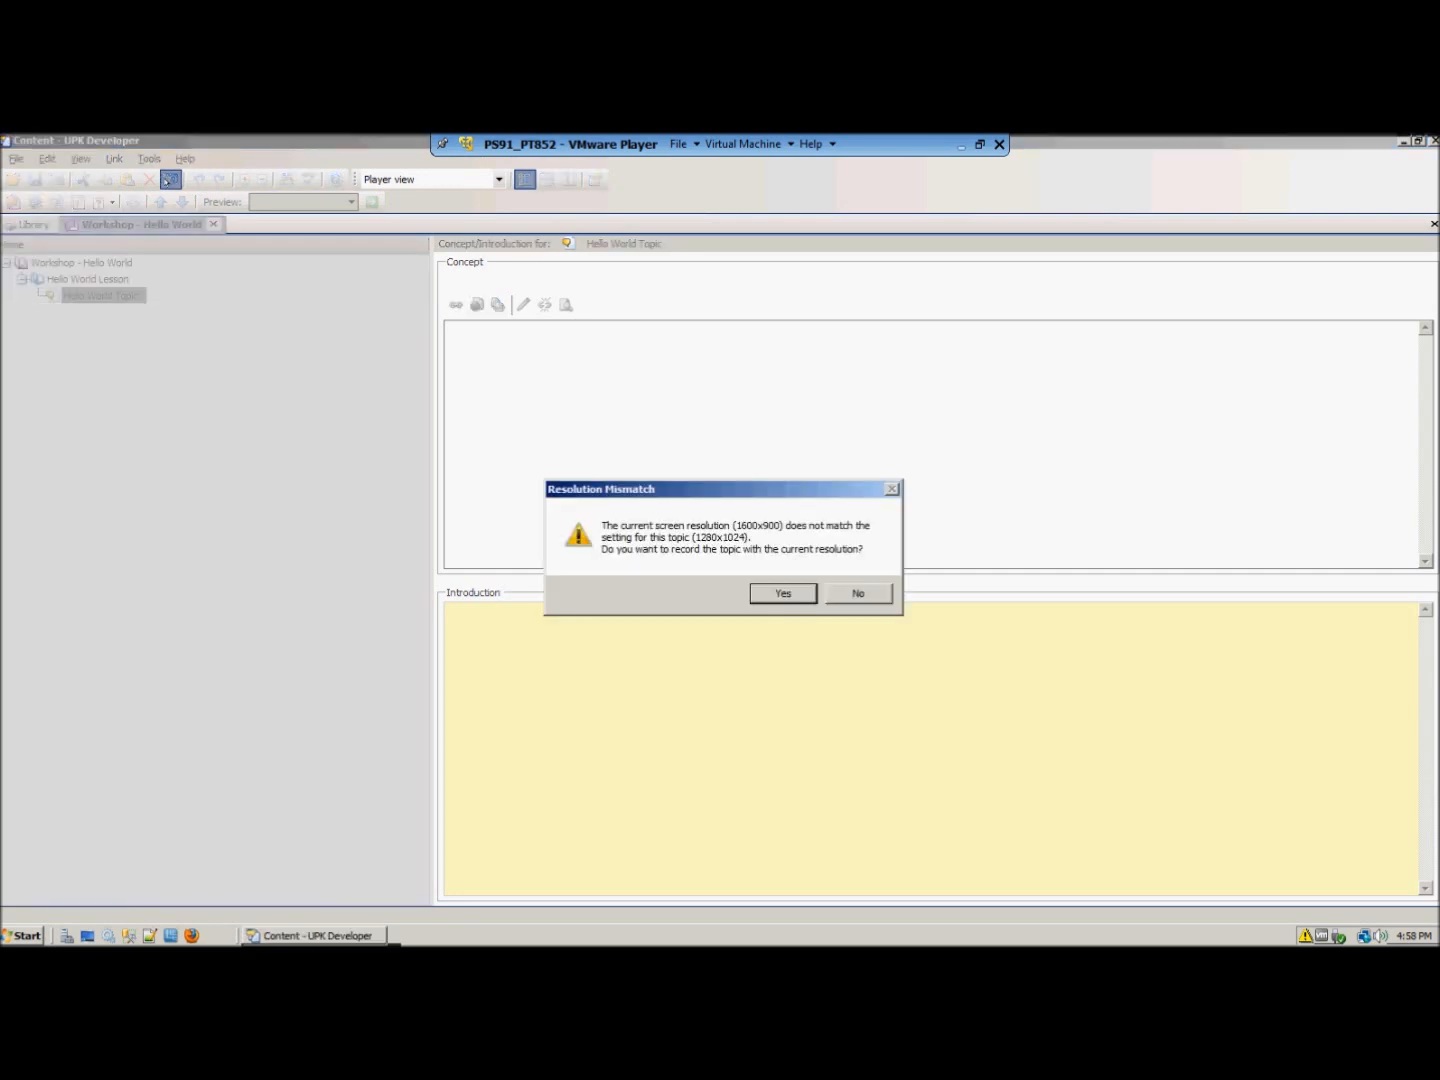
mouse_move(548, 452)
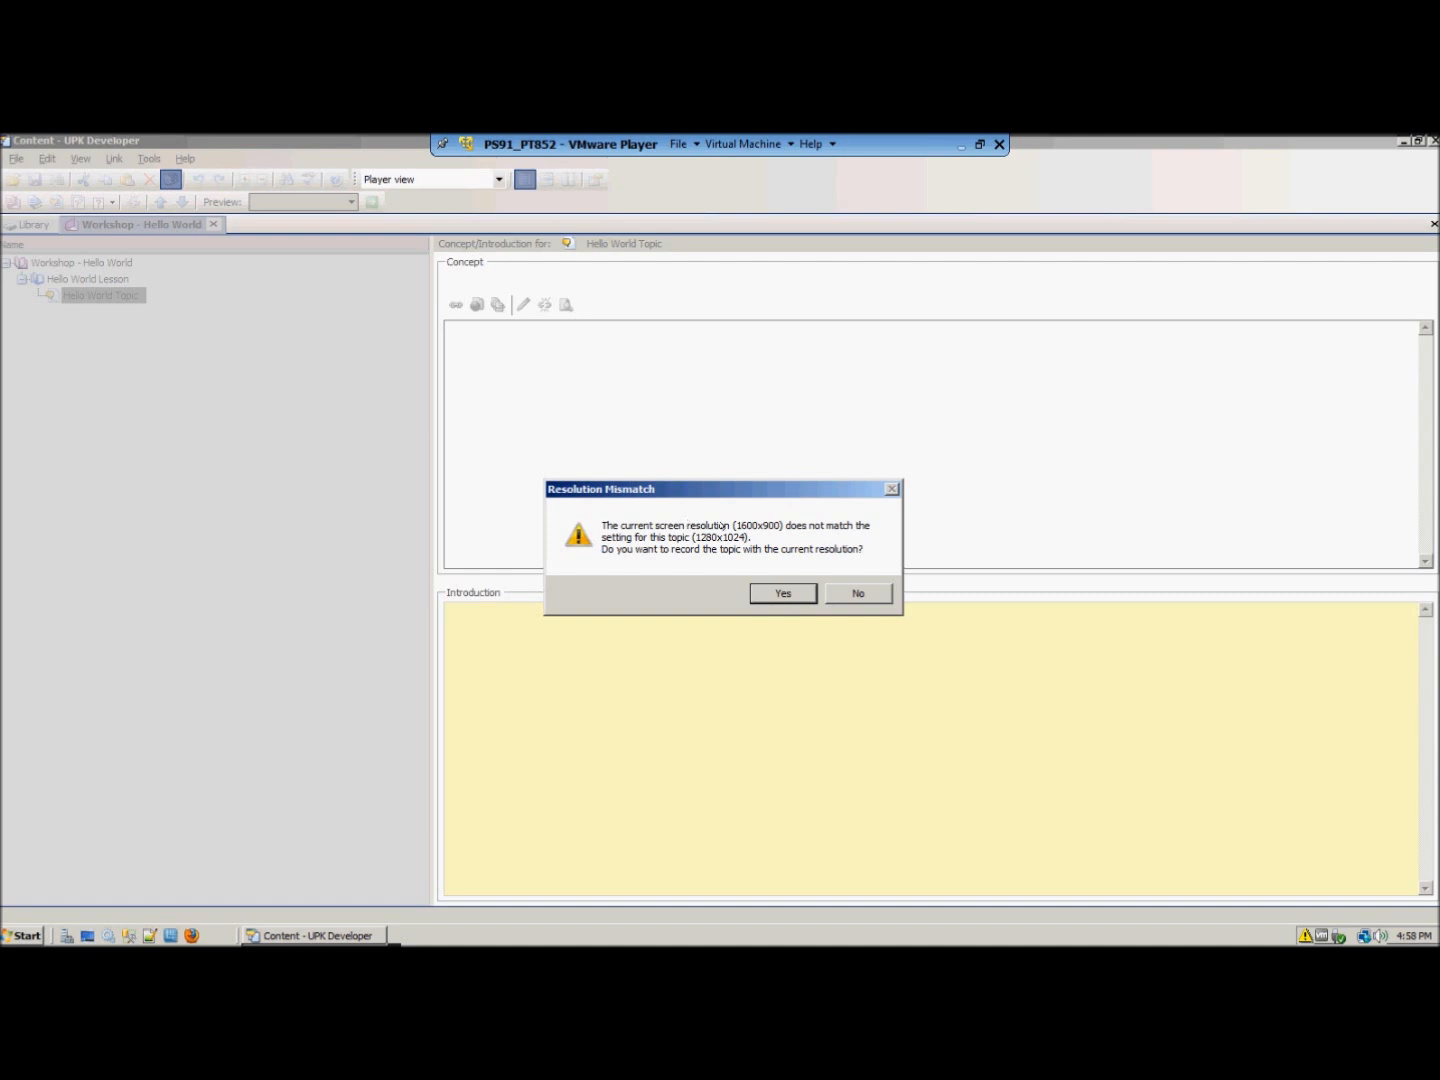
click(782, 592)
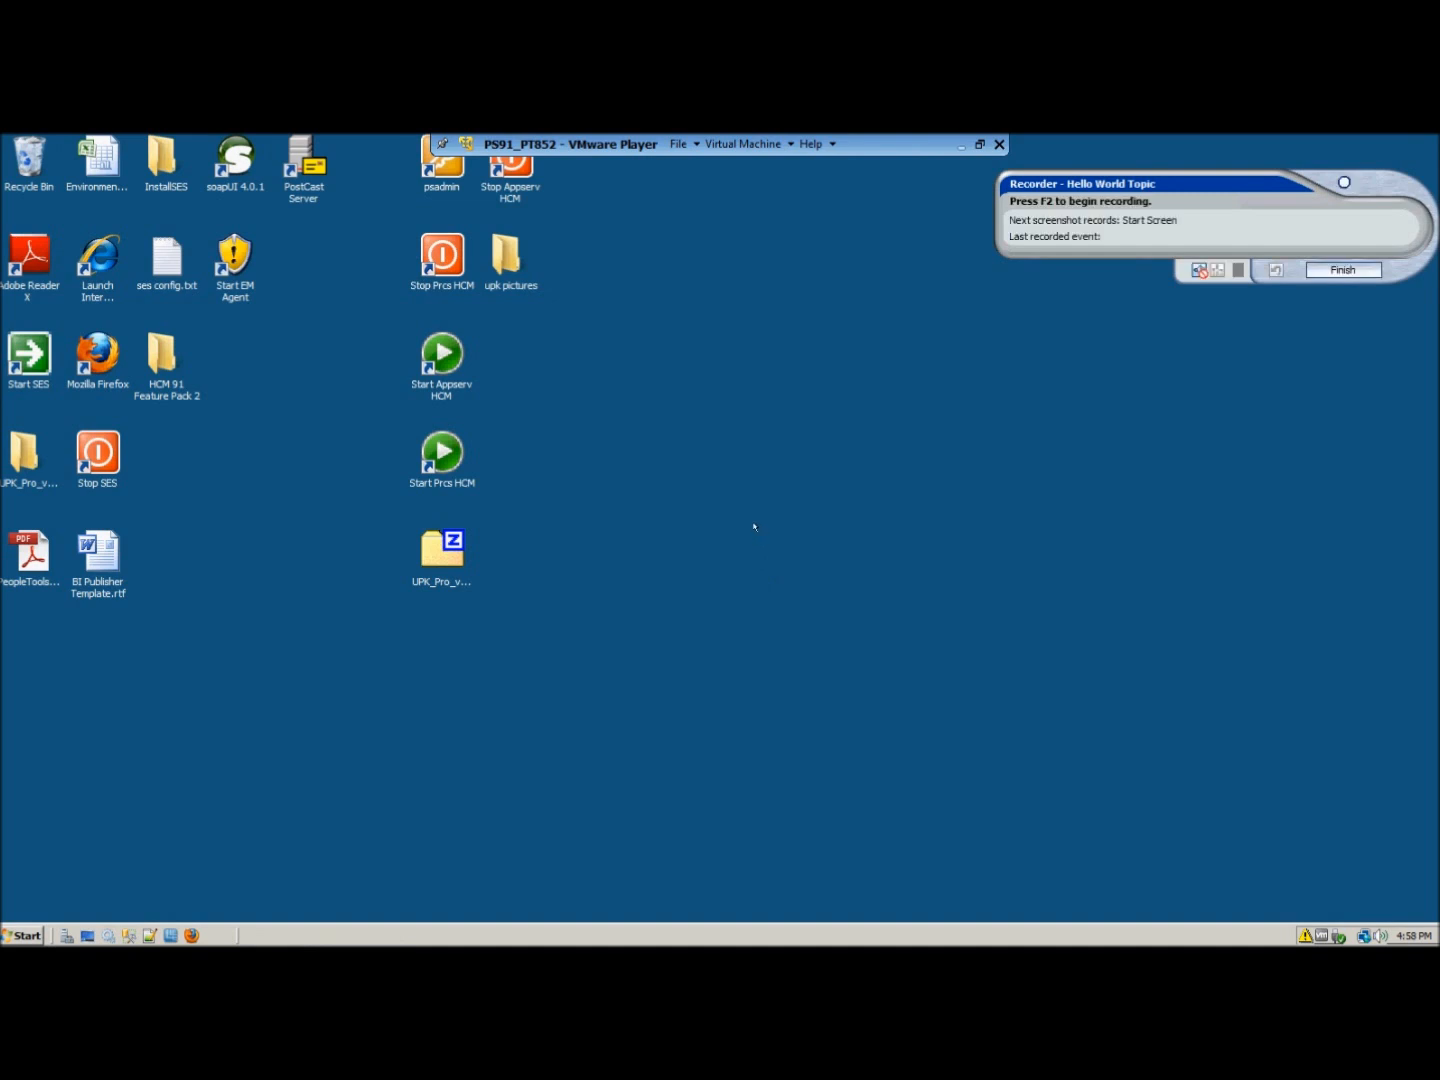
mouse_move(762, 518)
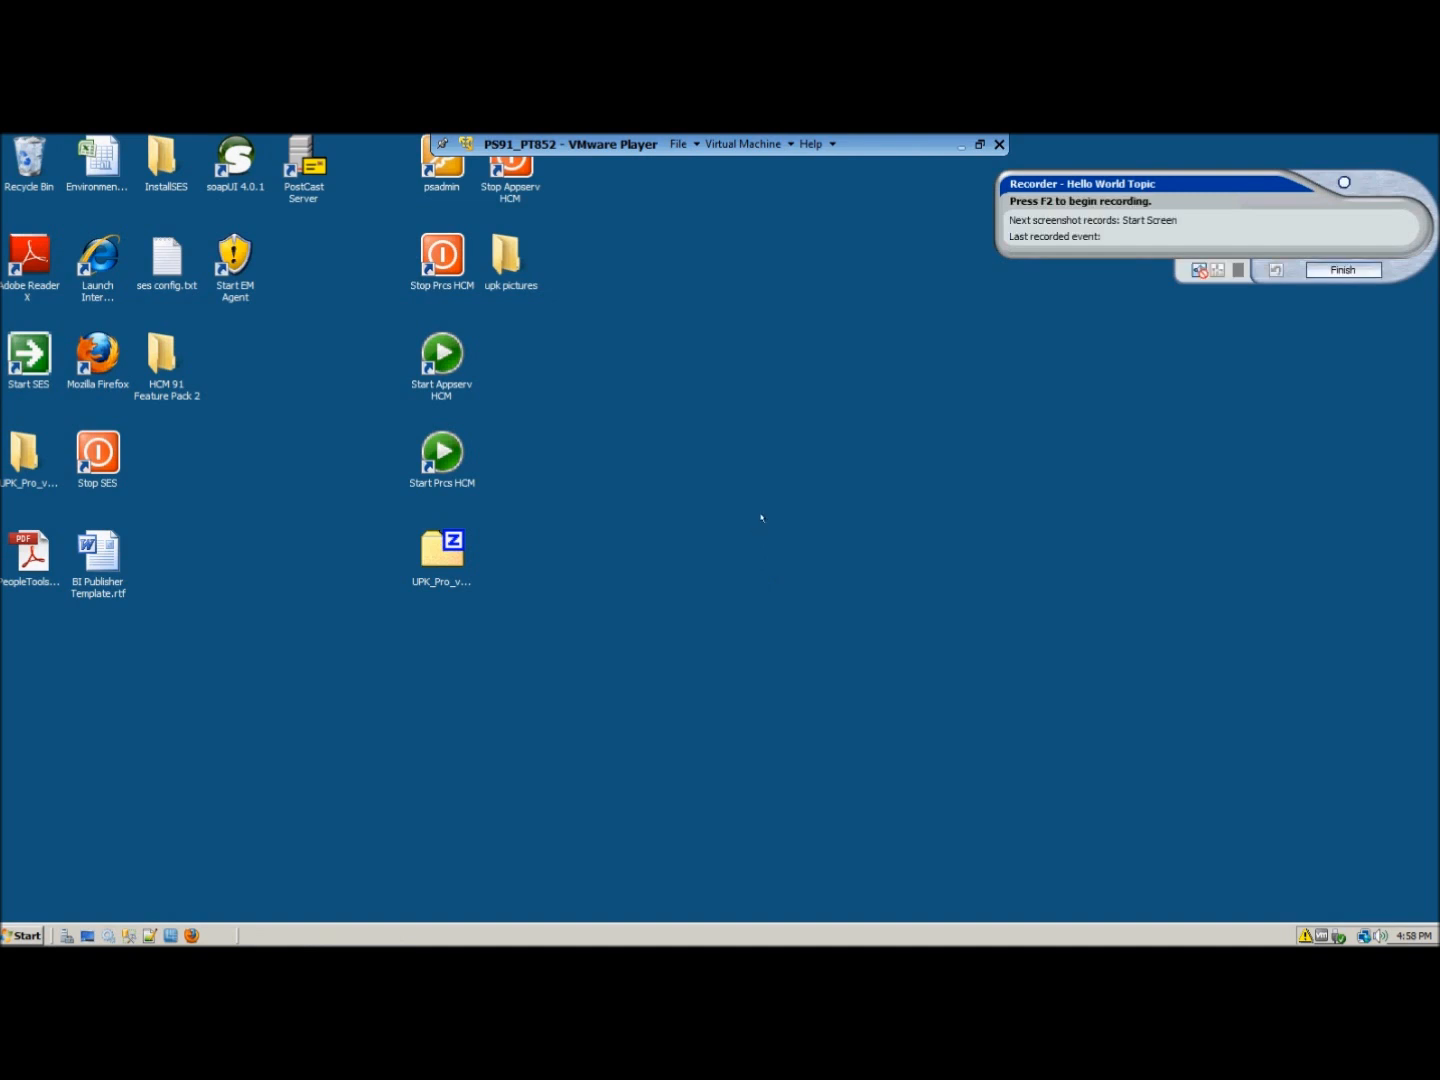
mouse_move(1050, 150)
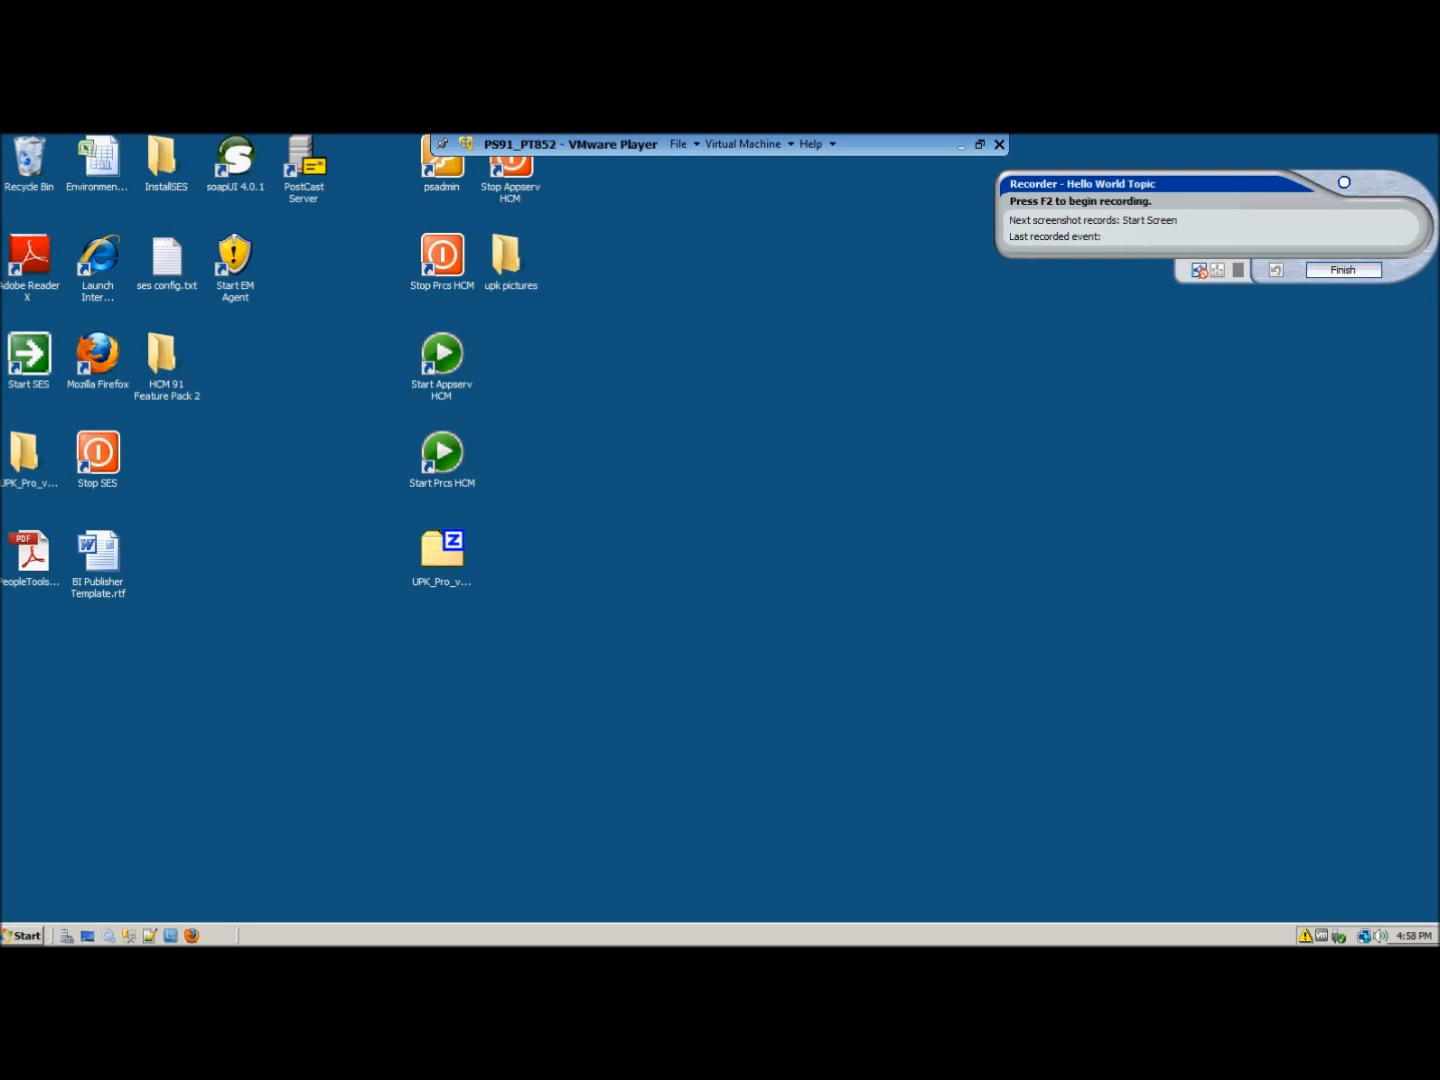
mouse_move(1198, 270)
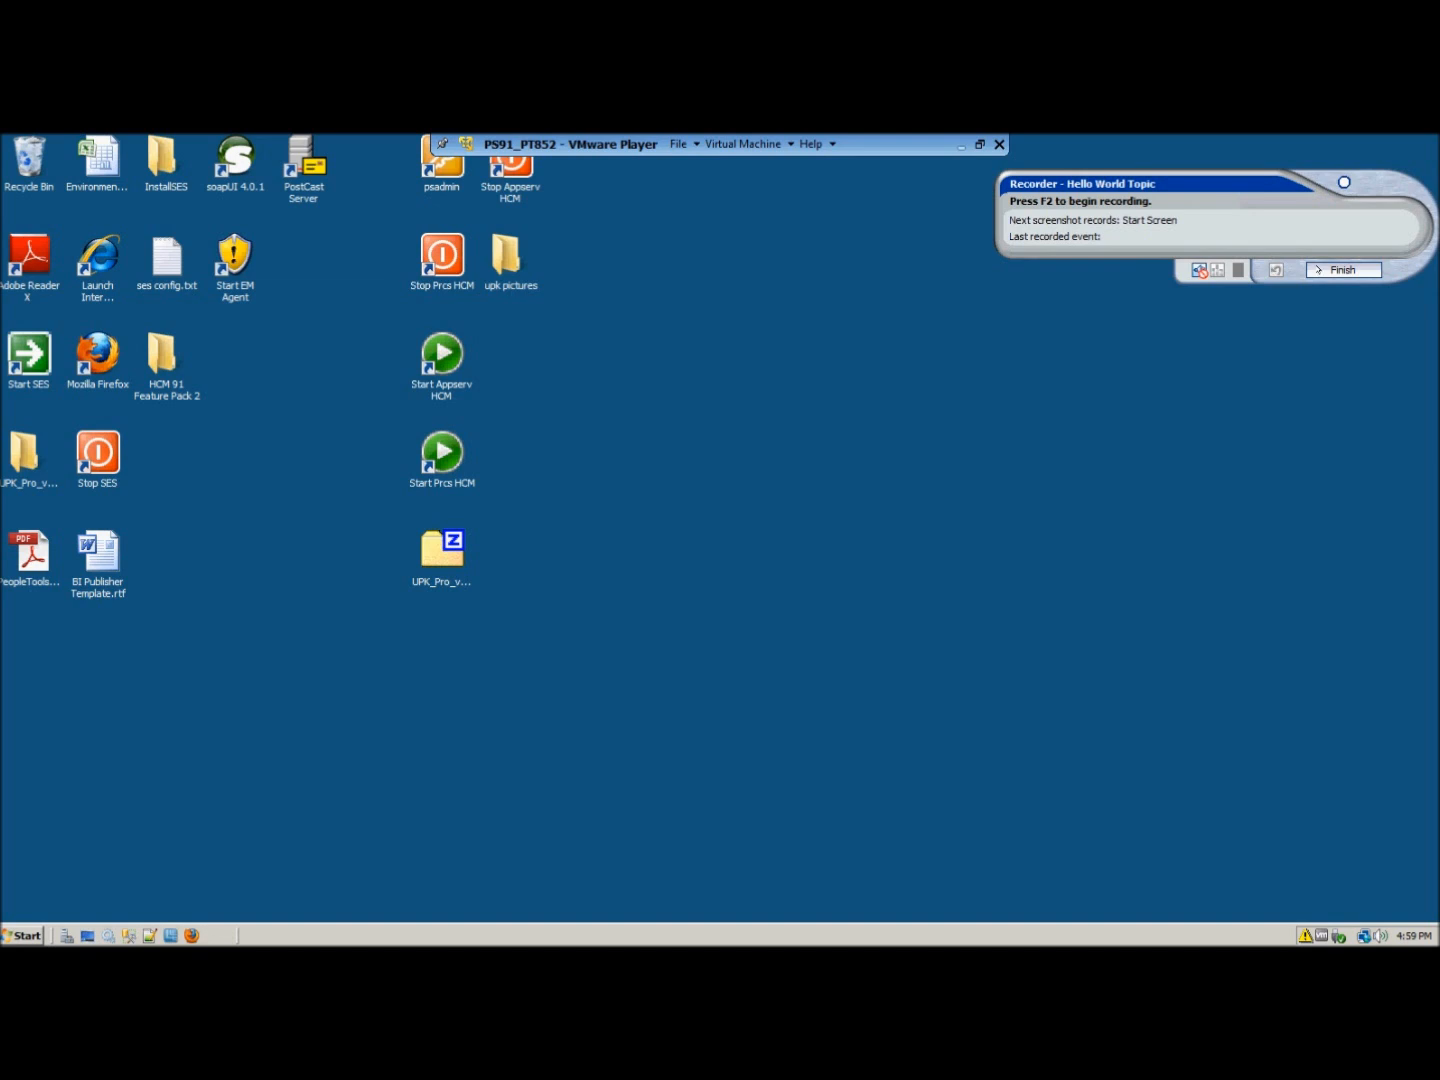
mouse_move(858, 292)
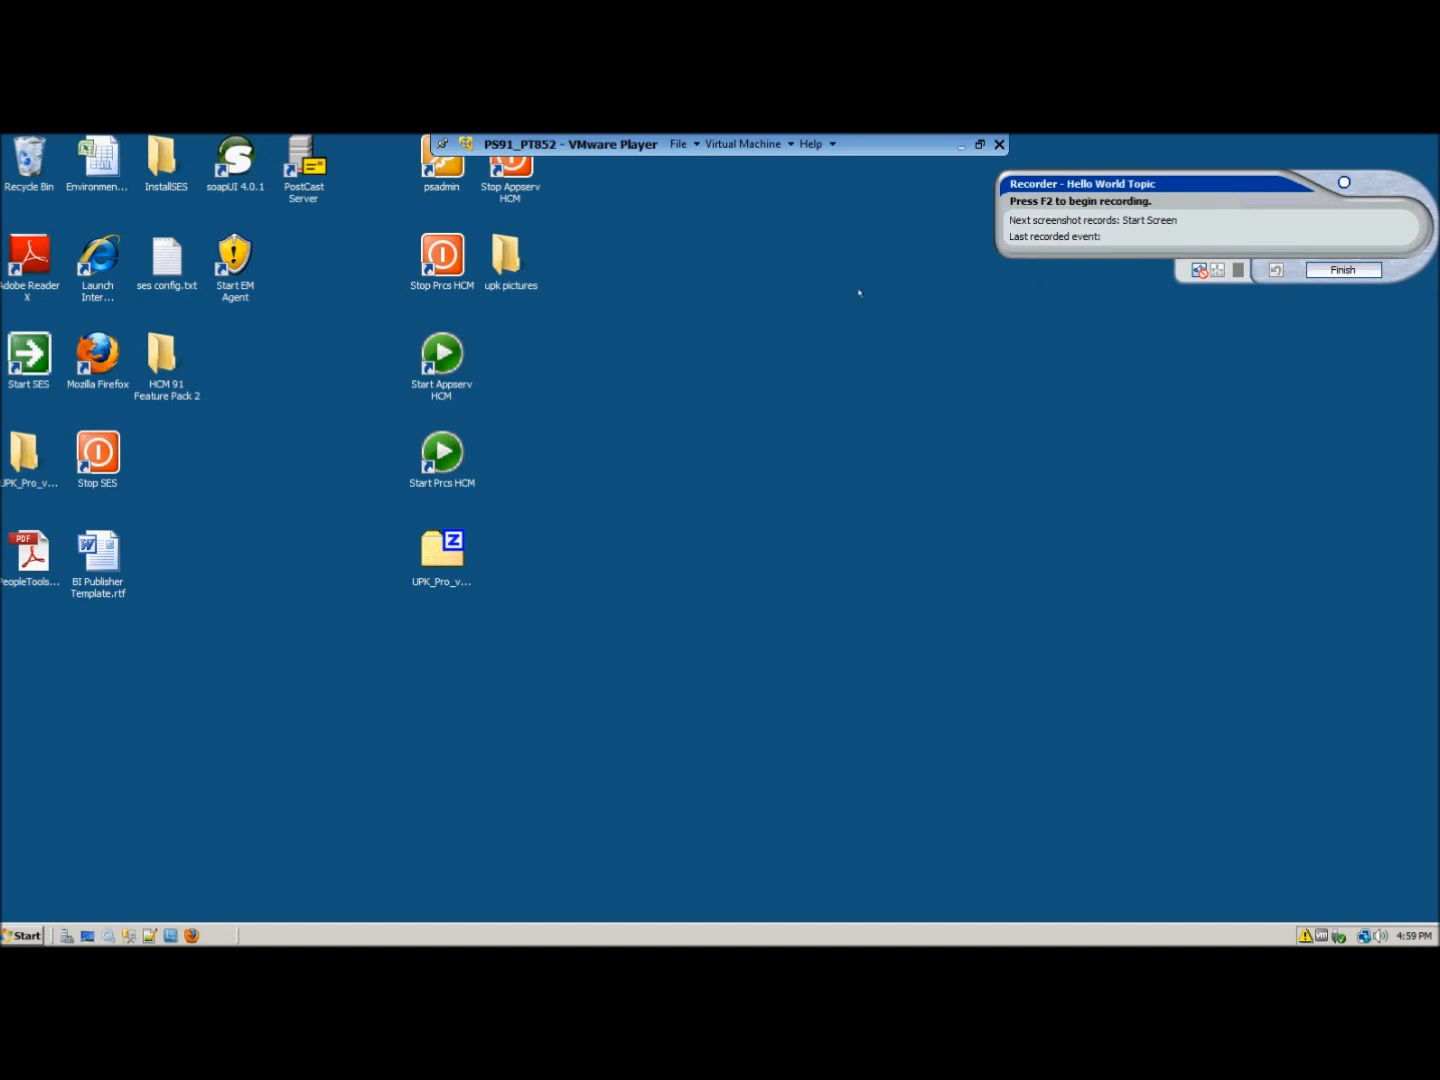
mouse_move(988, 224)
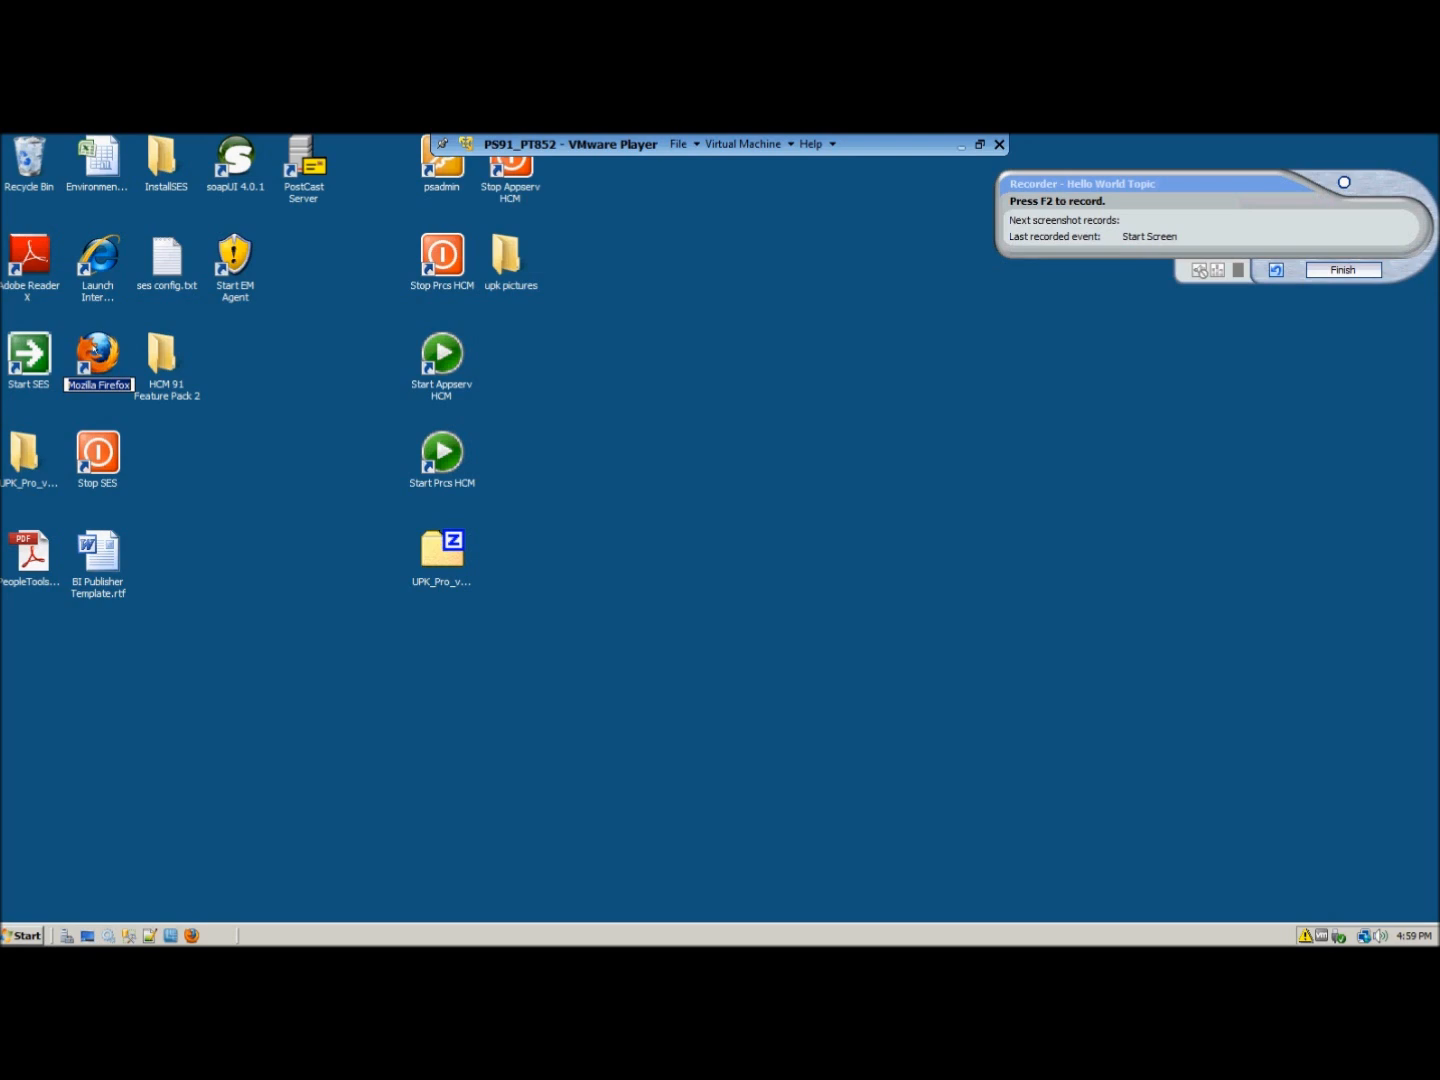
- Launch Mozilla Firefox from the desktop as the first recorded step
double_click(96, 348)
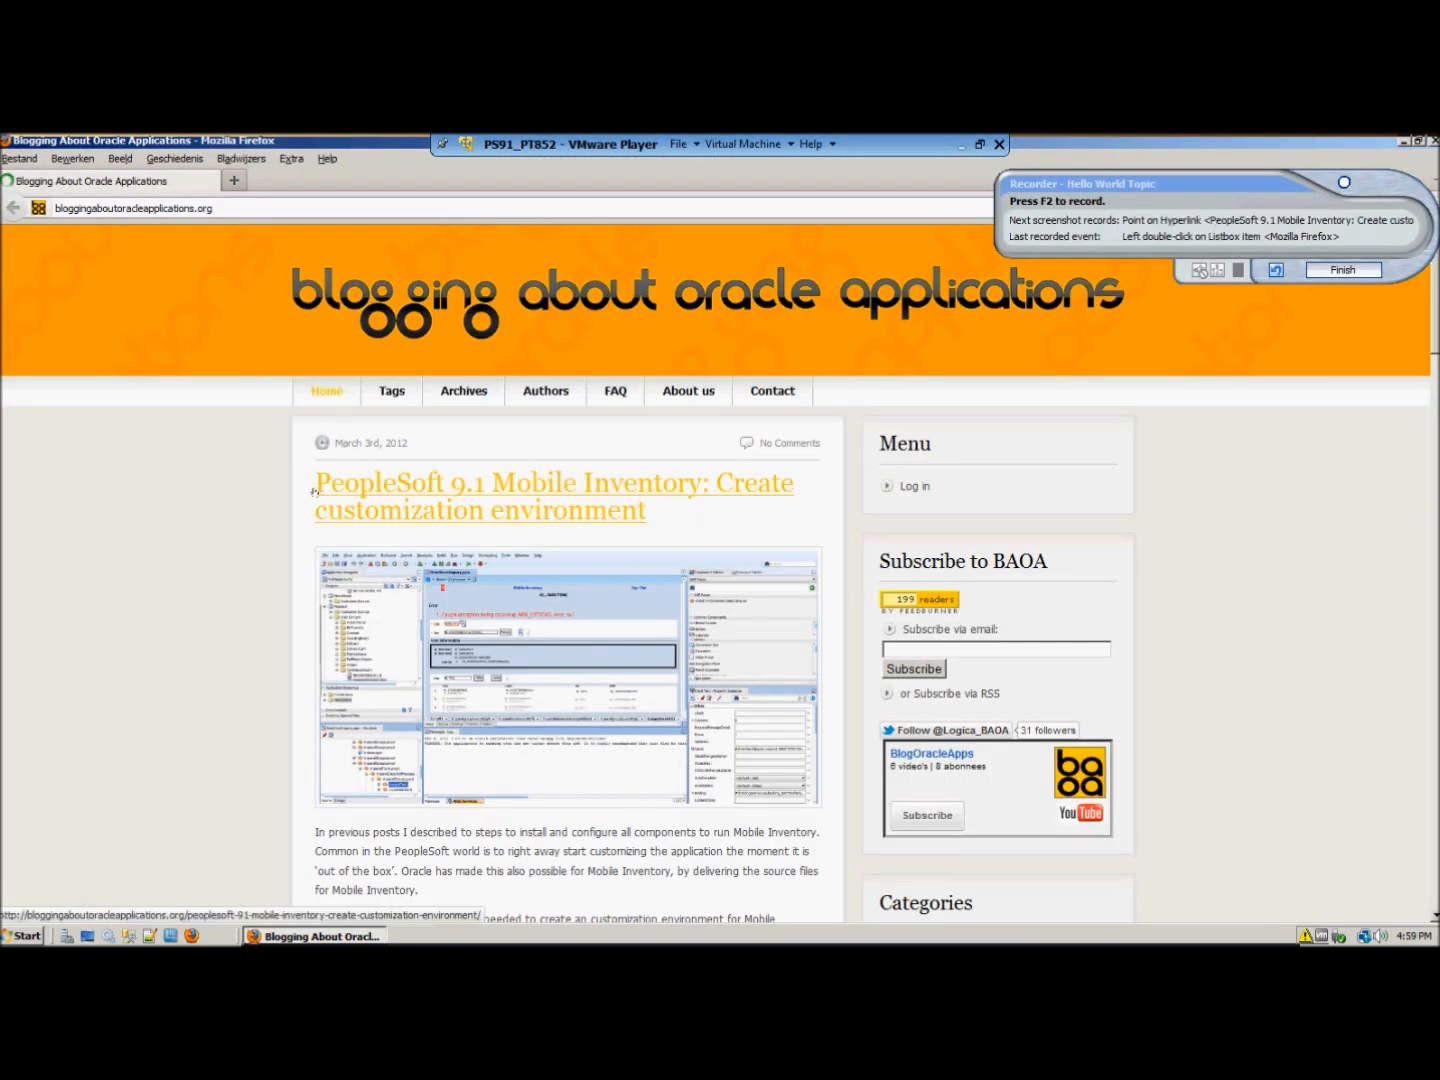
mouse_move(464, 390)
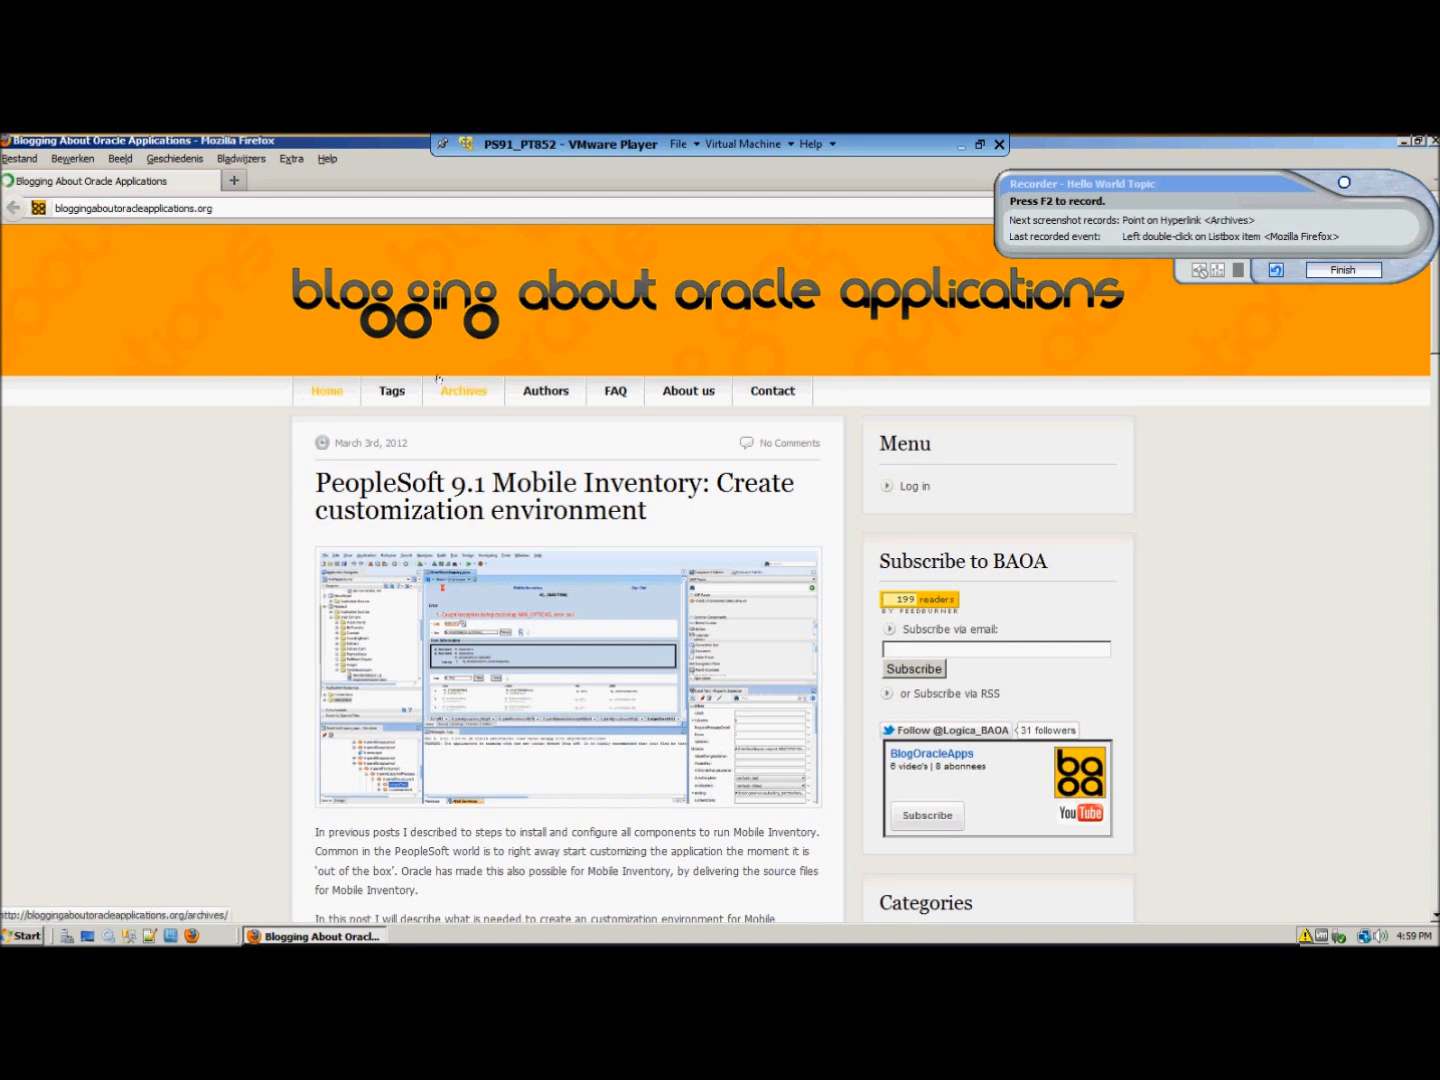
mouse_move(688, 390)
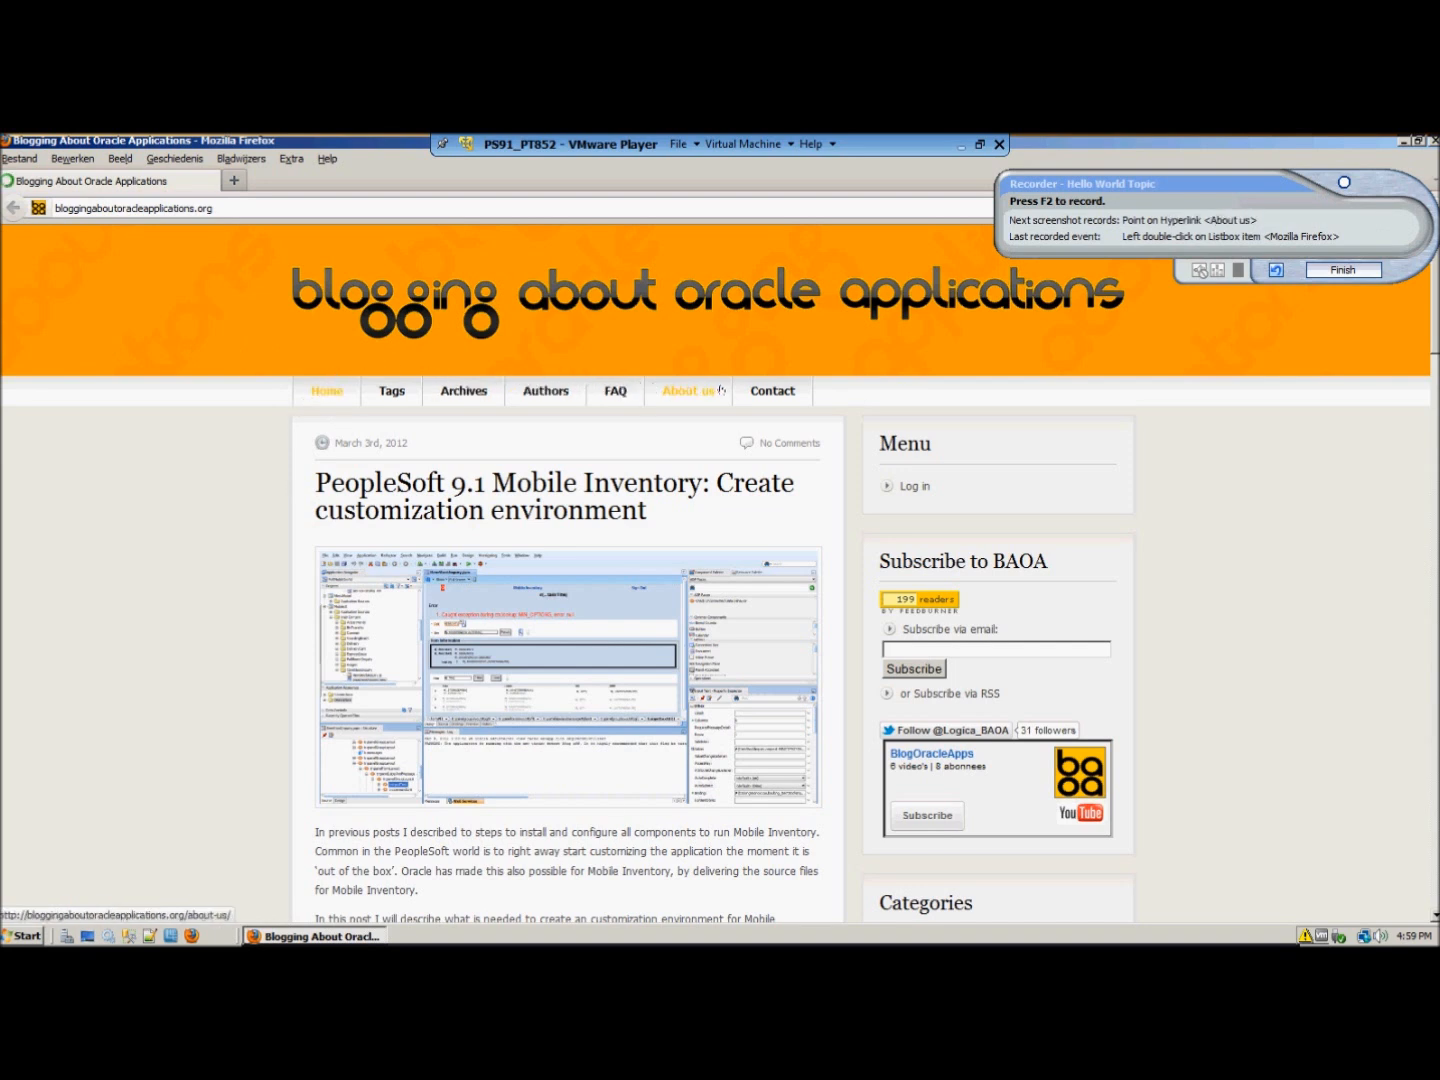
mouse_move(544, 390)
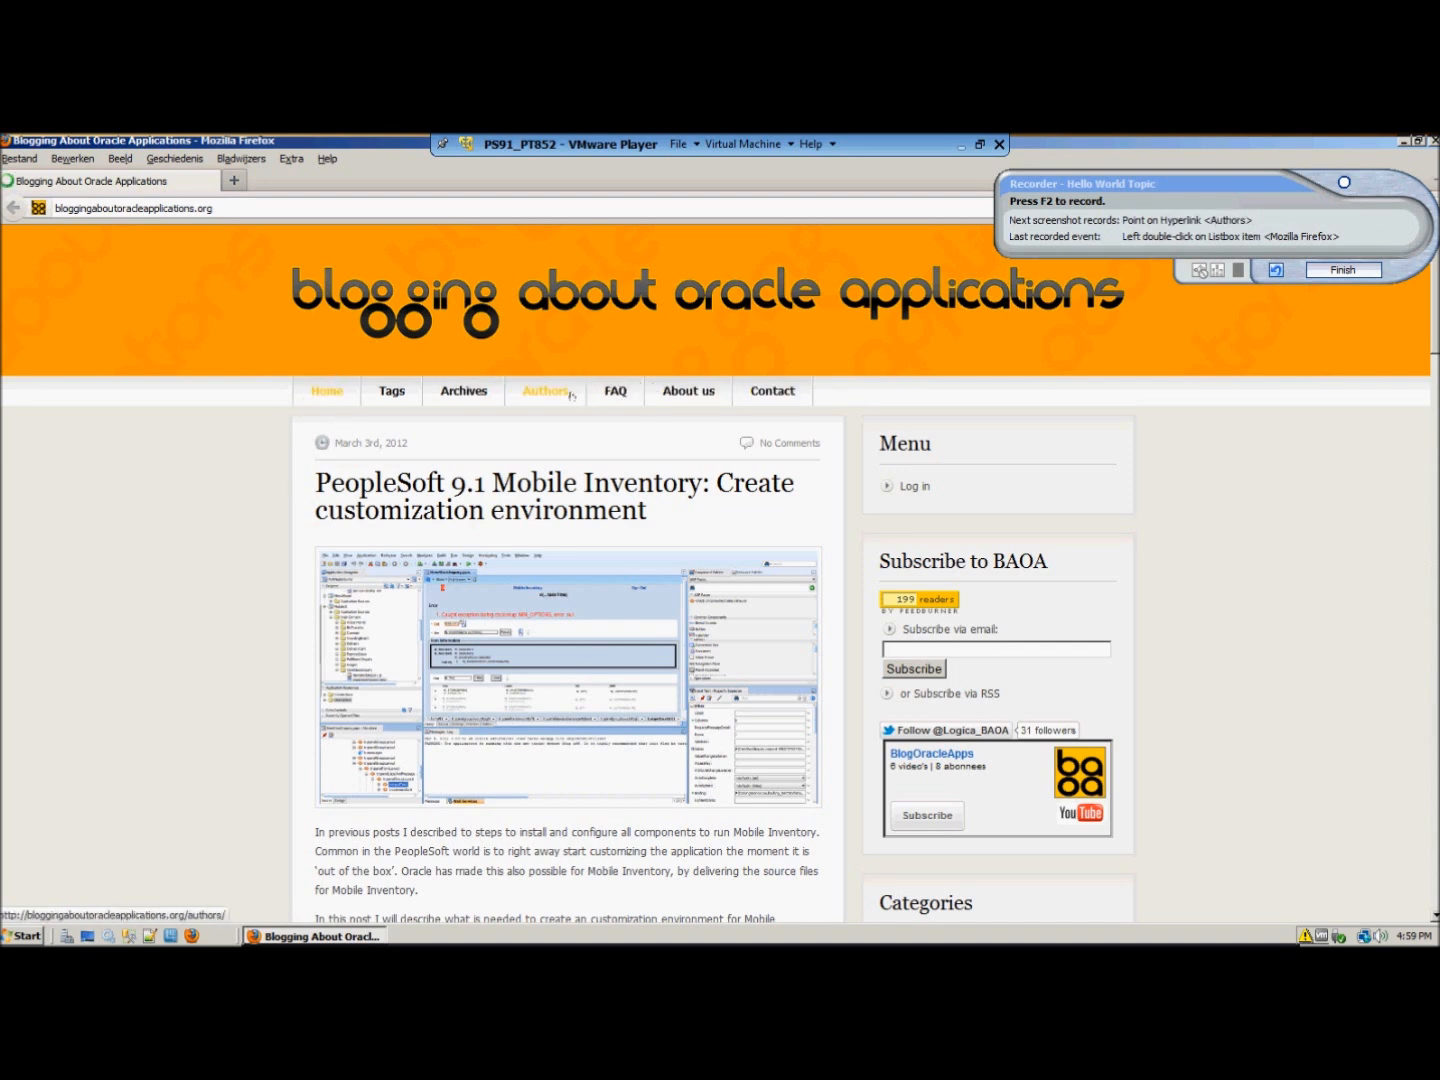
mouse_move(420, 404)
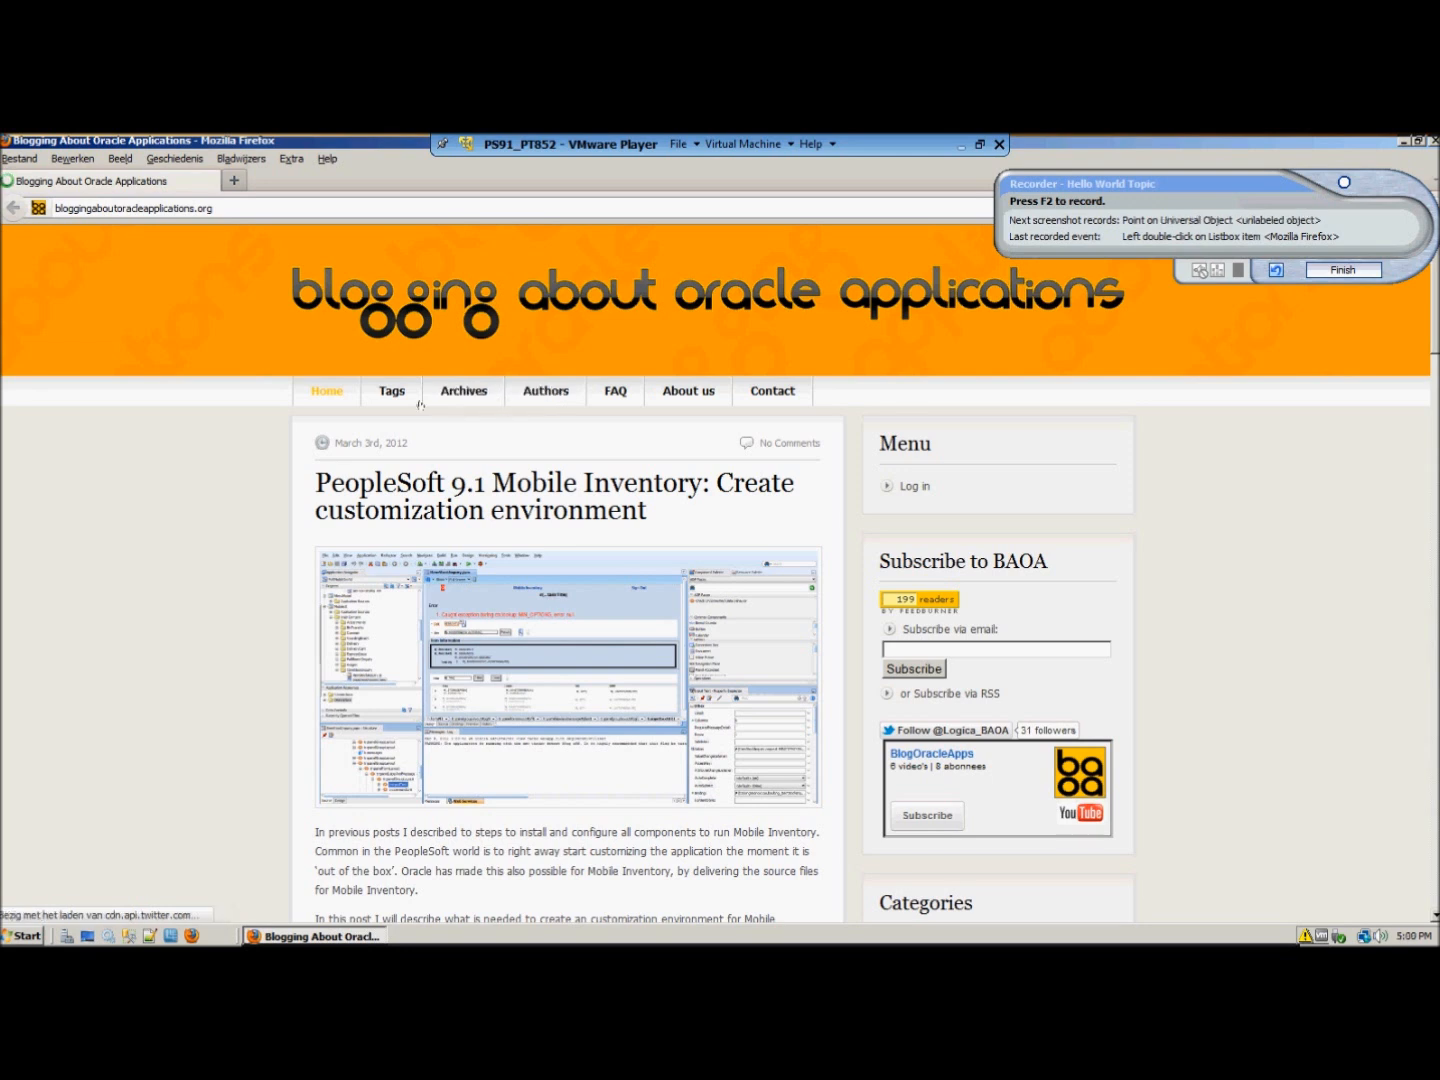
mouse_move(326, 392)
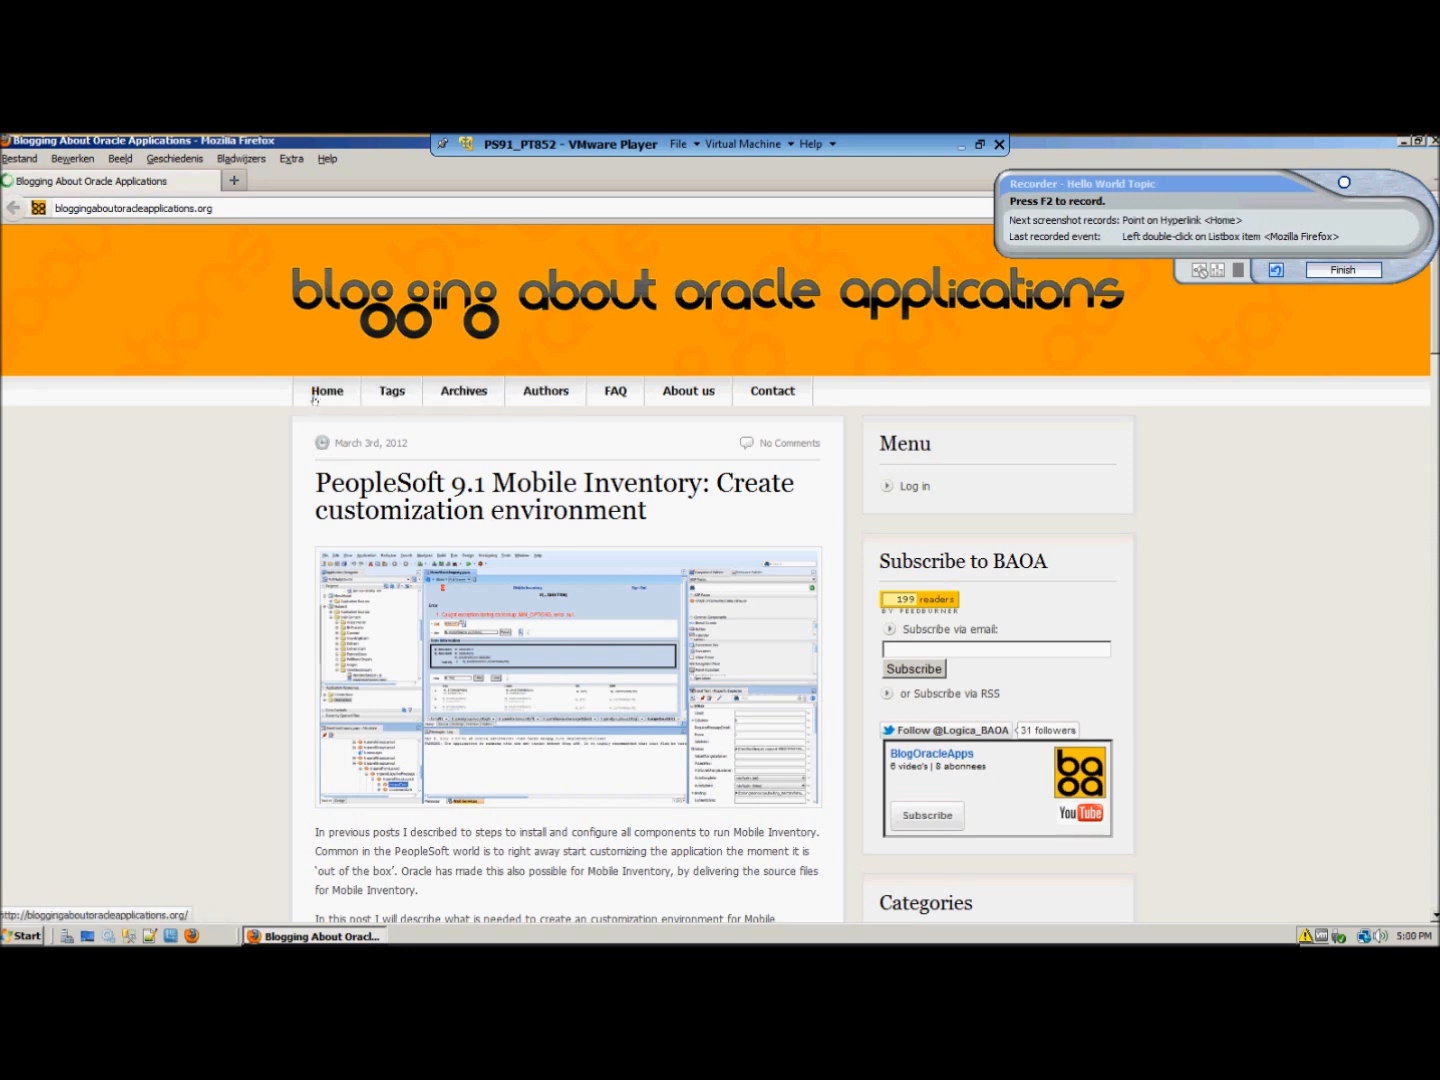
mouse_move(258, 356)
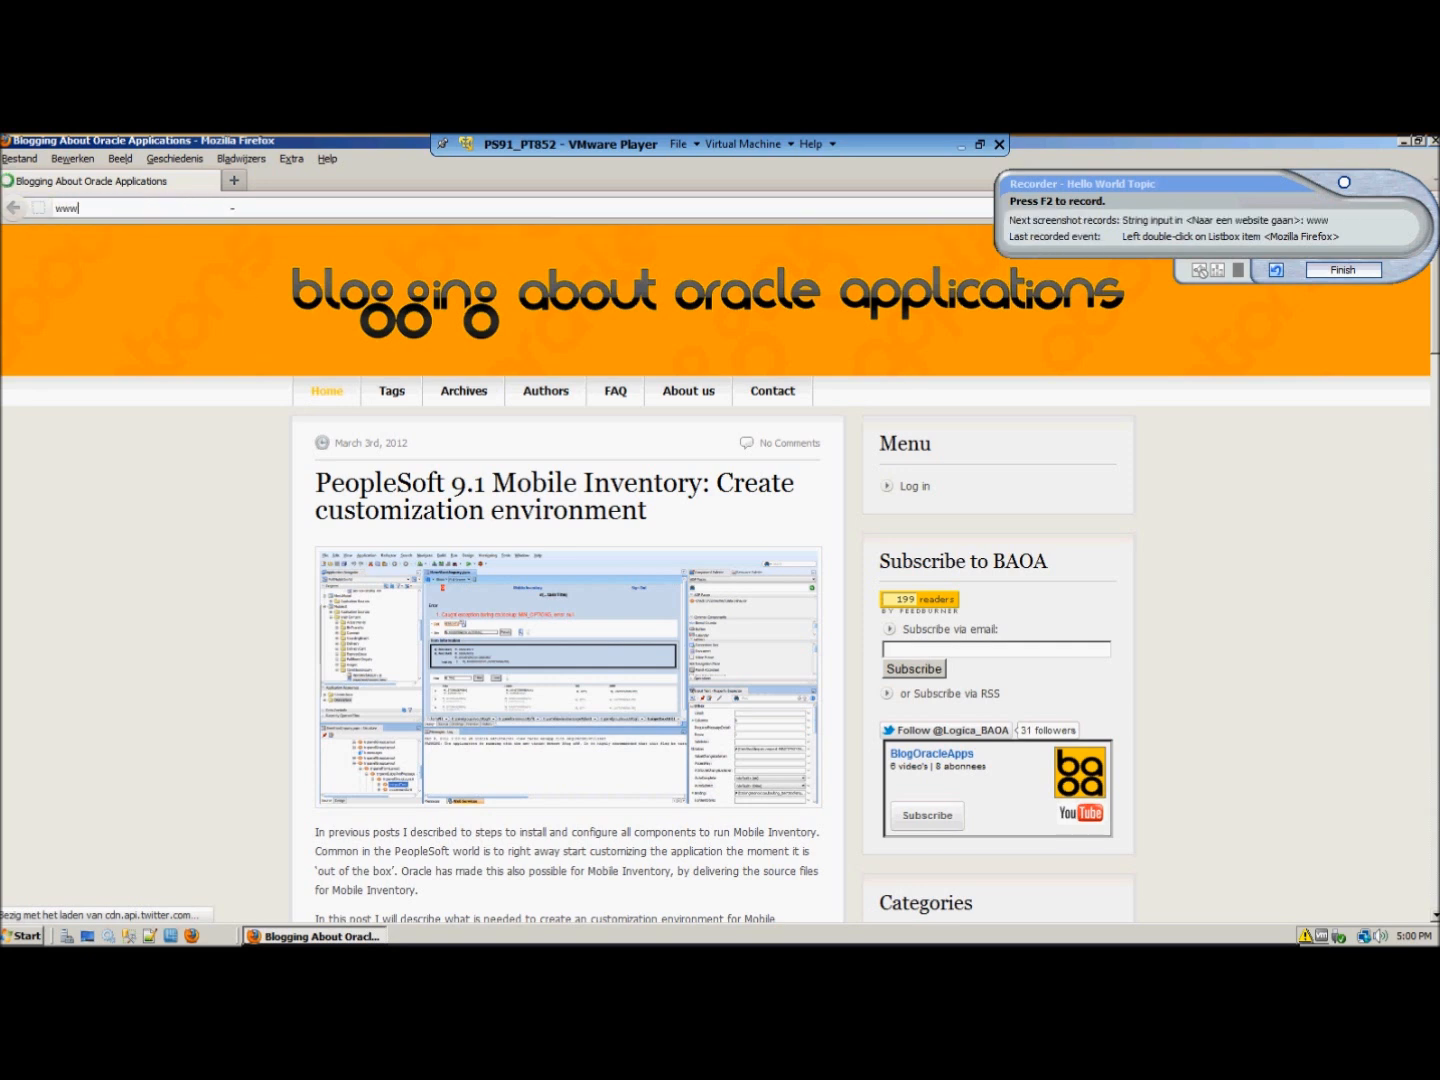
text(www.google.com)
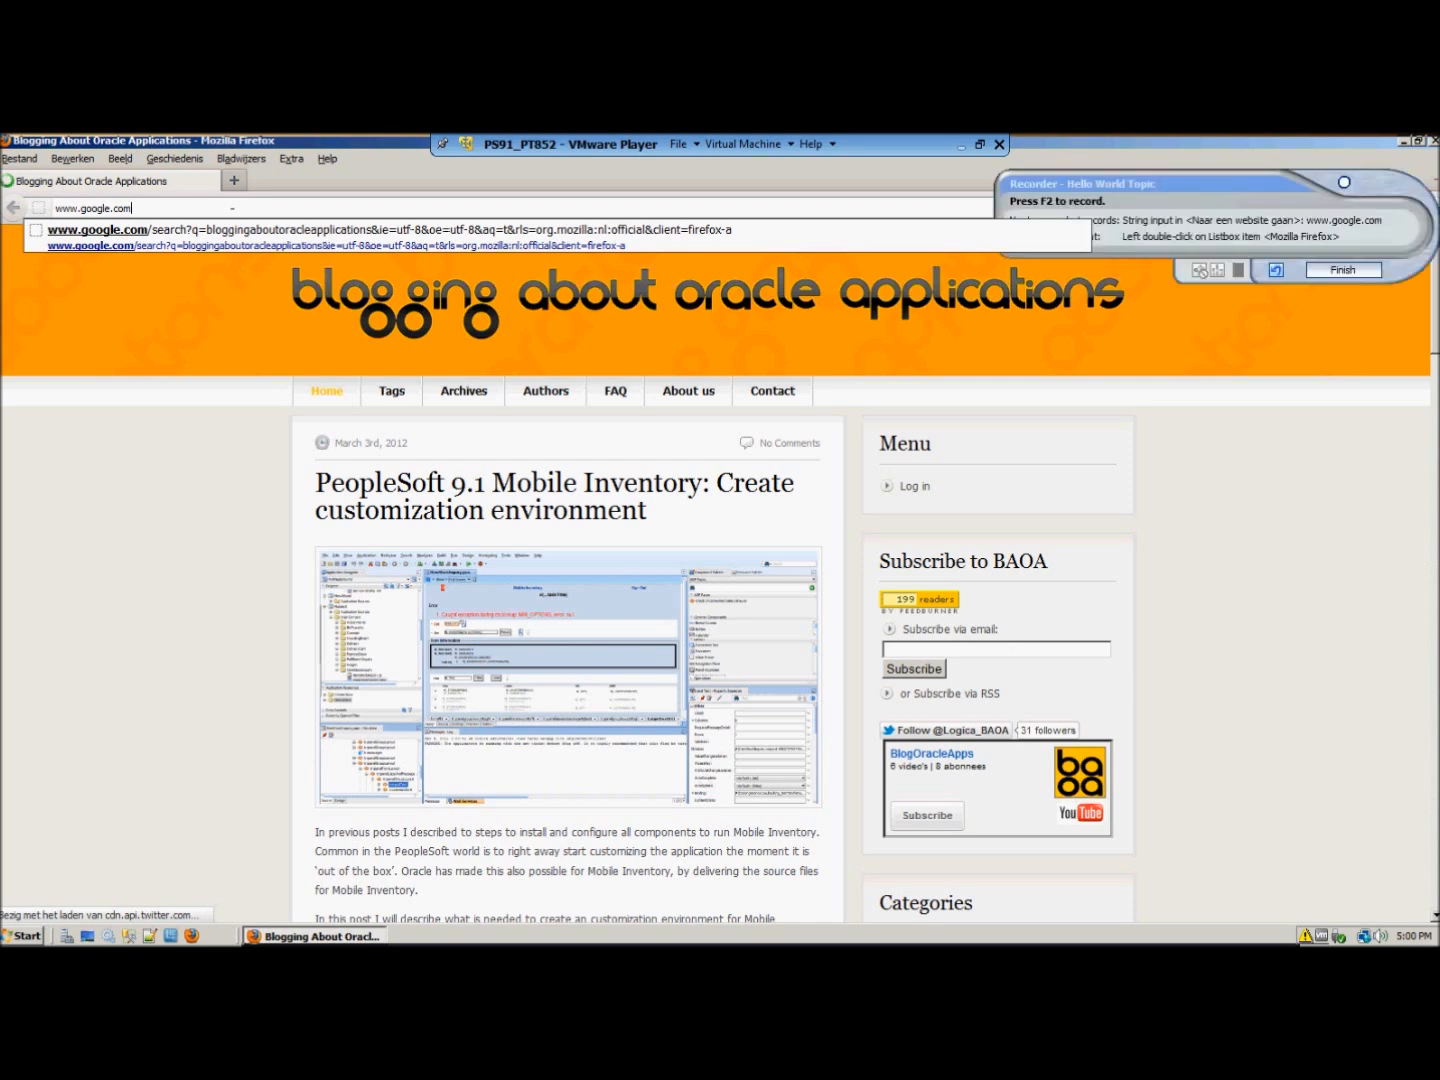
key(Return)
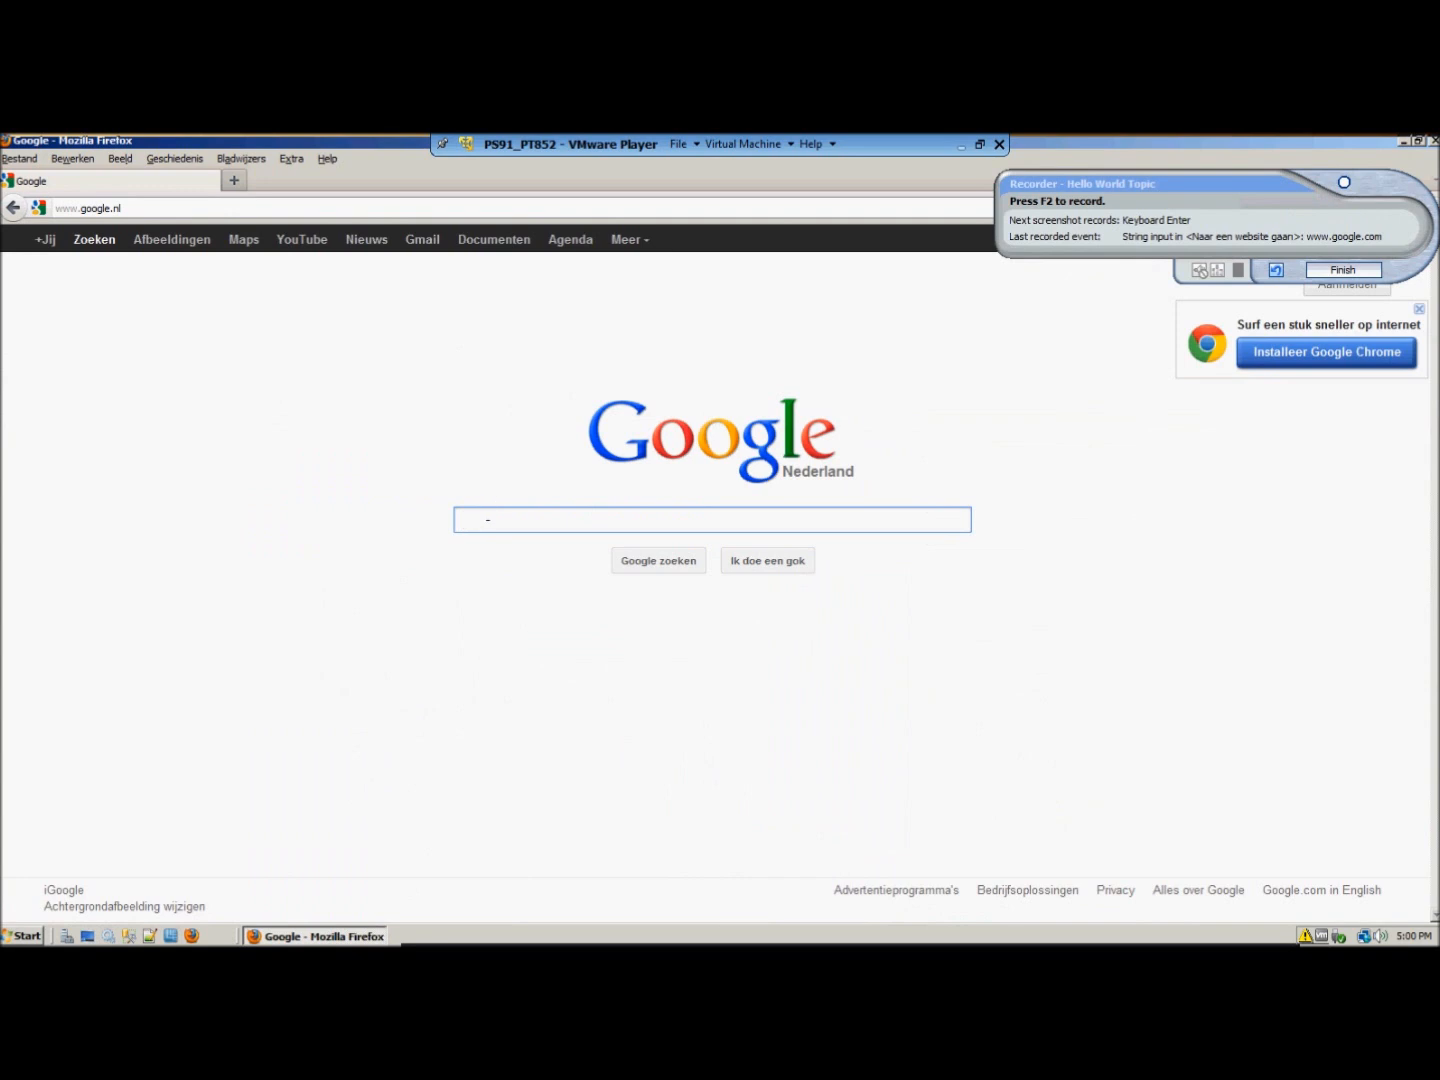
text(Oracle)
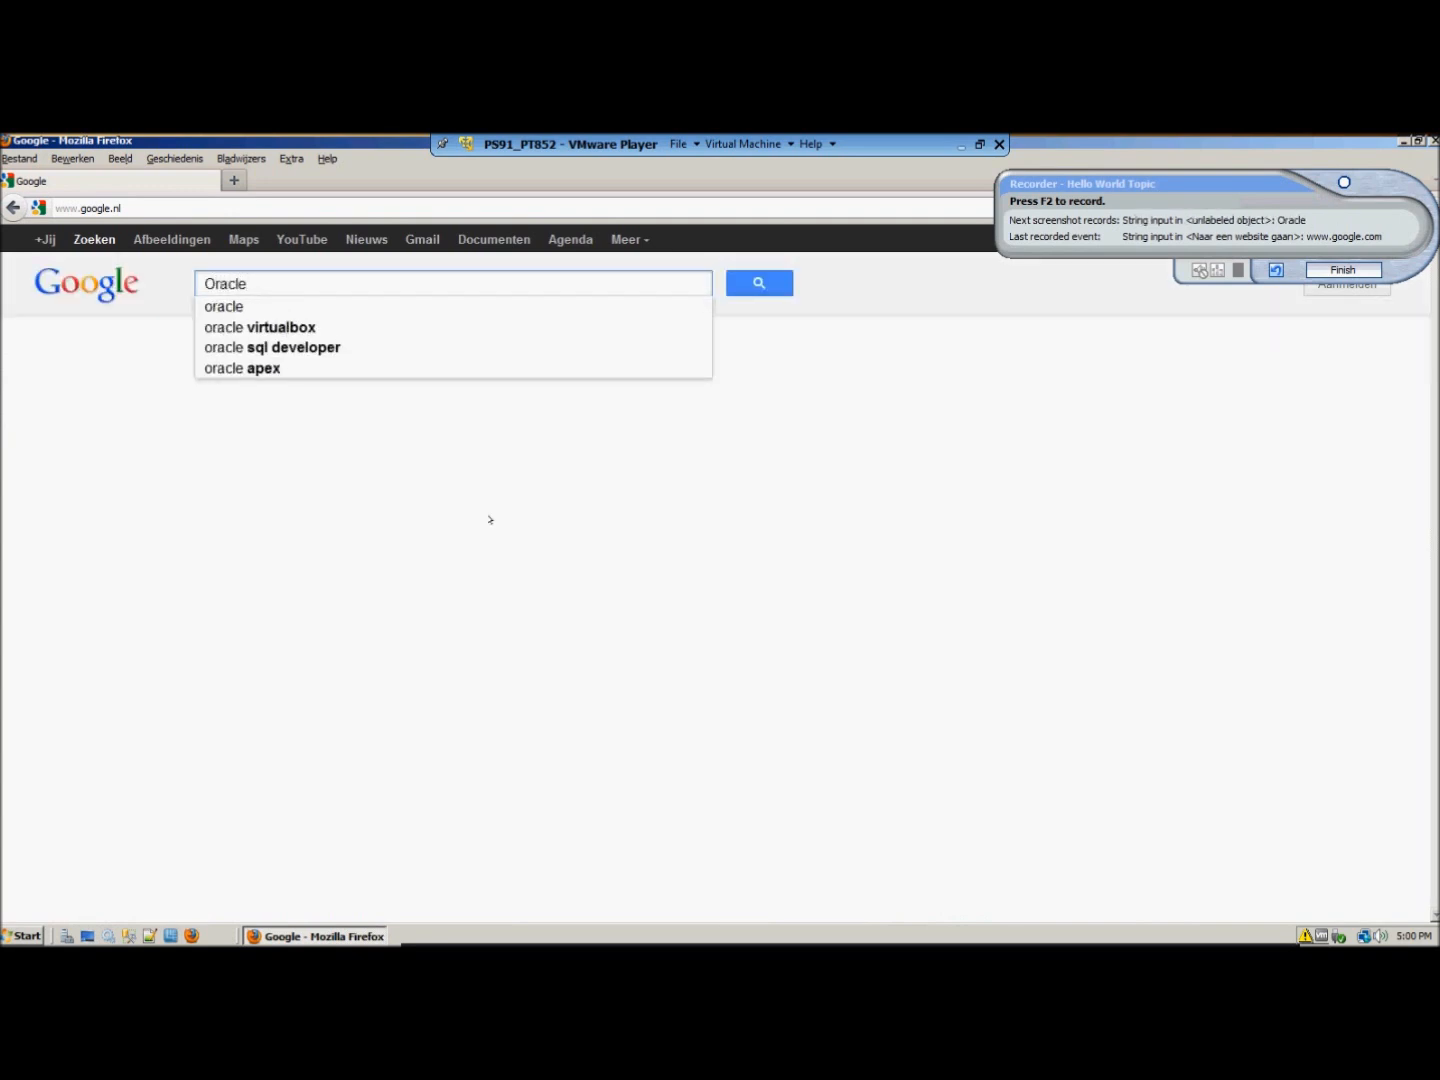
click(758, 282)
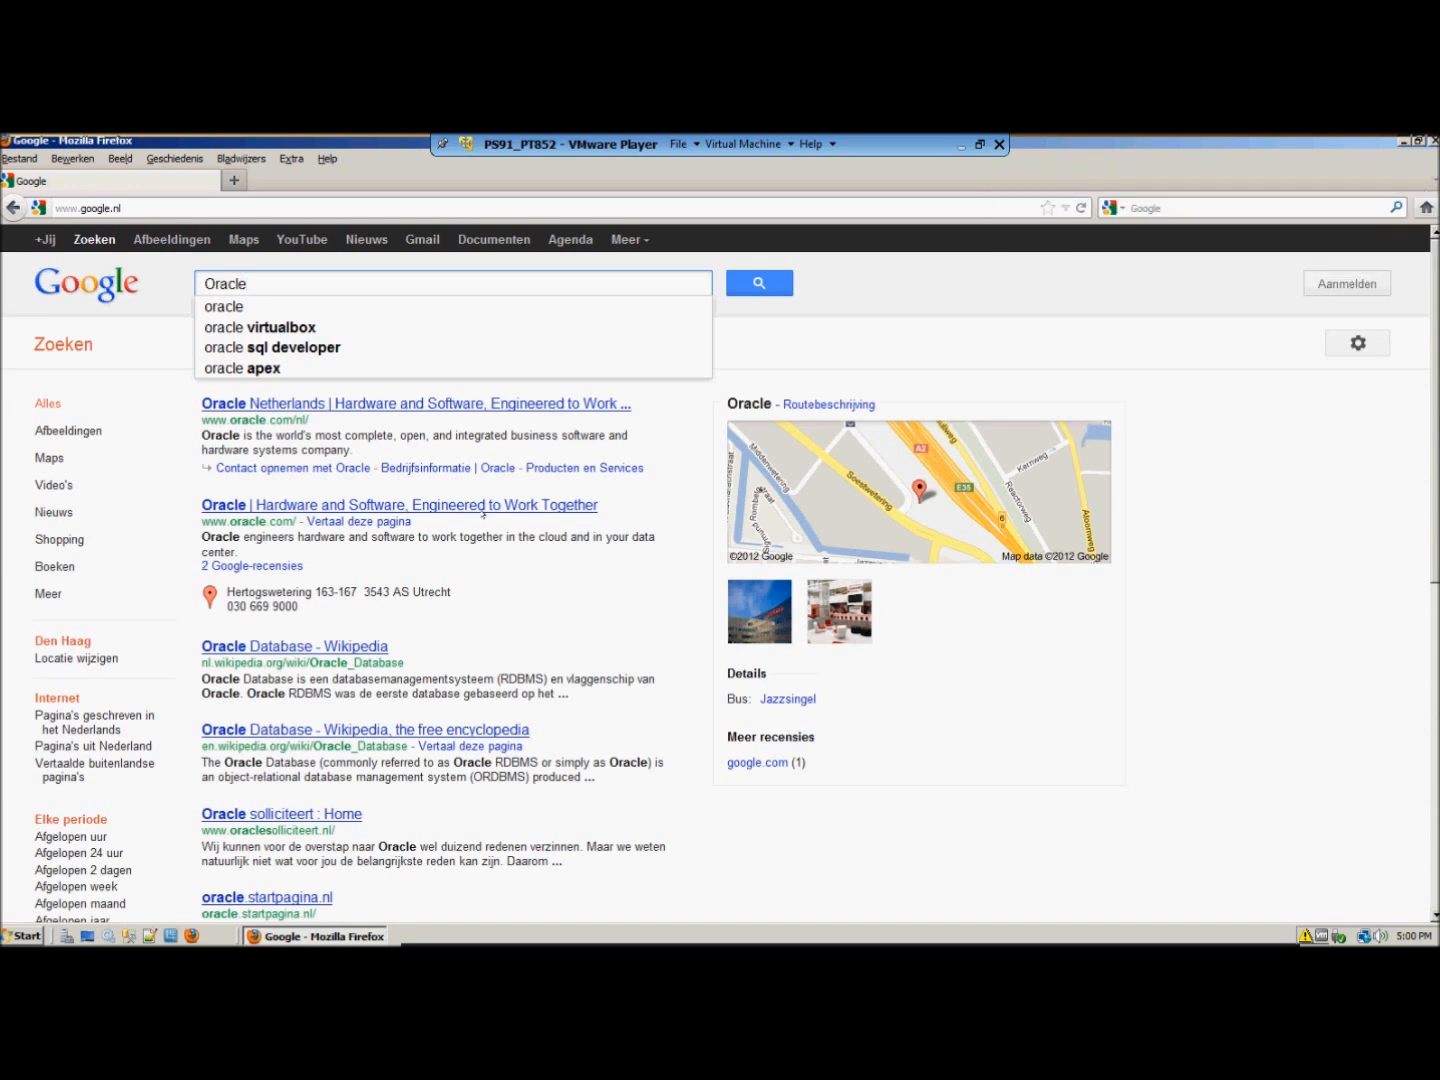
click(758, 282)
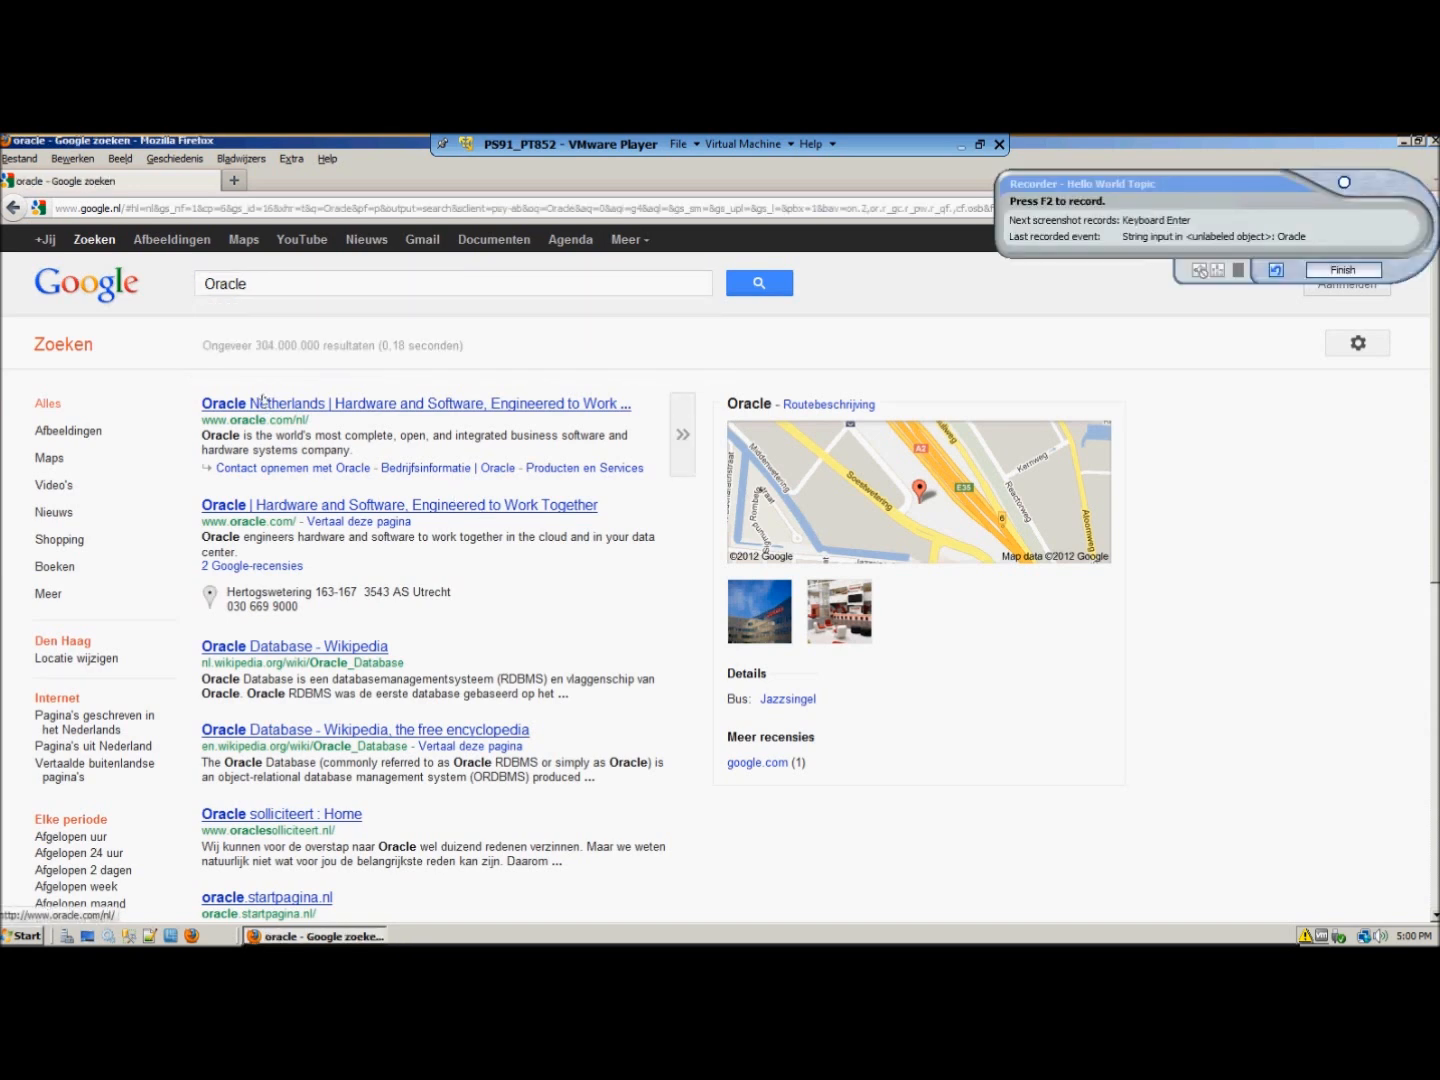
mouse_move(292, 468)
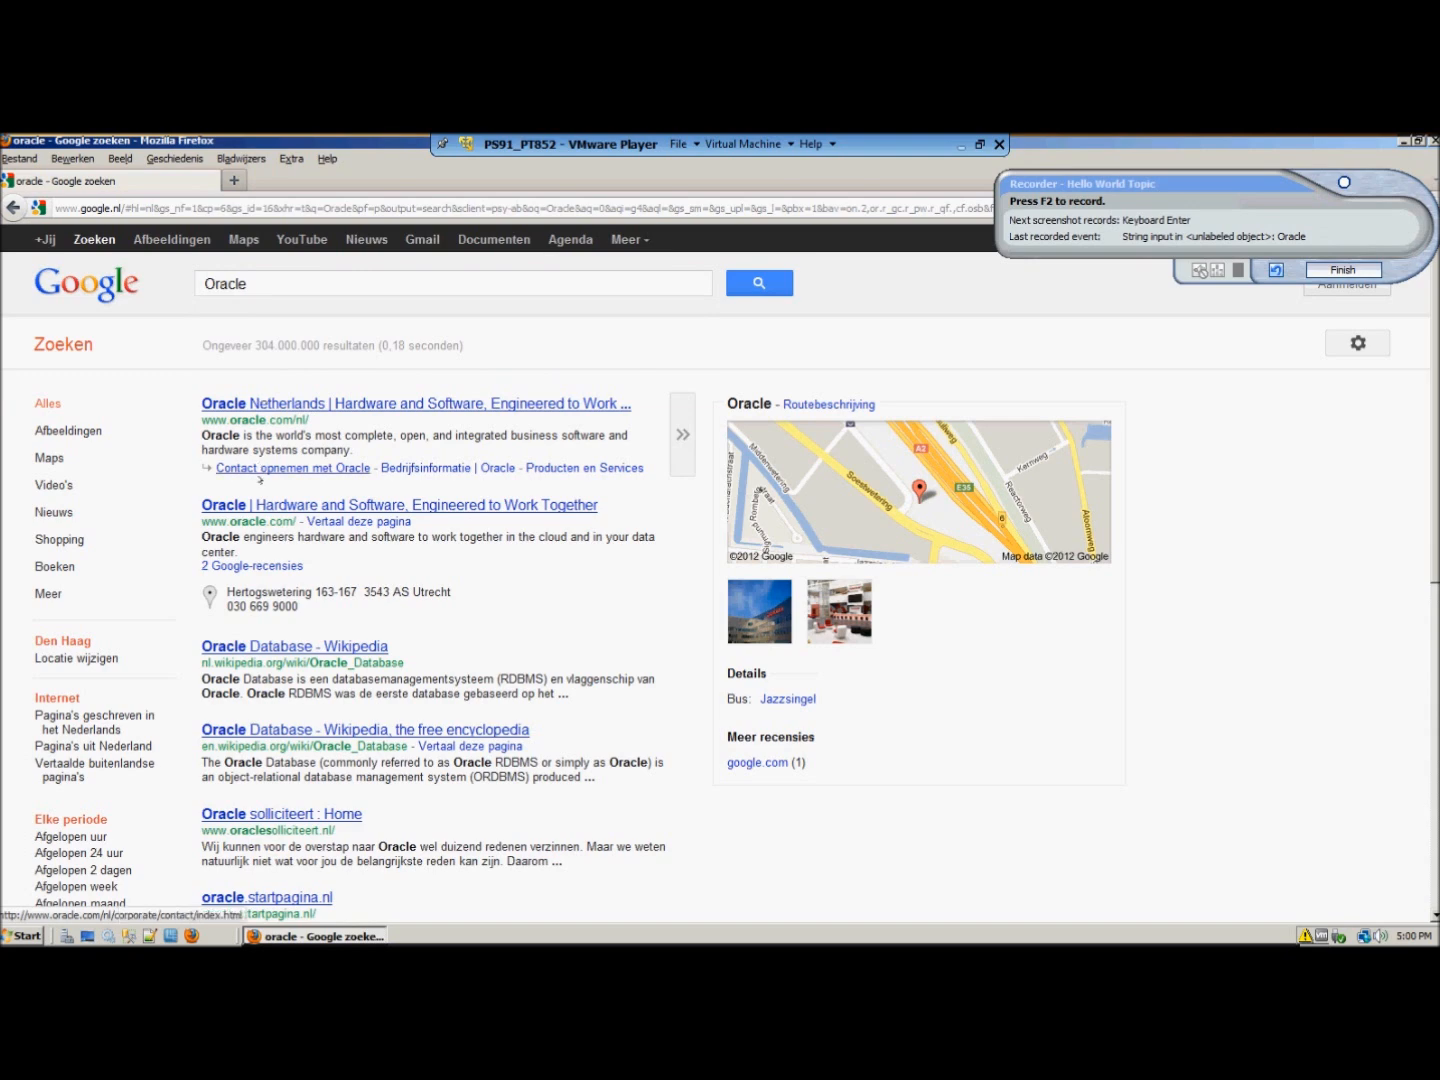
- Follow the 'Oracle | Hardware and Software, Engineered to Work Together' result to Oracle's homepage
click(398, 504)
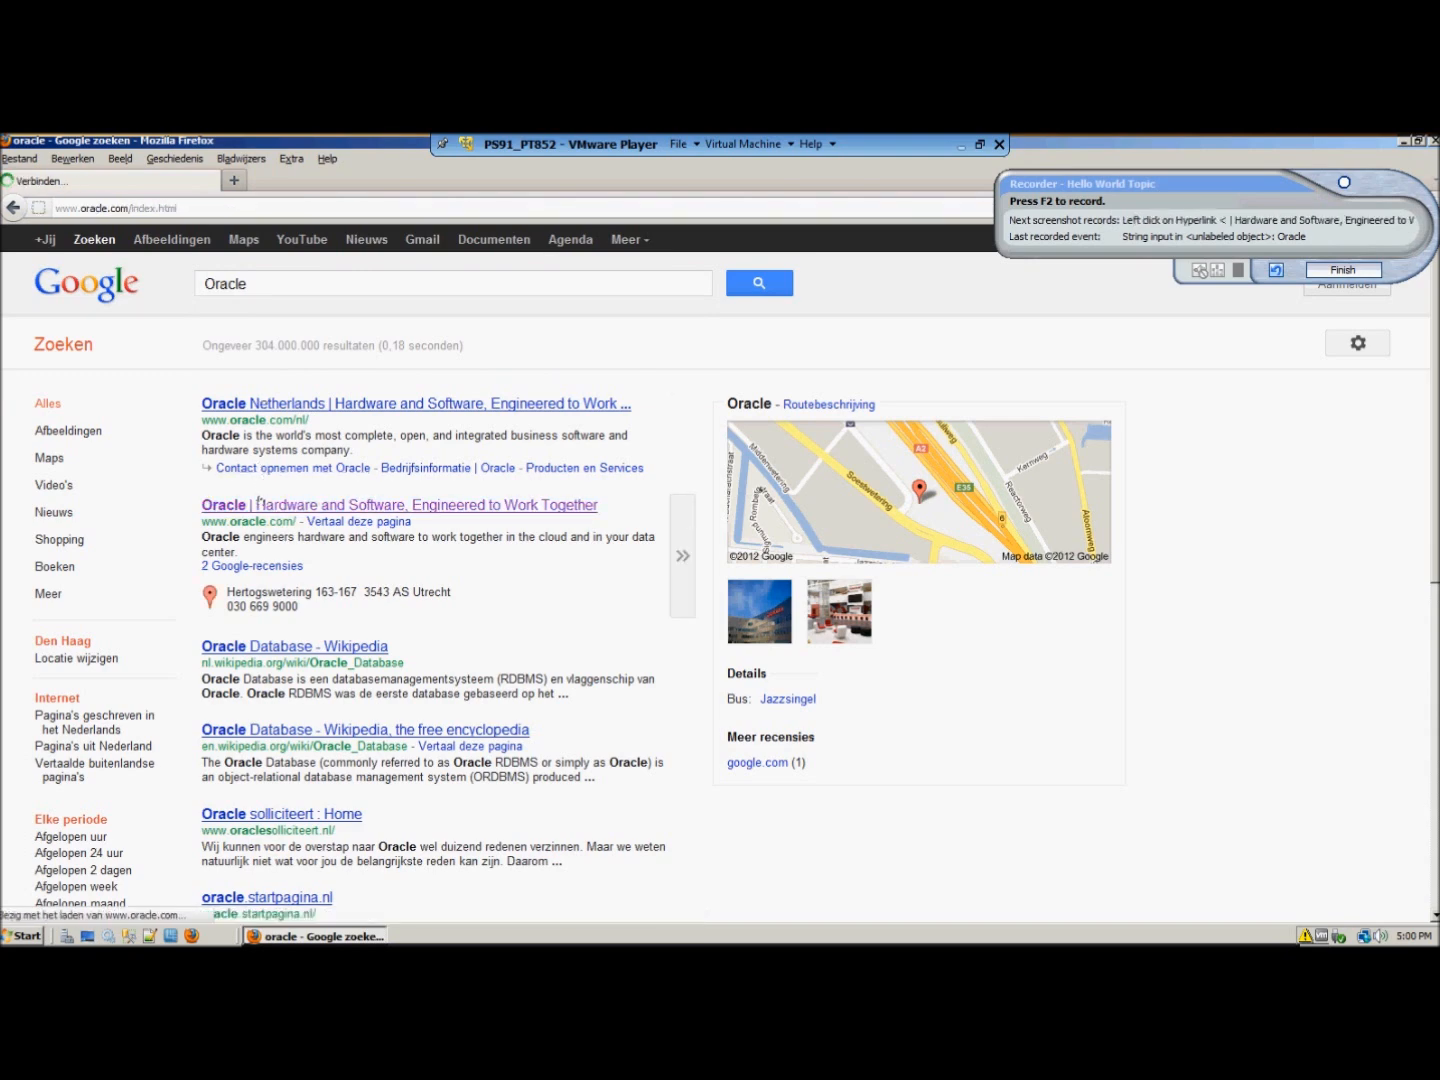
click(398, 504)
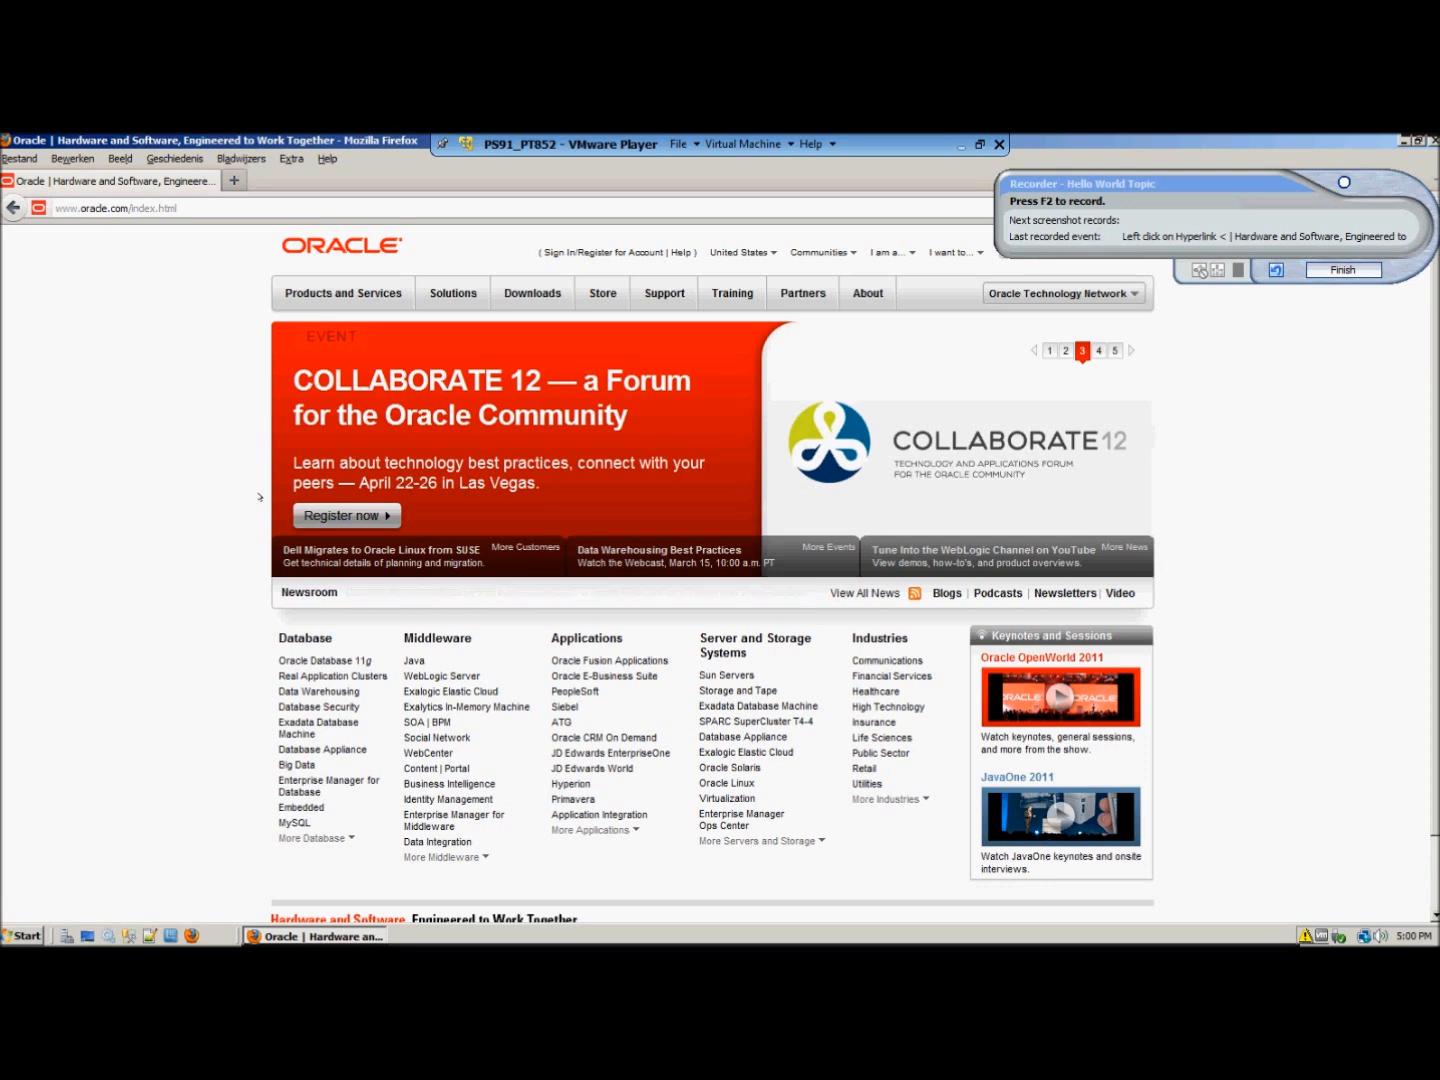
- Show Oracle's Products and Services list and follow its Java link as recorded steps
click(1098, 352)
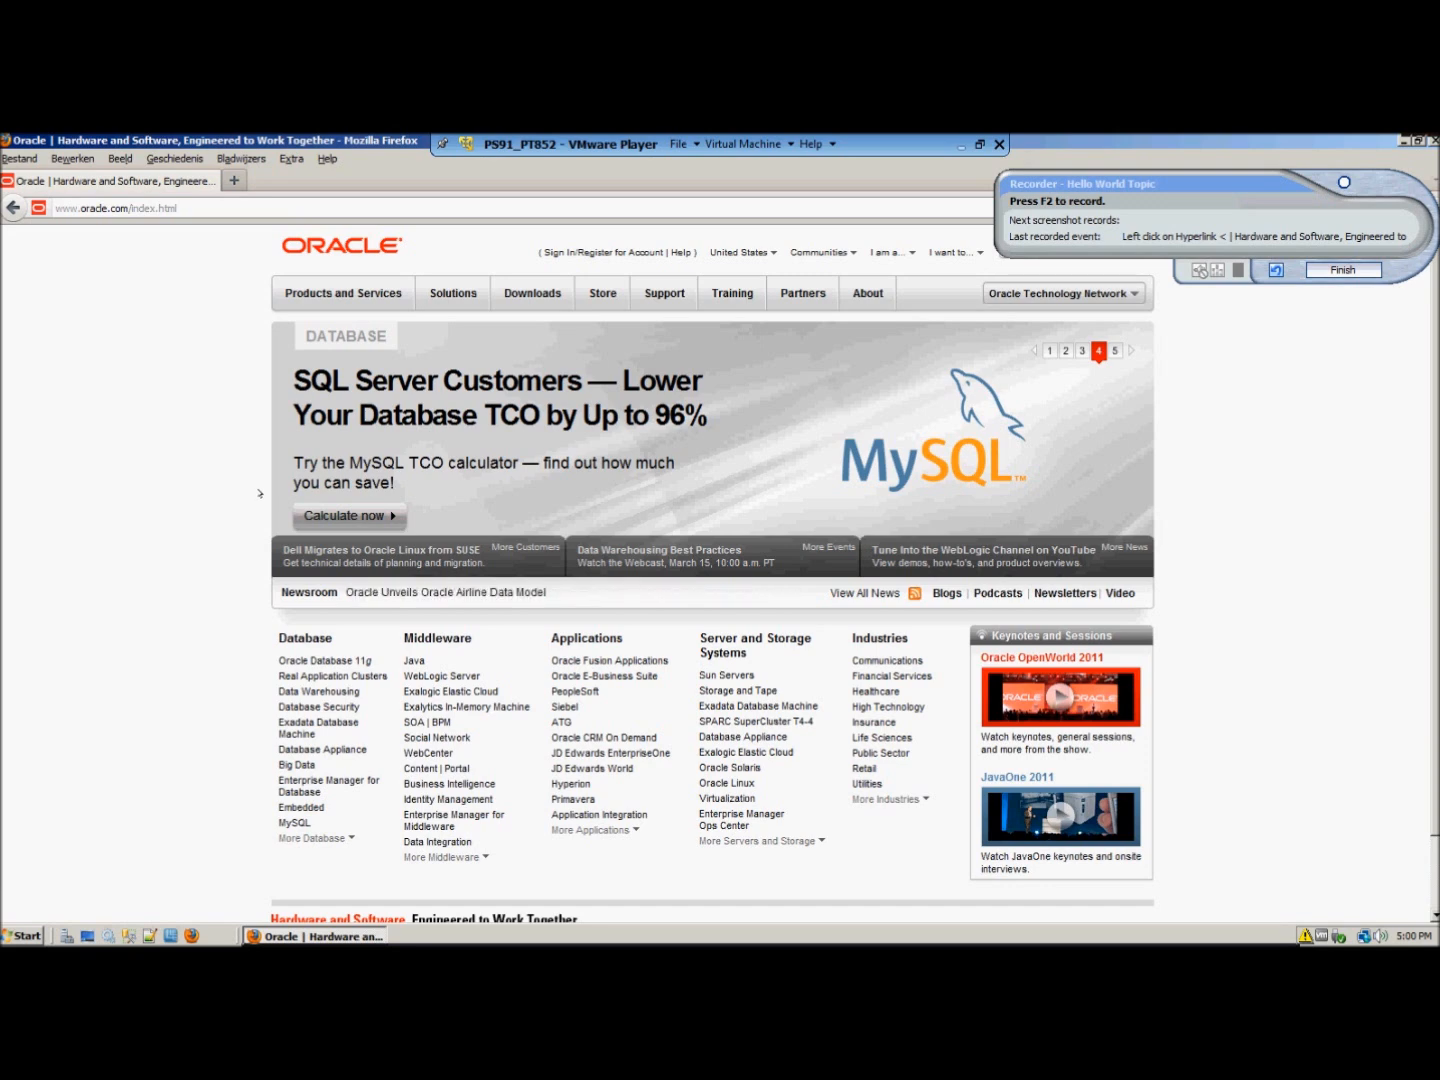
click(1114, 352)
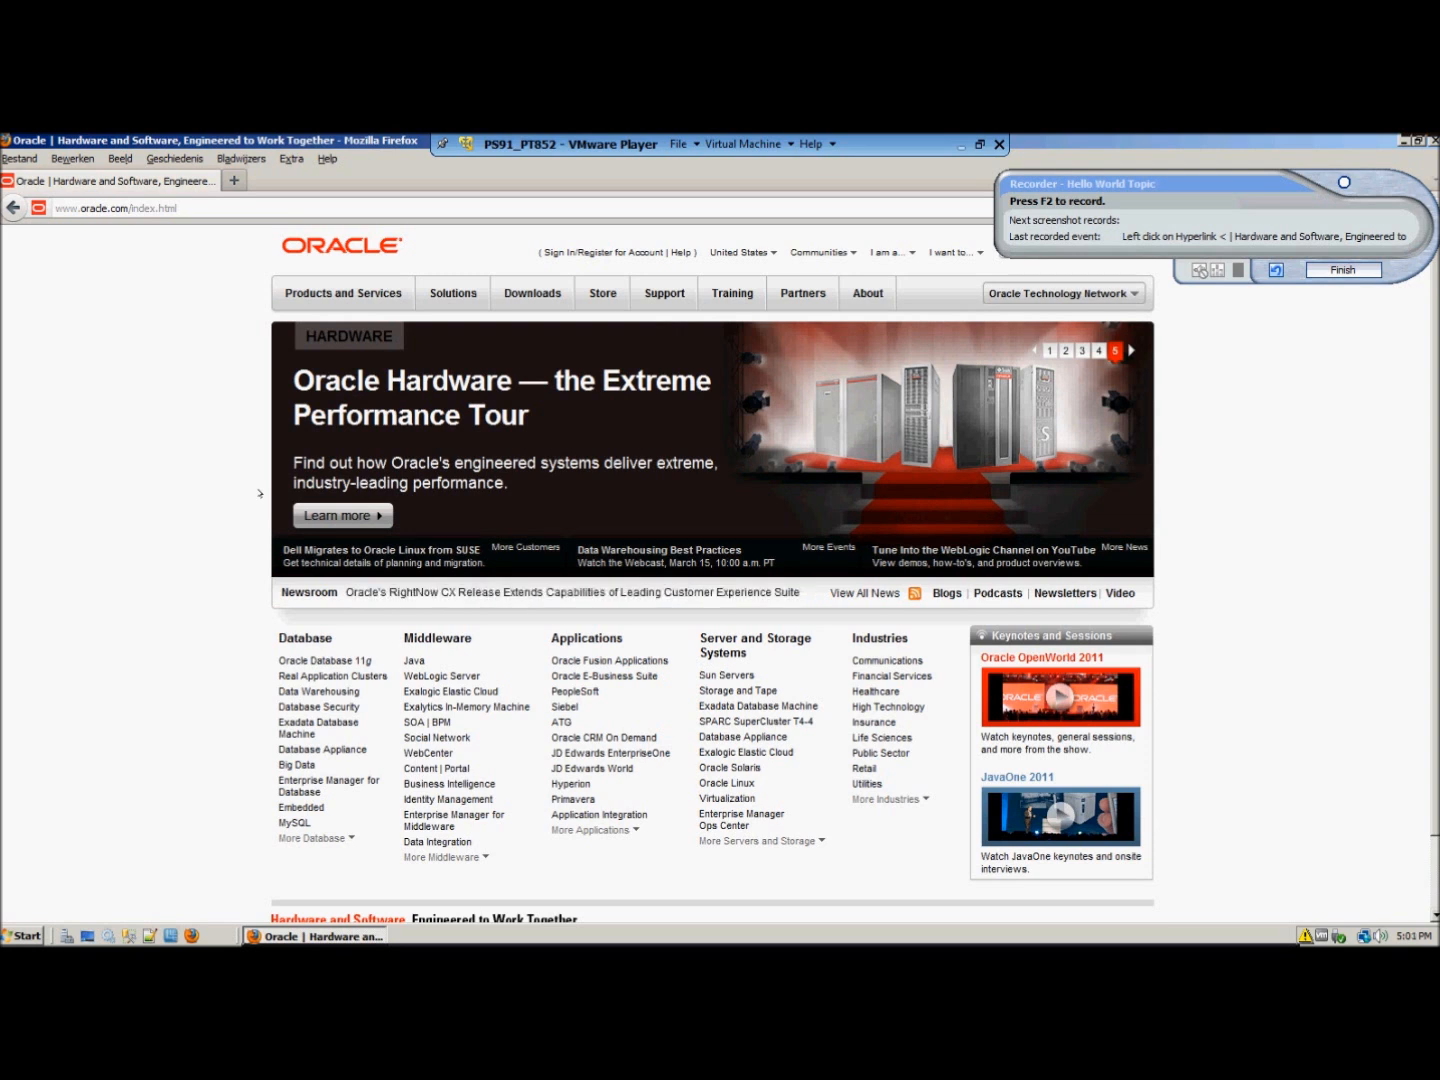
click(1048, 350)
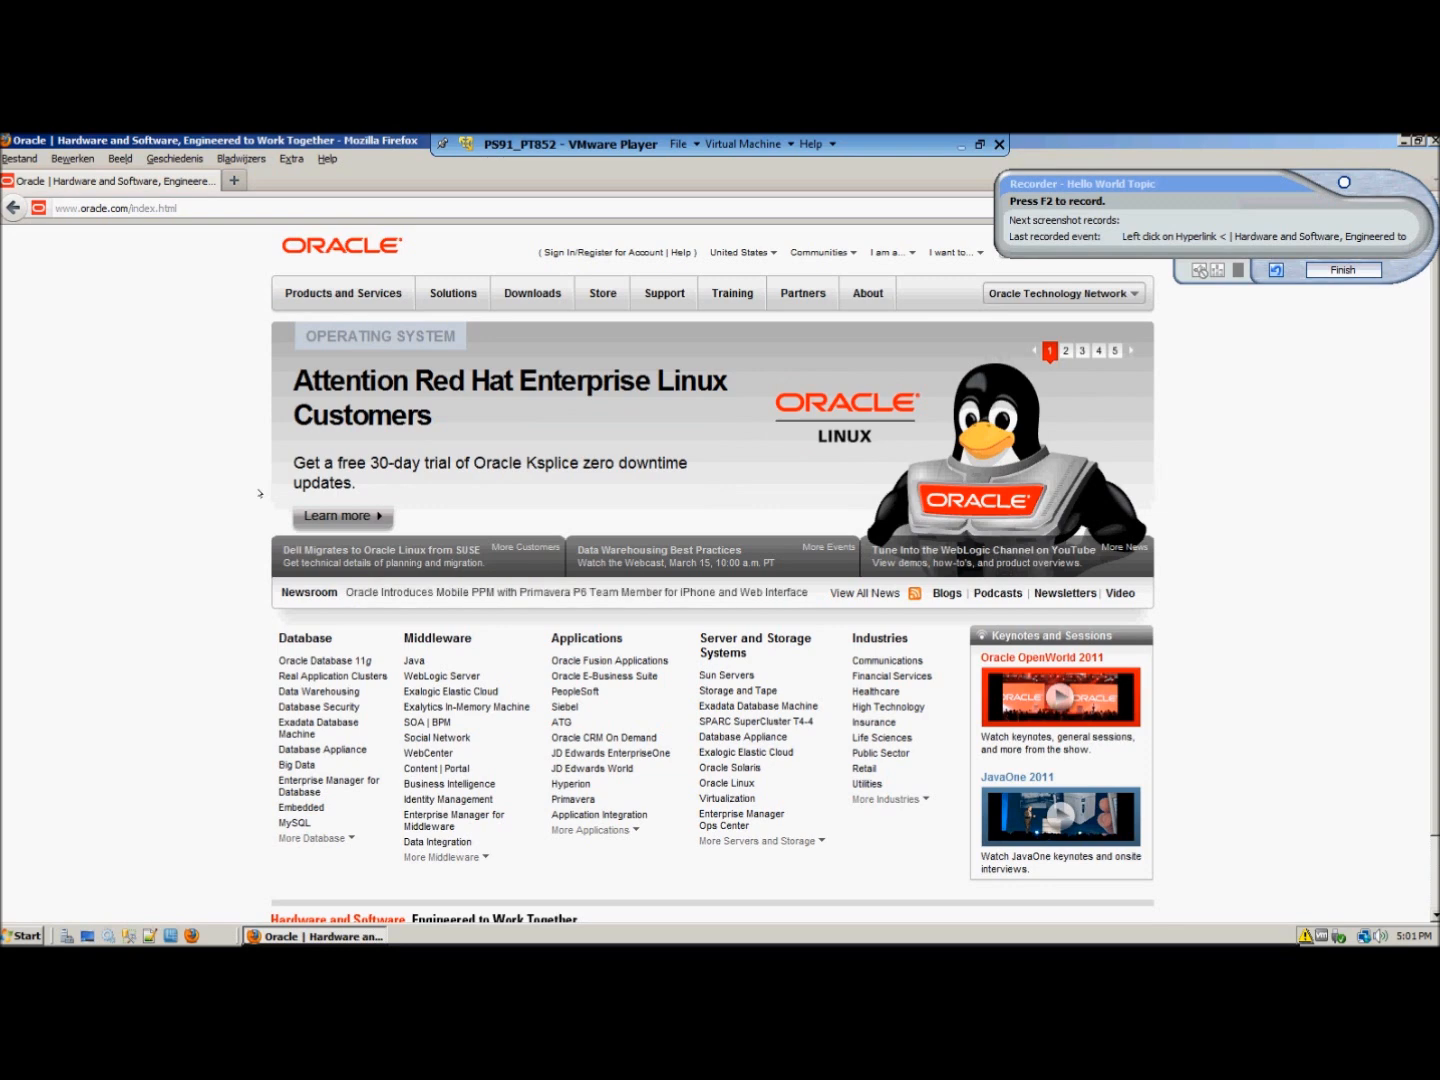
click(1066, 350)
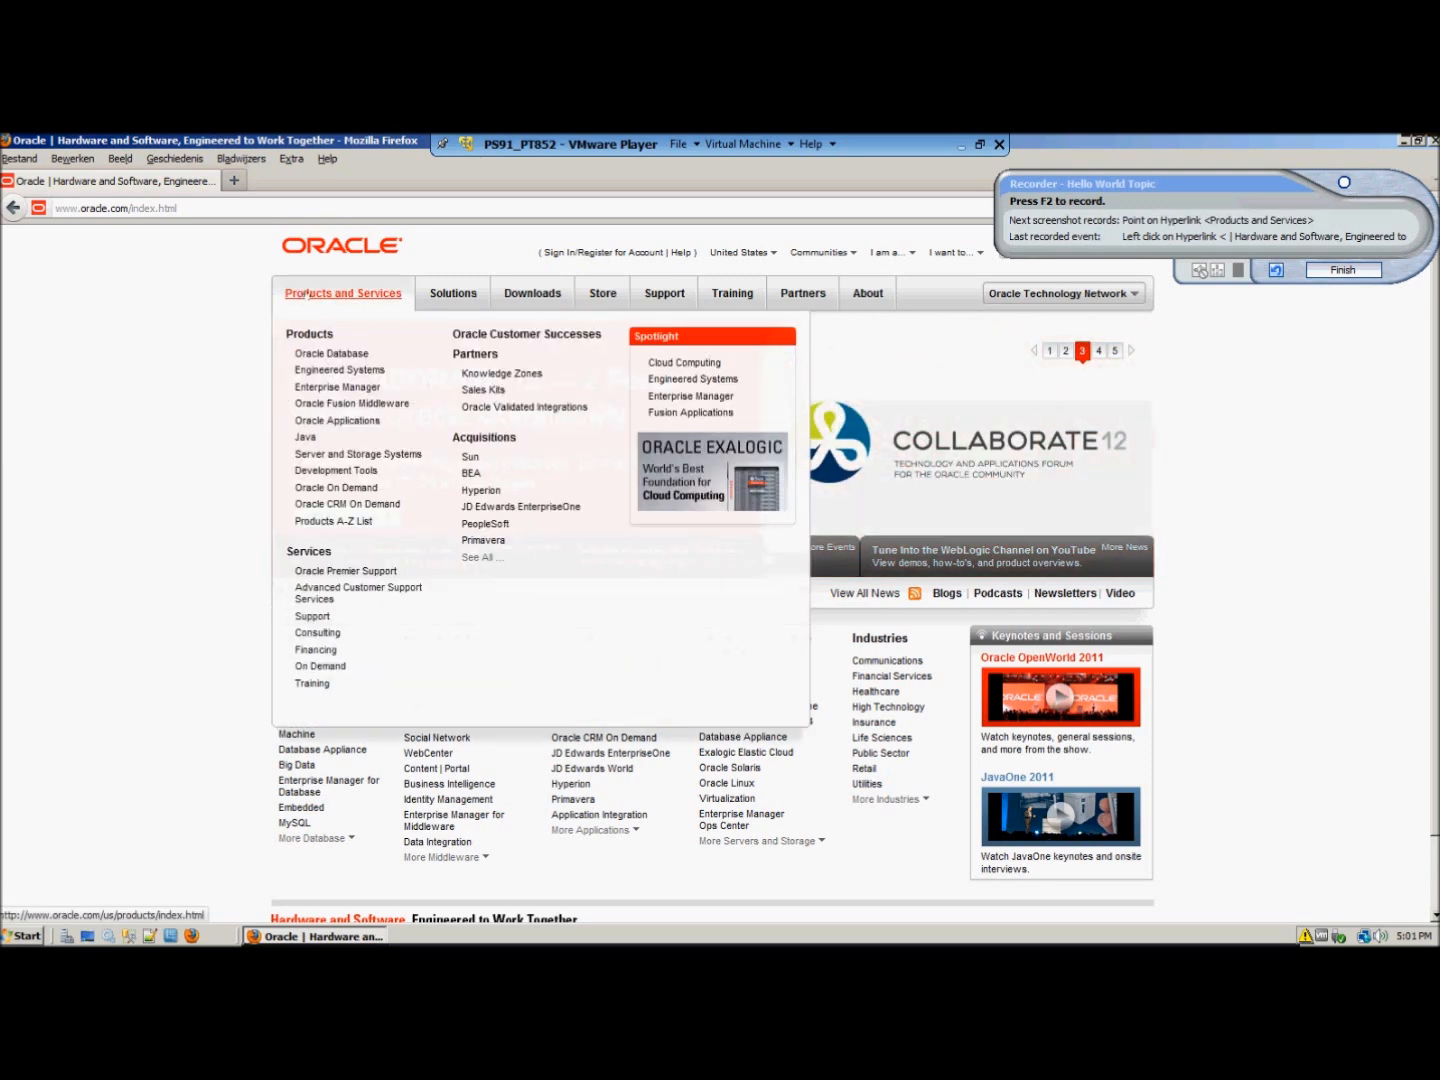
click(304, 436)
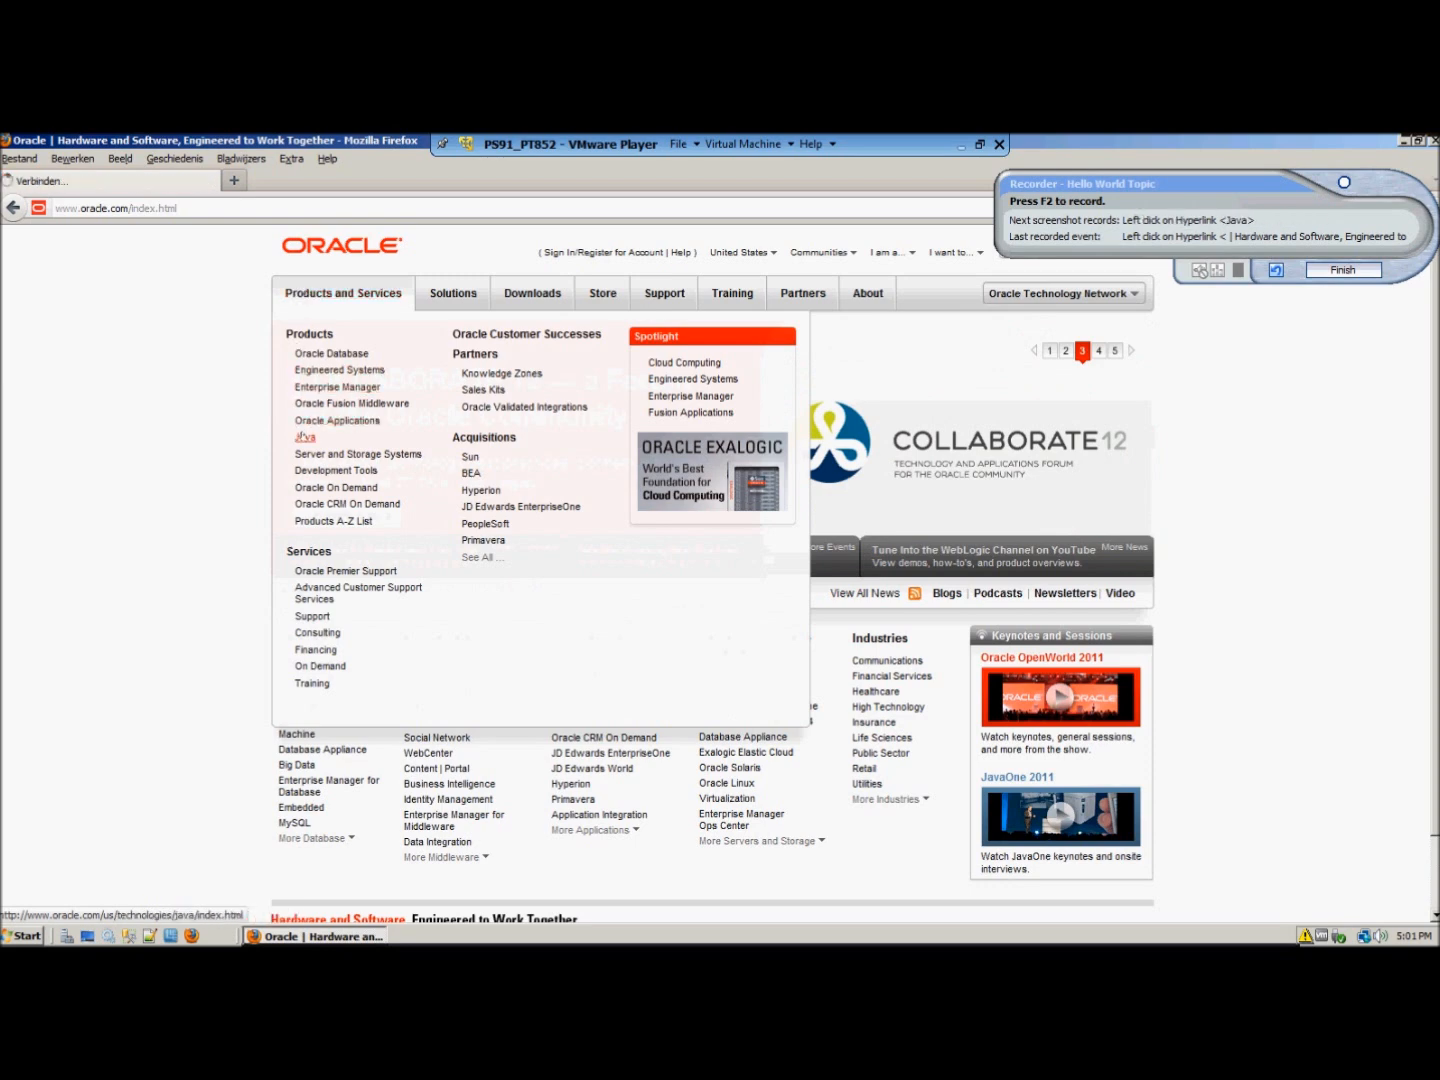
click(304, 436)
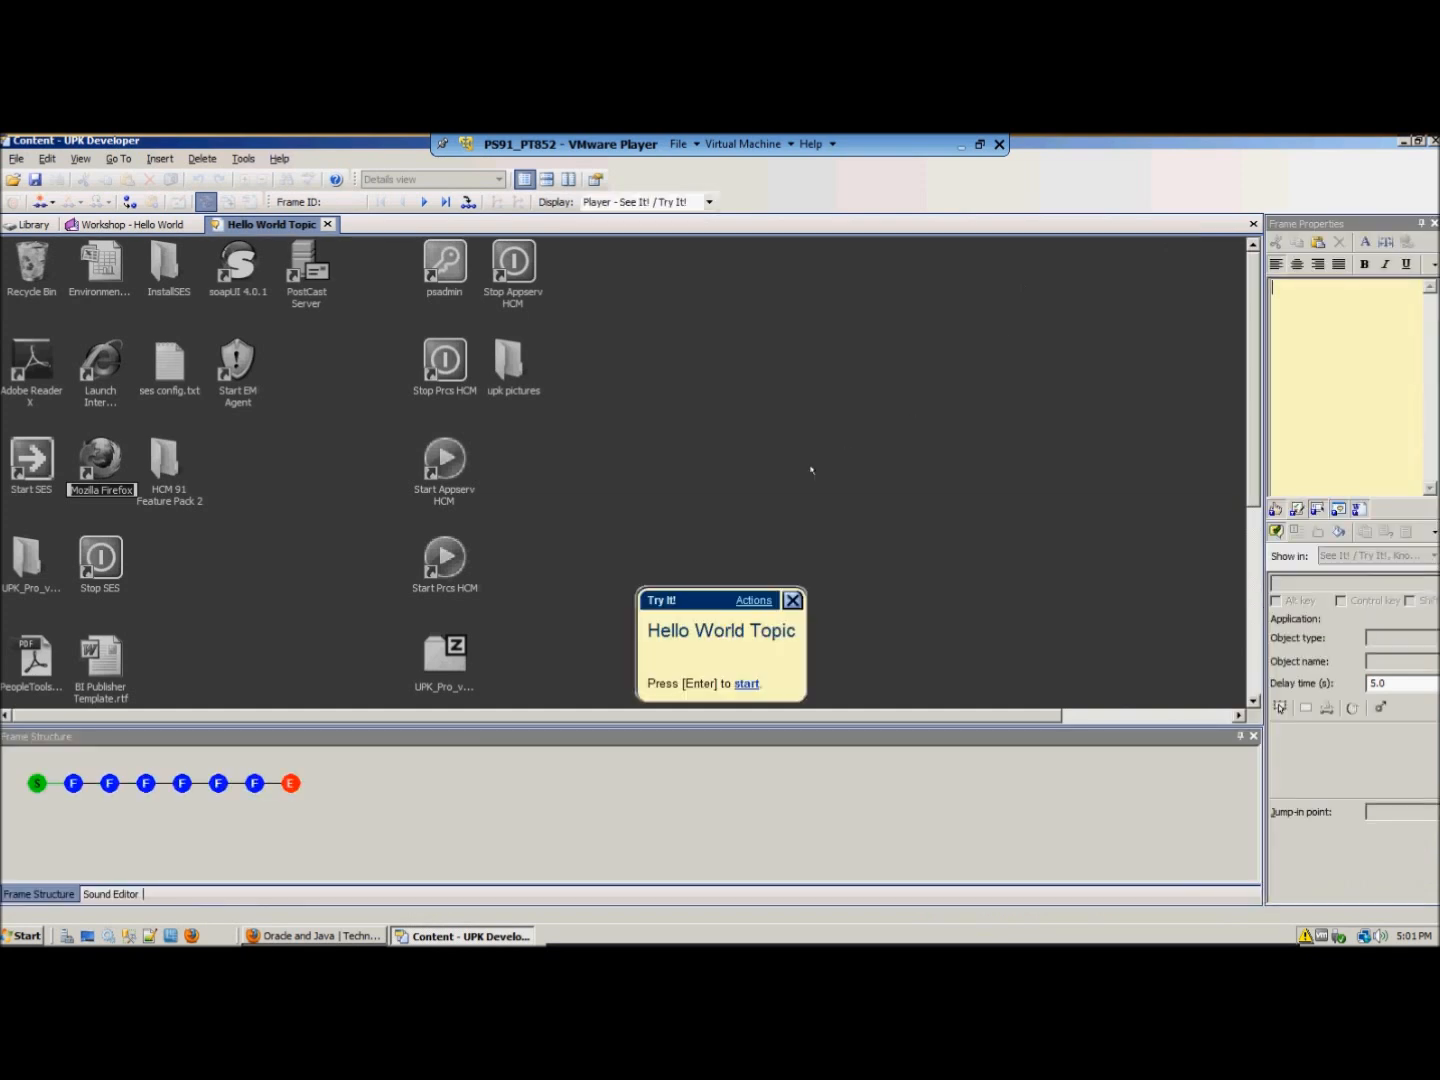
mouse_move(650, 644)
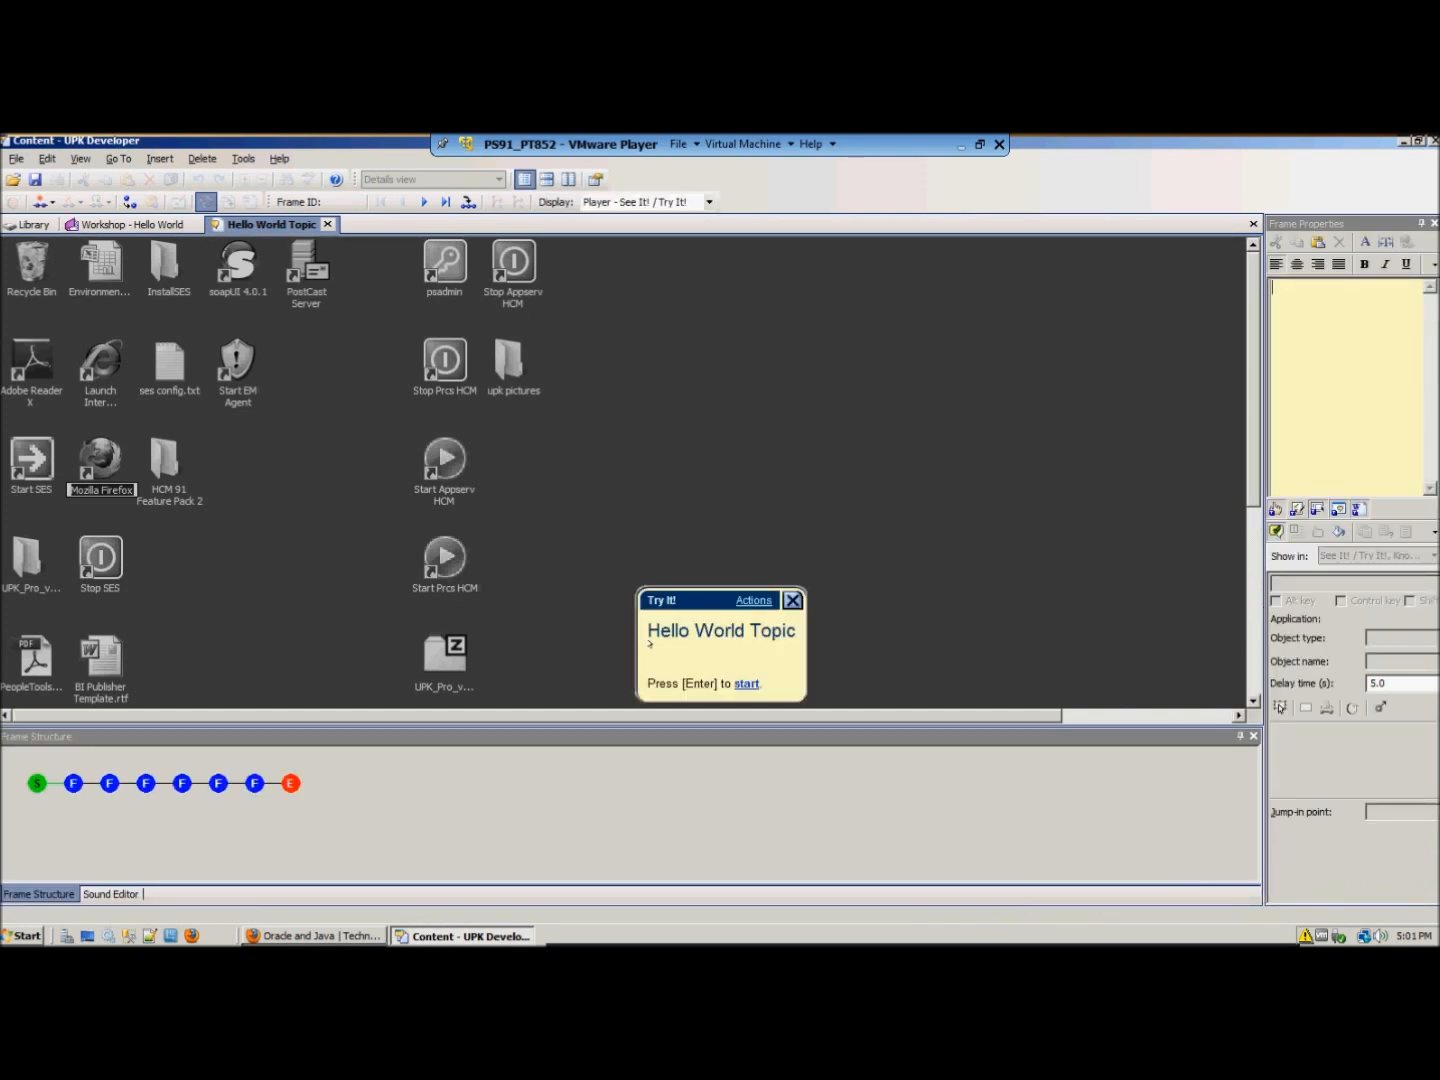
mouse_move(392, 688)
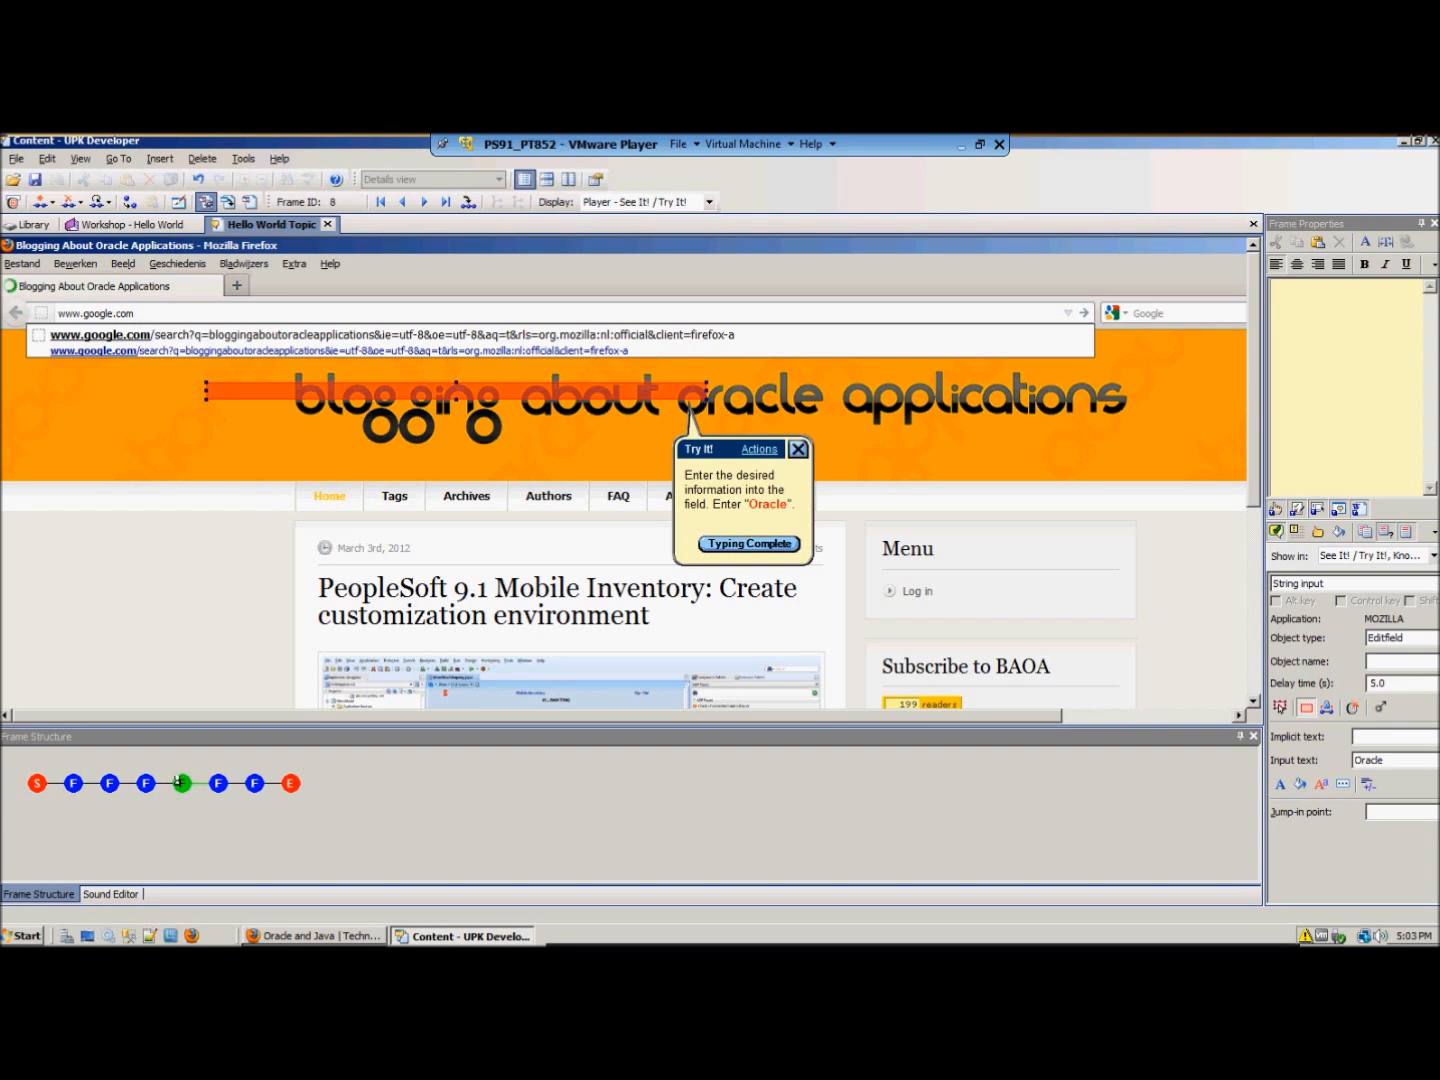
- Delete the 'Oracle' string-input frame from the Hello World Topic, confirming the deletion
click(748, 544)
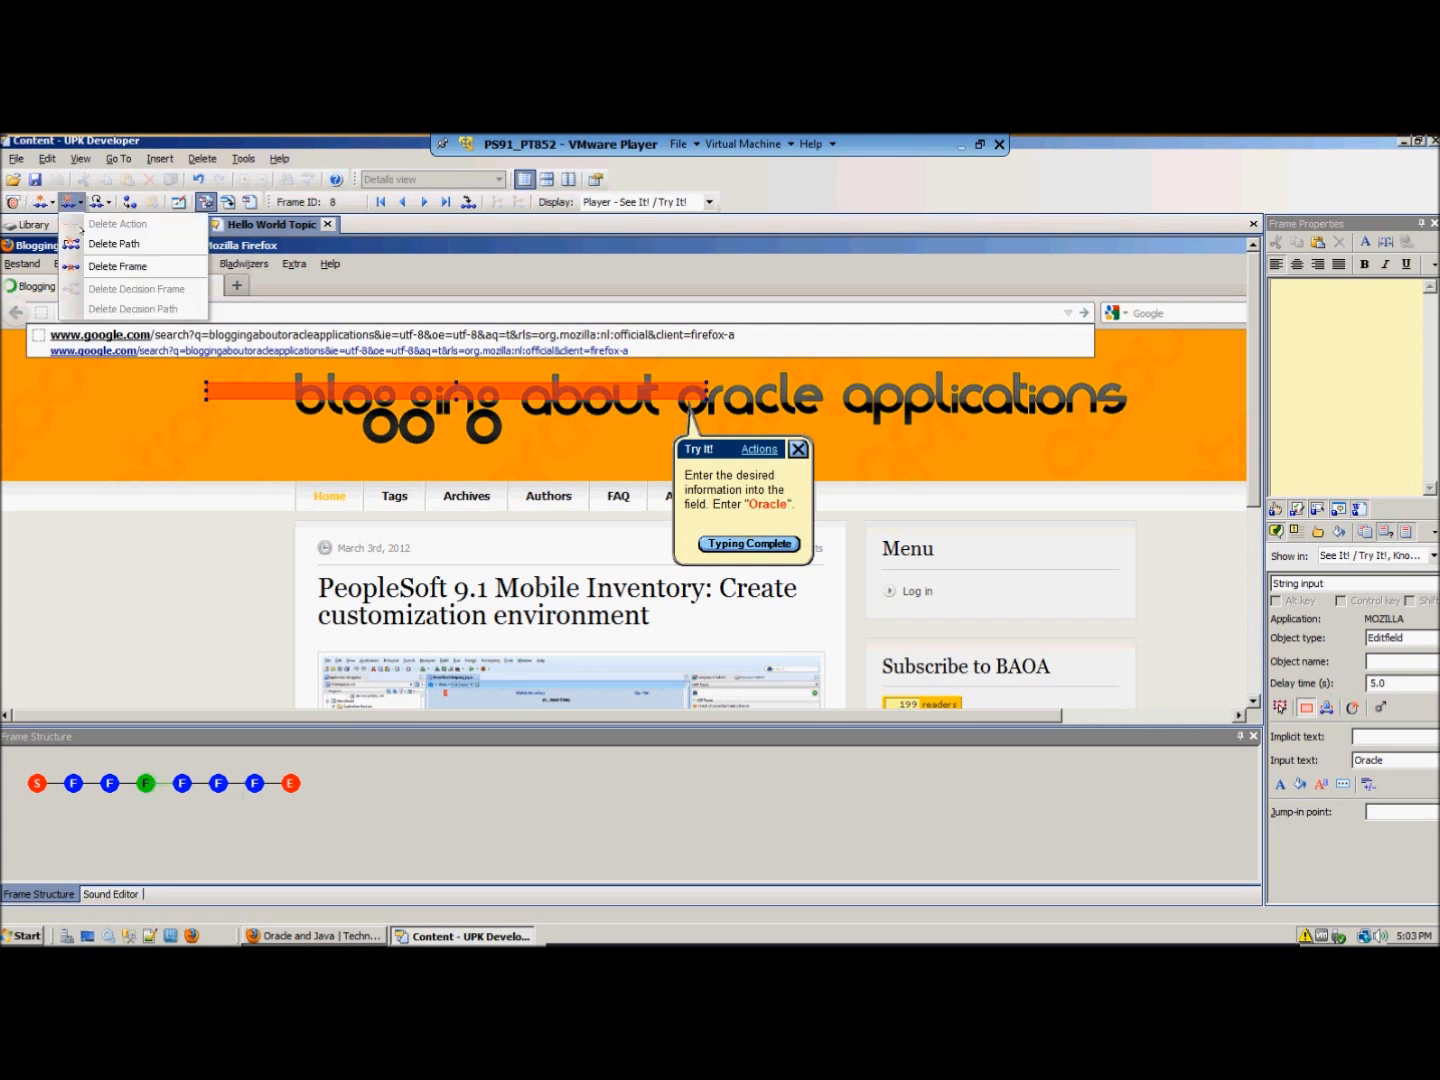
click(116, 264)
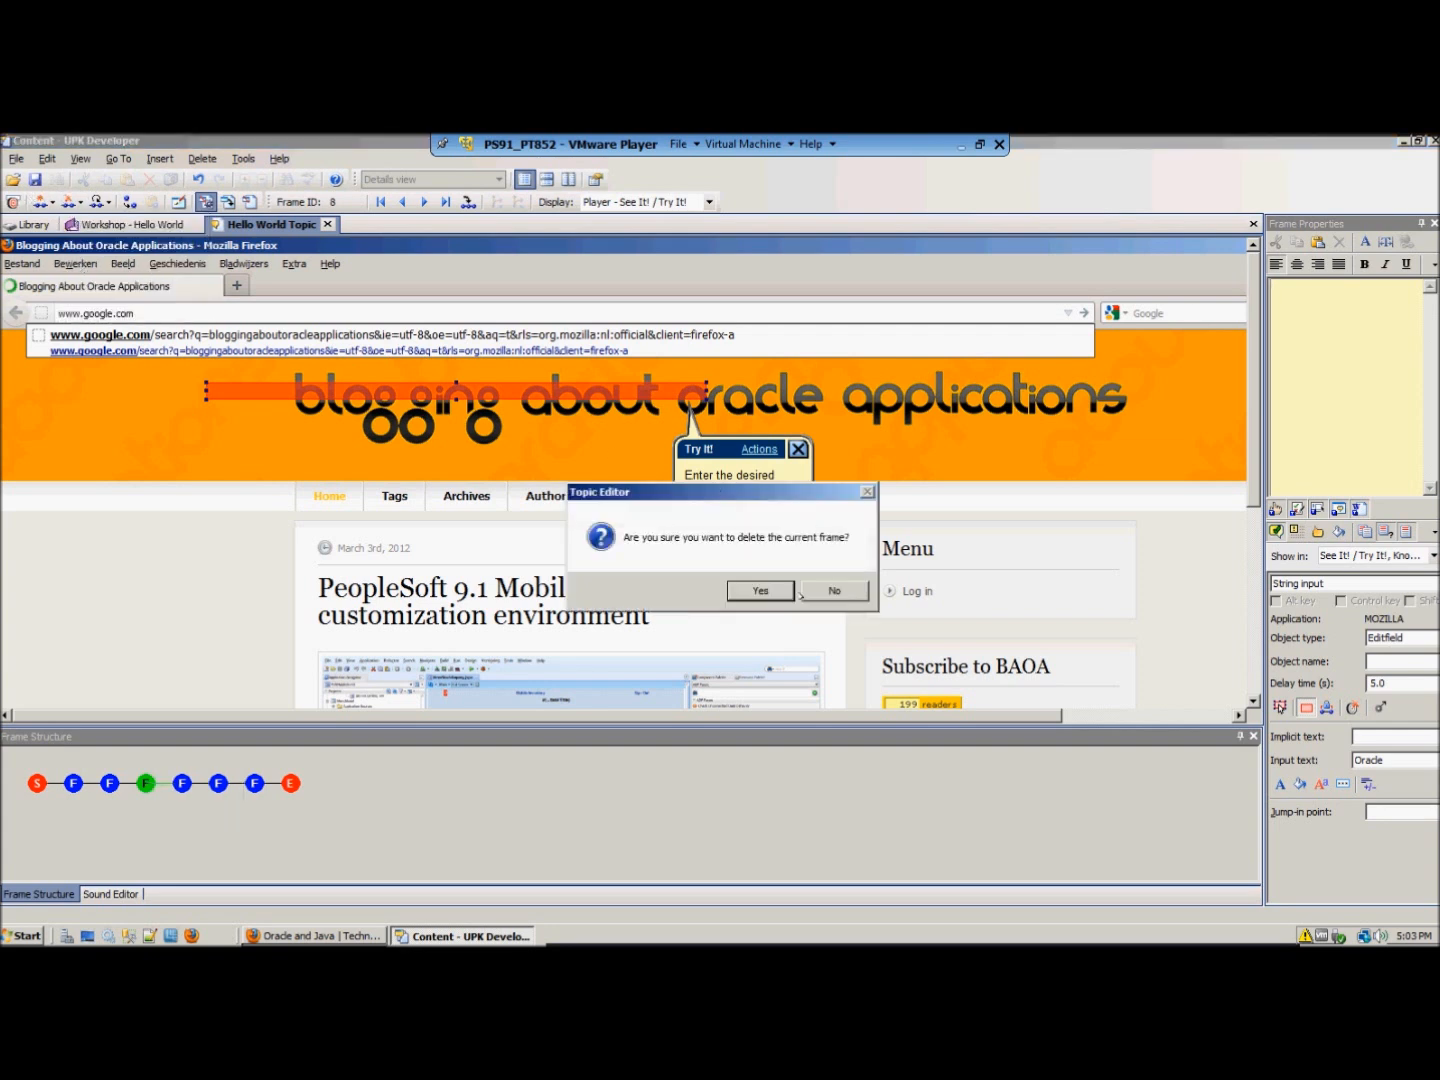
click(760, 590)
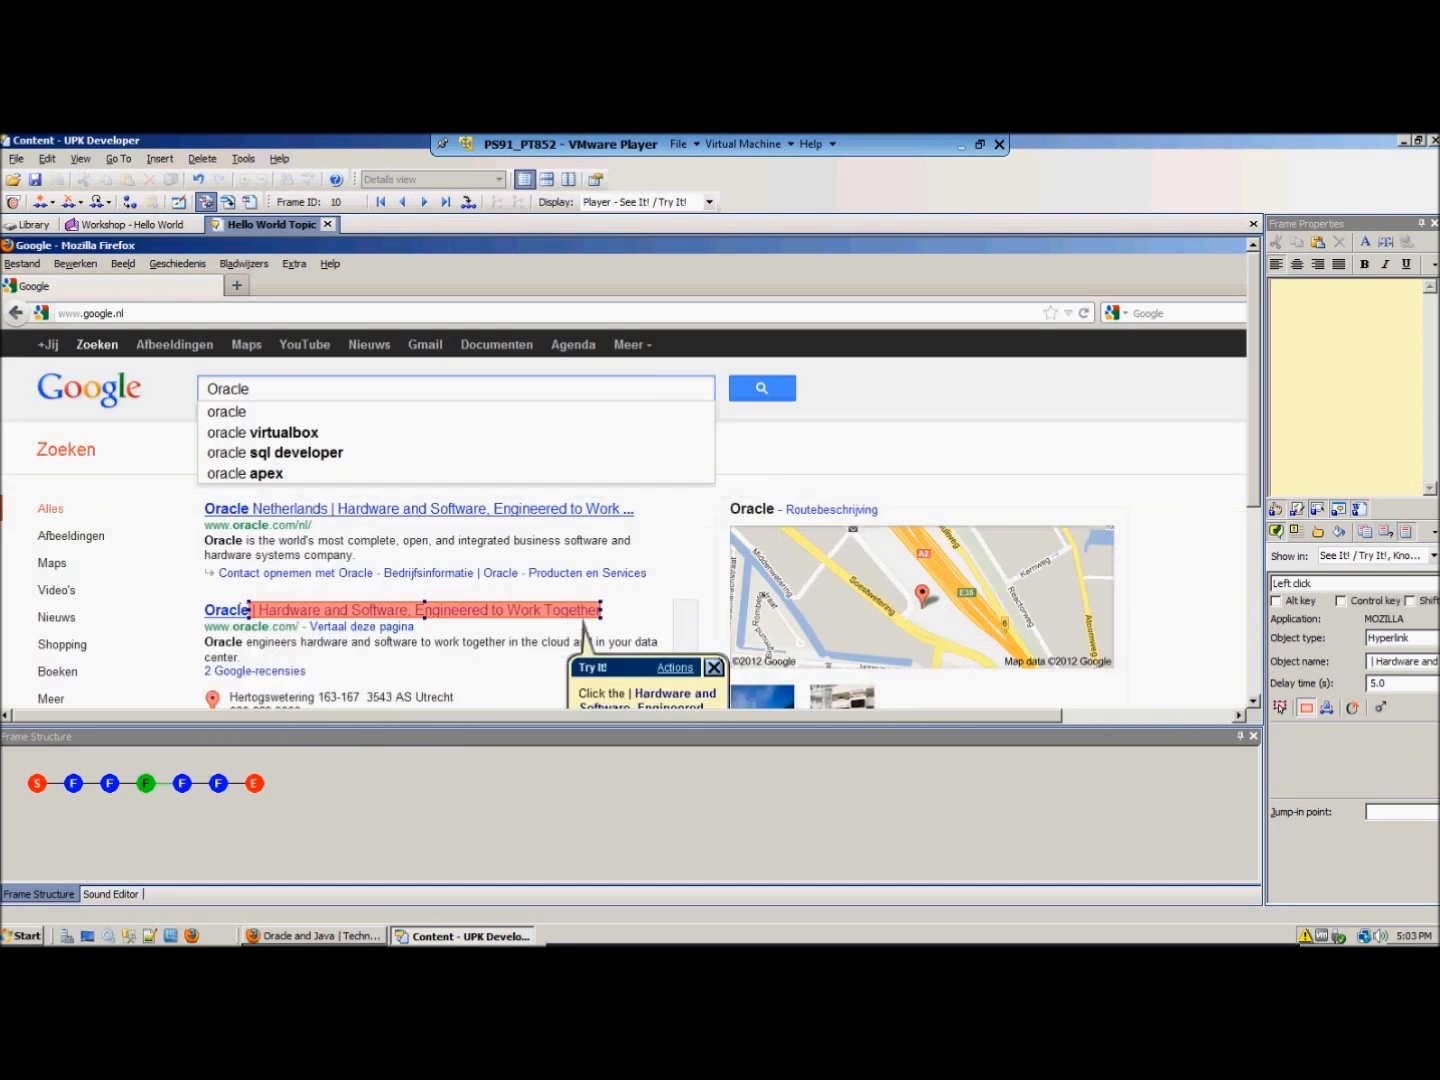
click(712, 668)
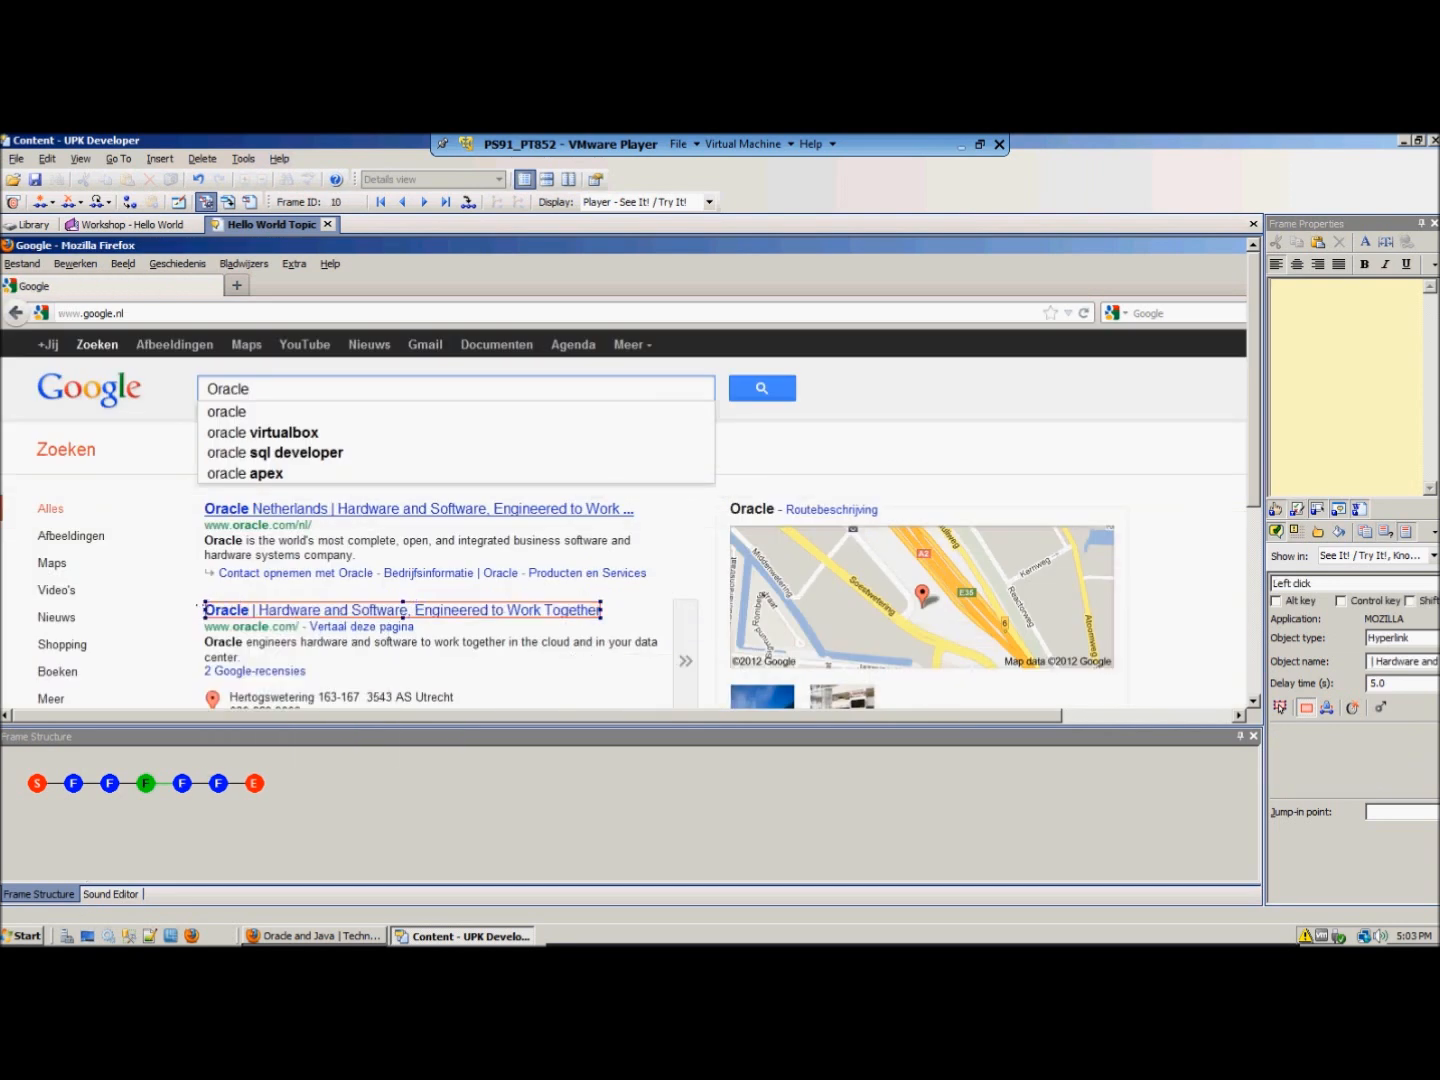
- Delete the Backspace key frame as well, then close the Hello World Topic editor
click(400, 610)
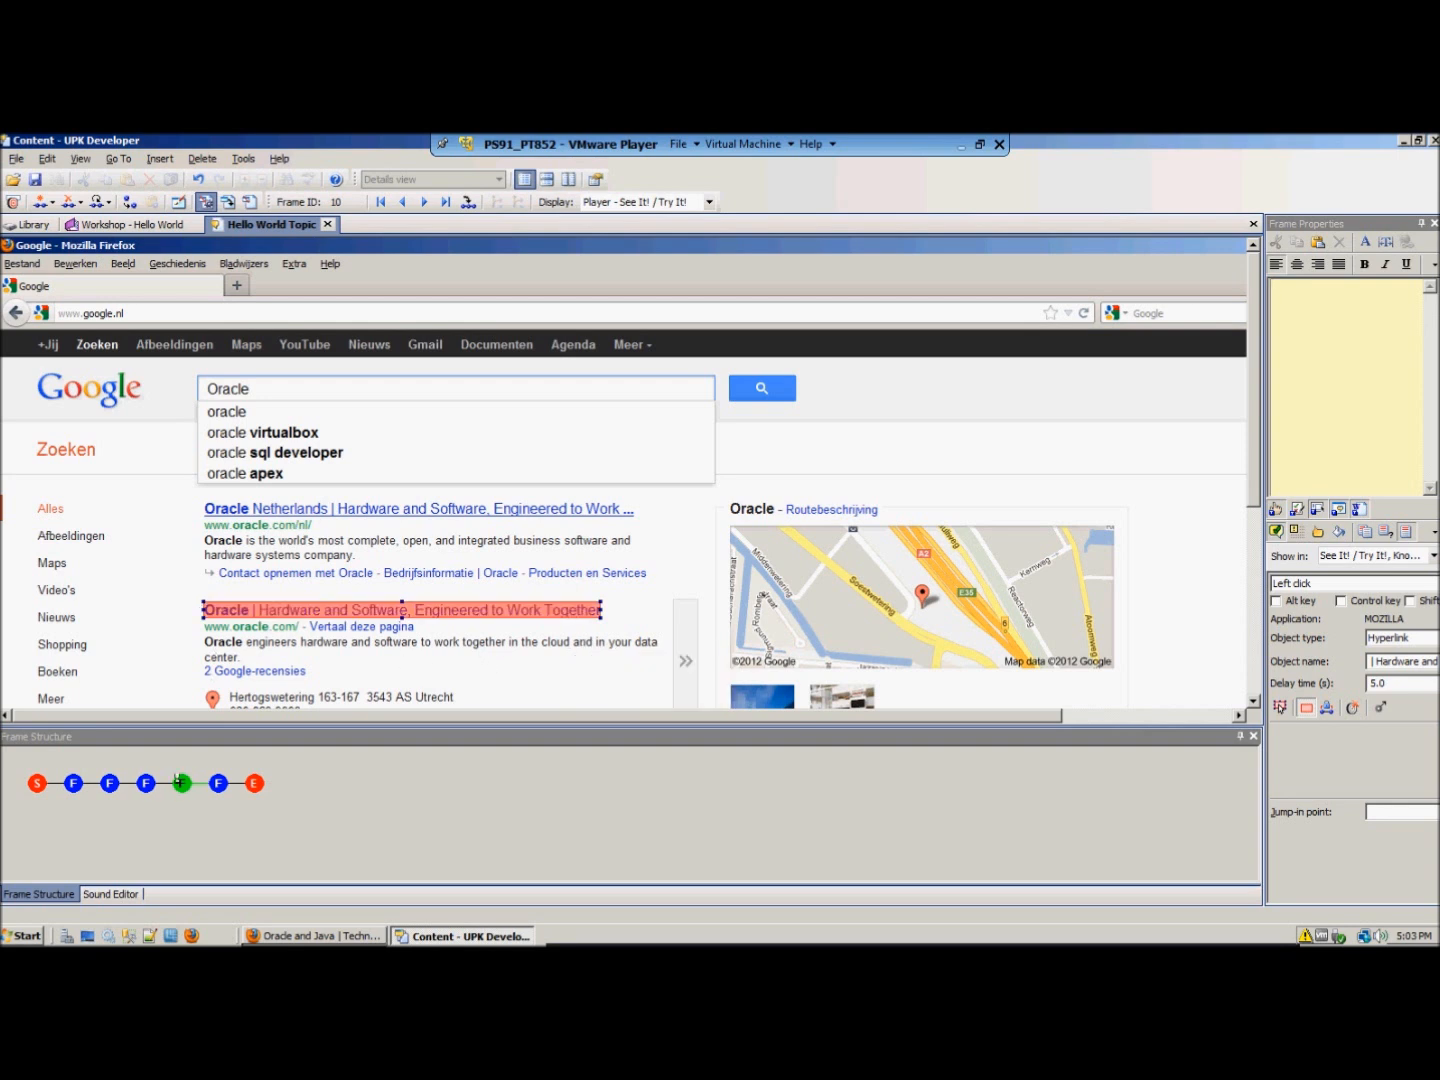
click(400, 610)
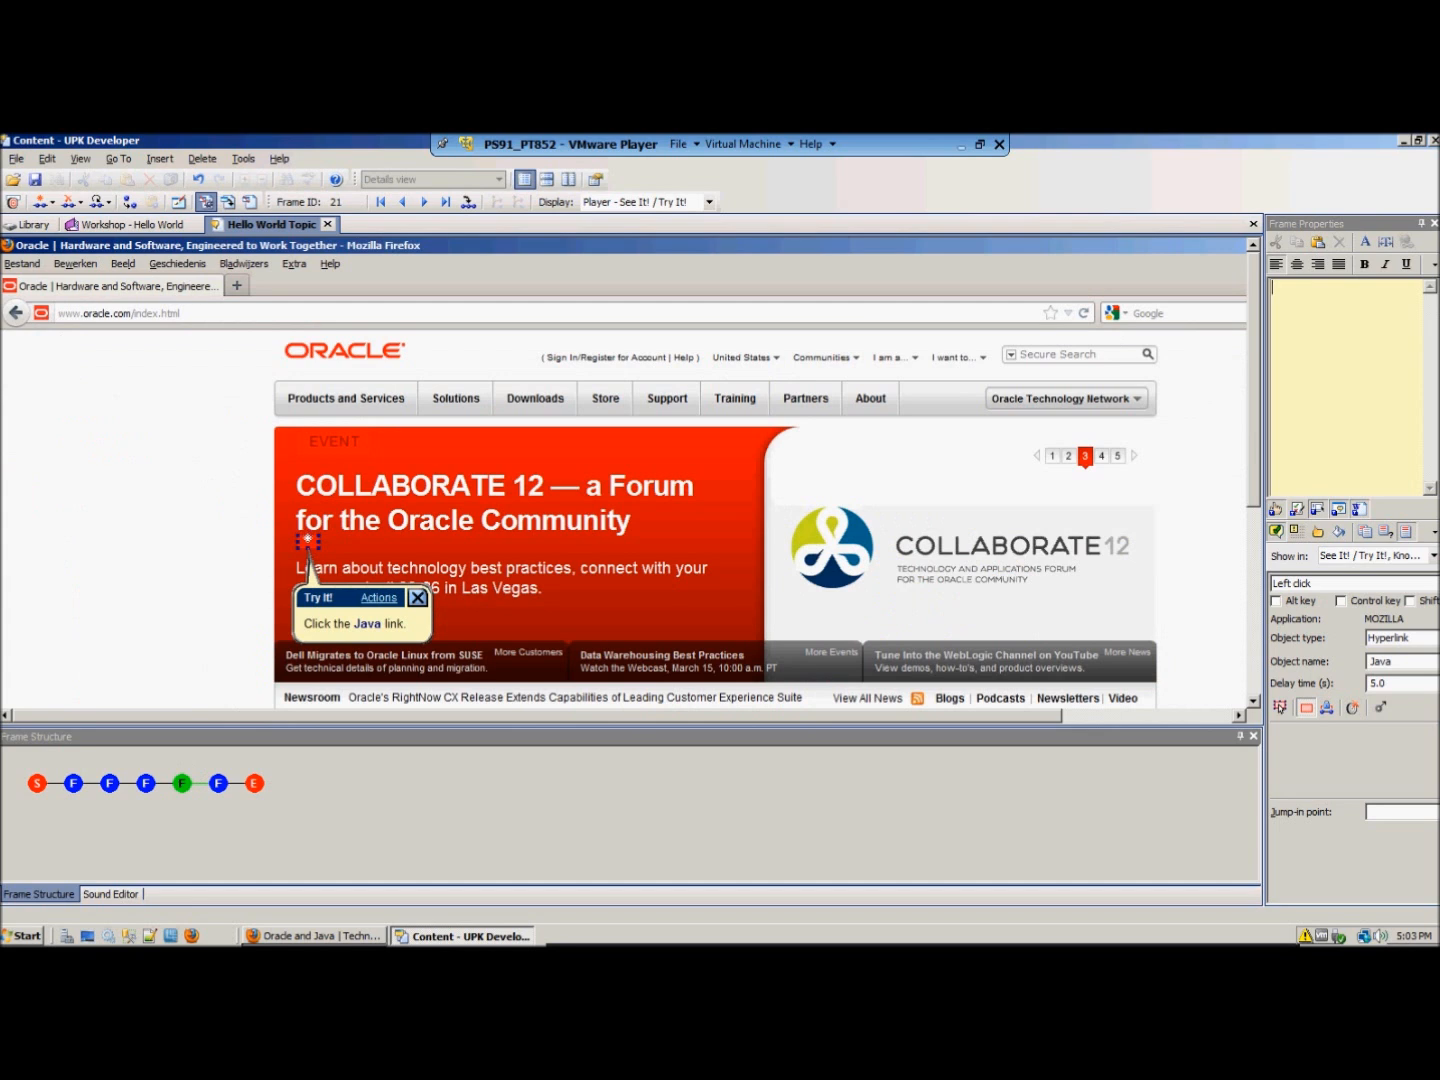
click(418, 596)
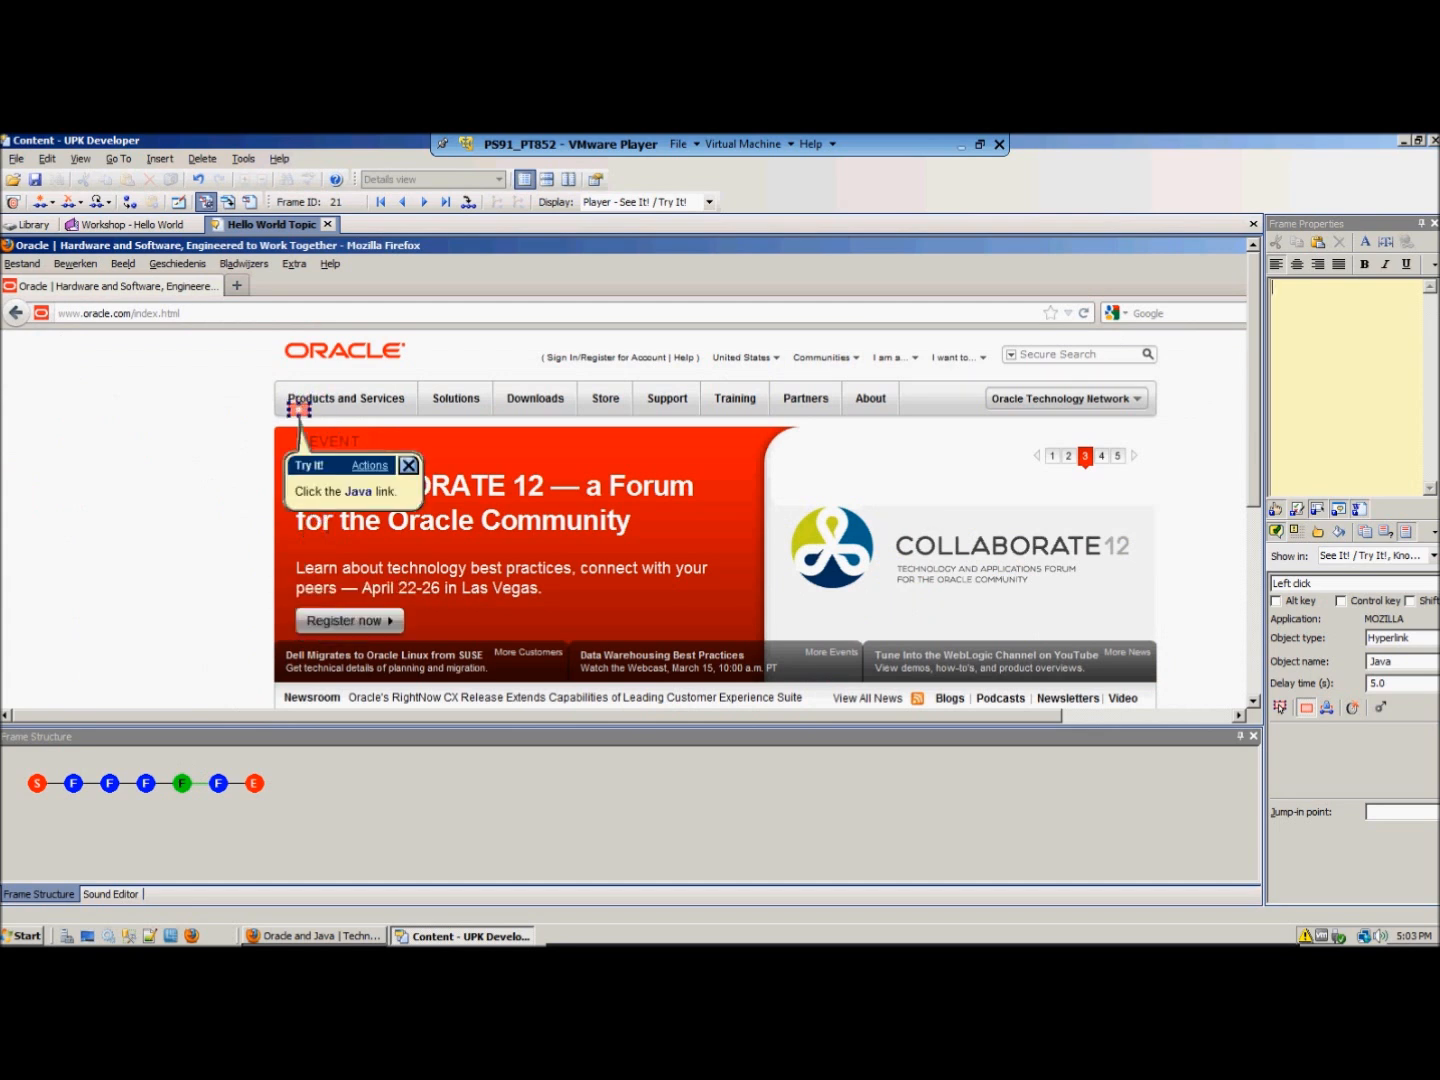
click(360, 490)
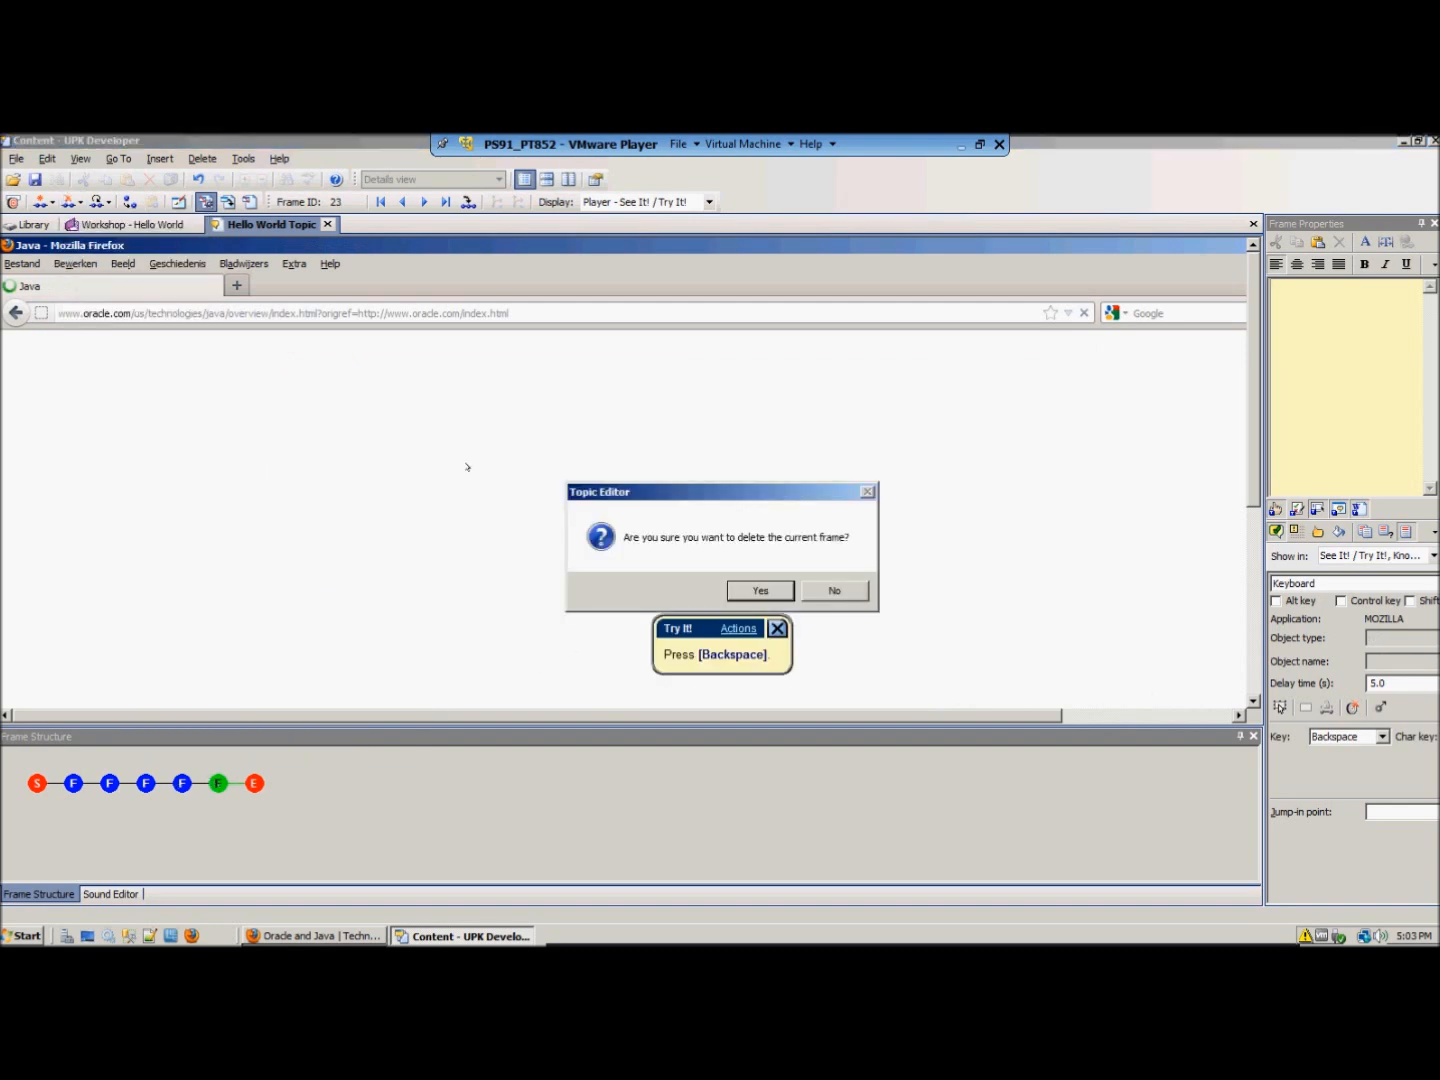
click(760, 590)
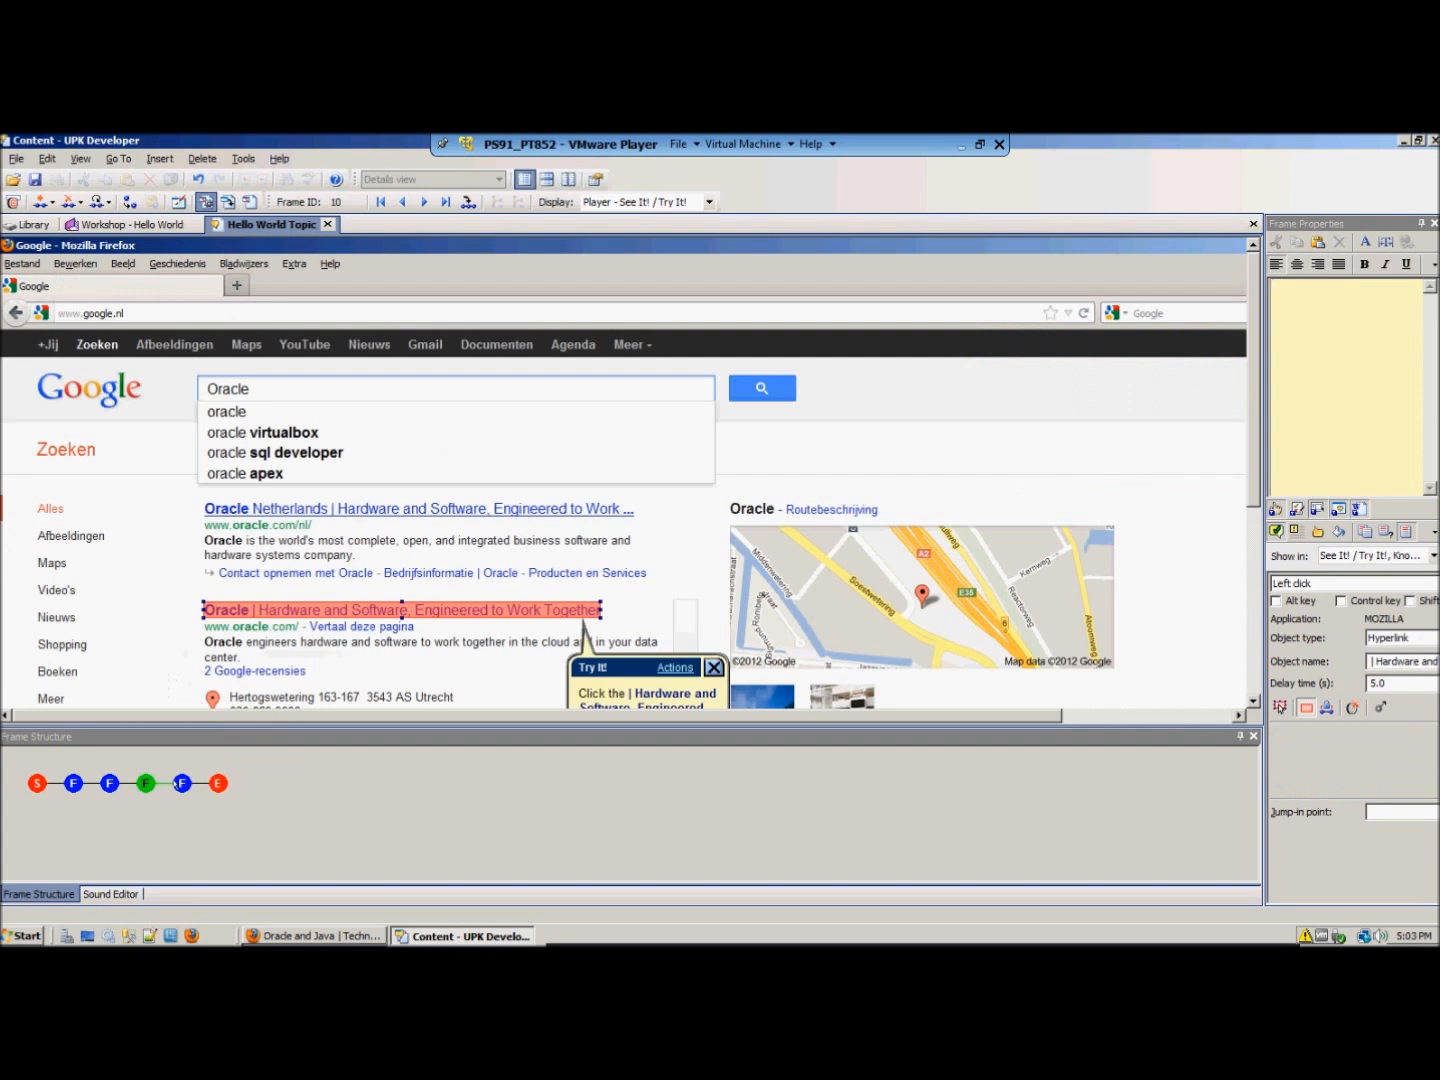
click(400, 608)
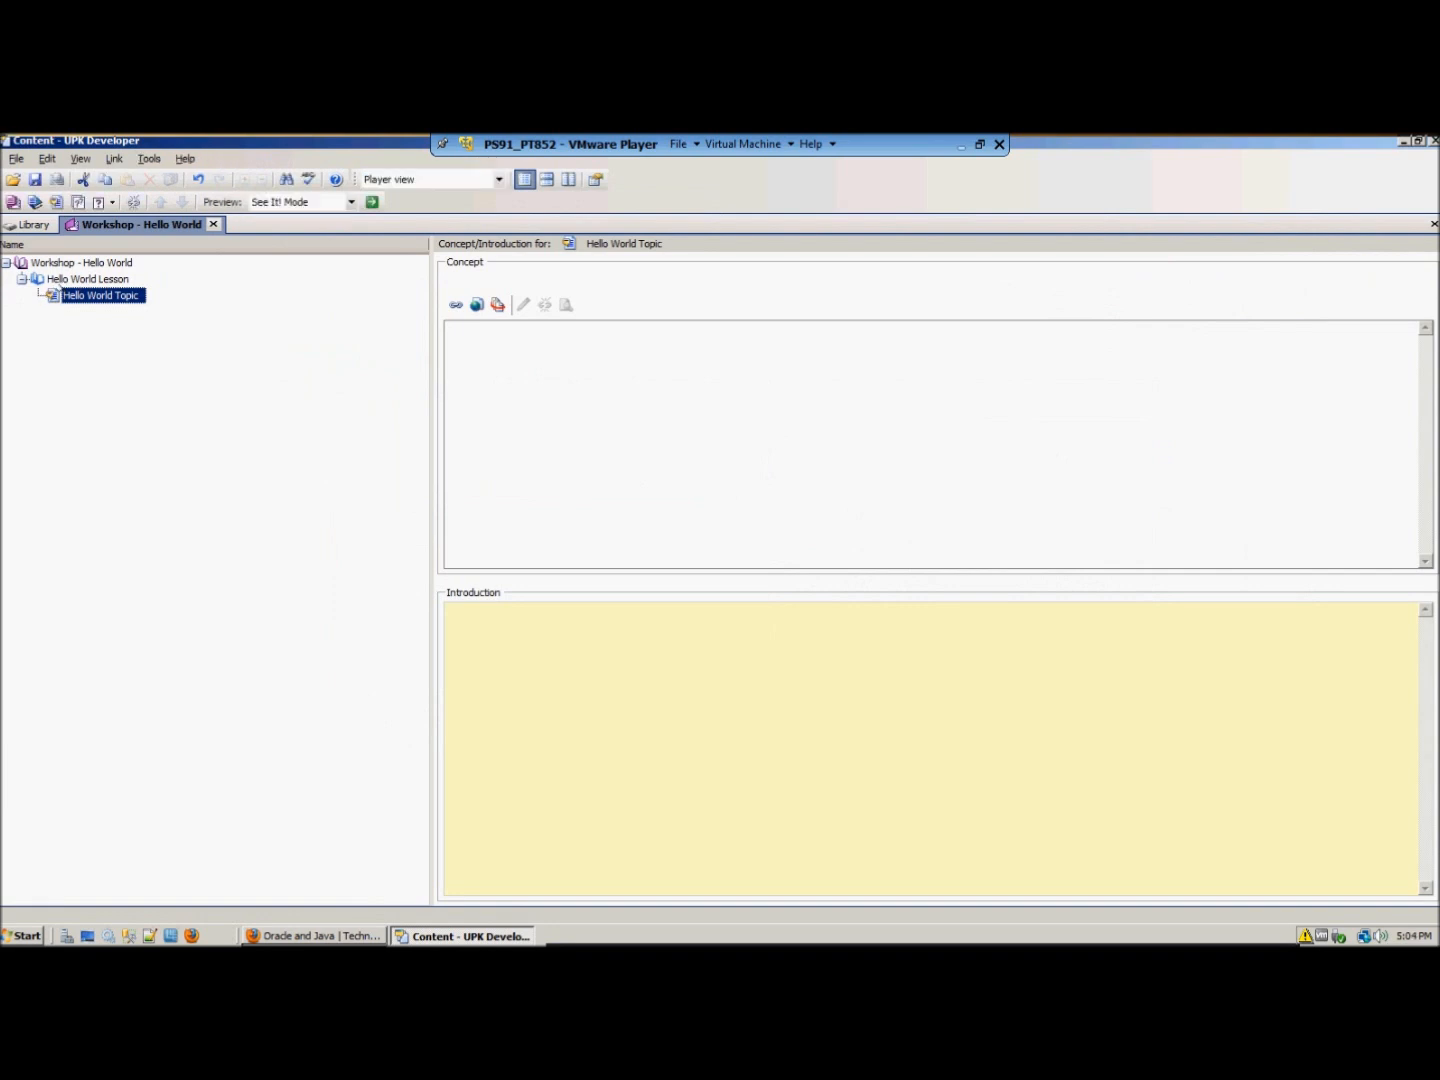
mouse_move(200, 292)
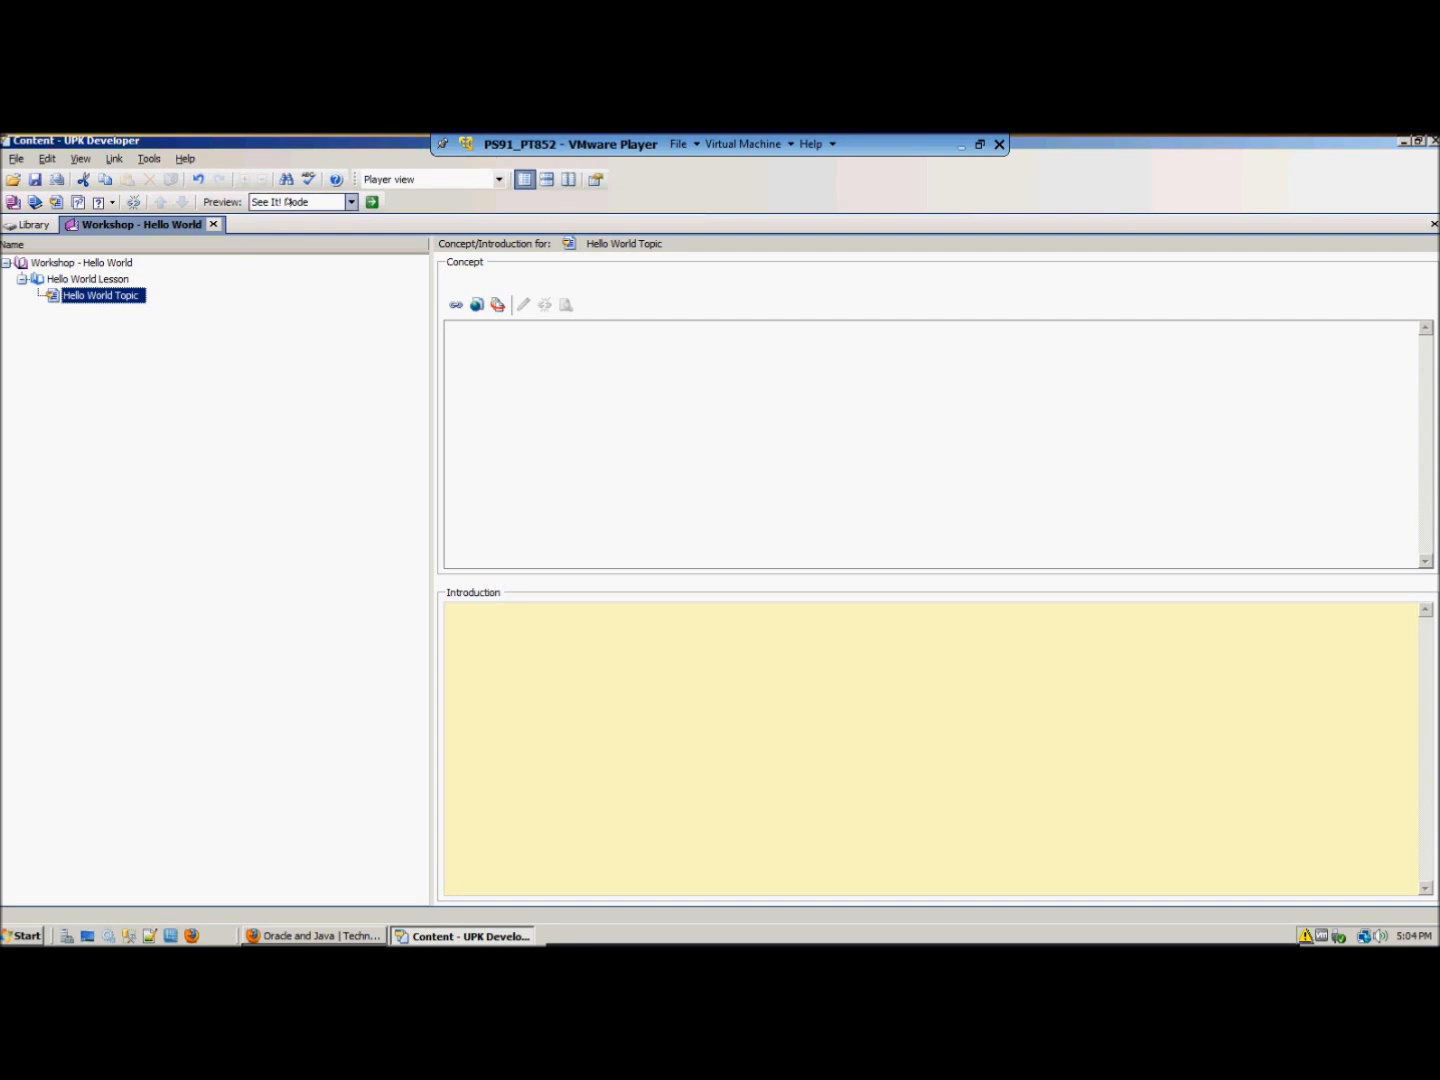
- Set the Preview mode to See It! Mode and launch the preview of Hello World Topic
click(352, 200)
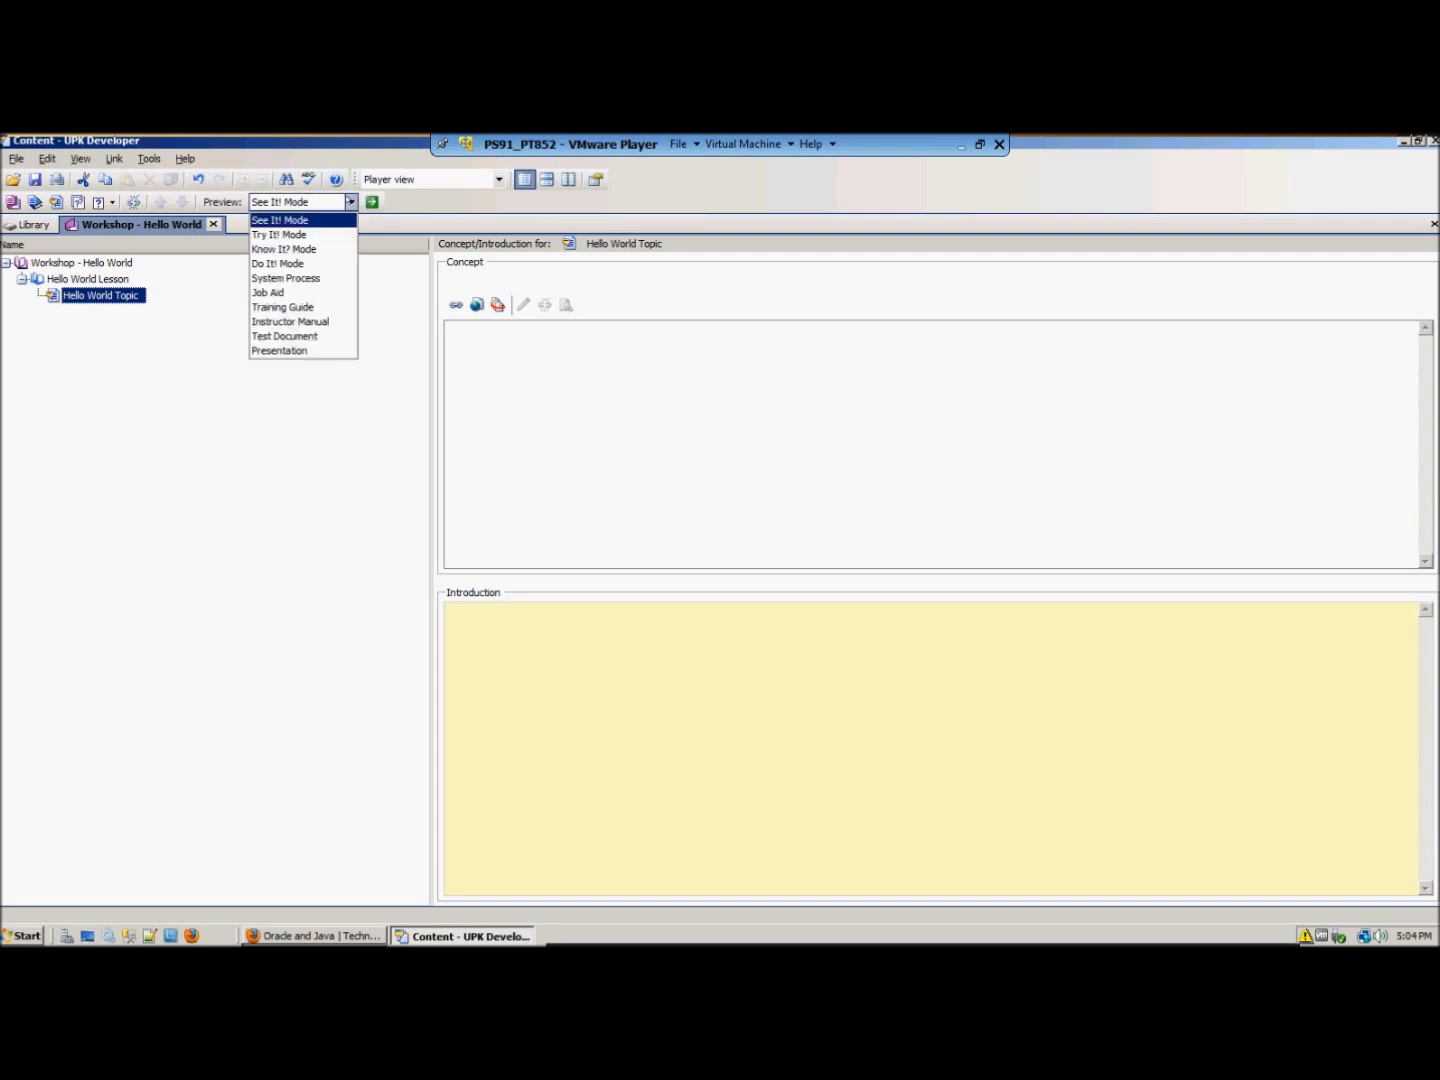
mouse_move(280, 350)
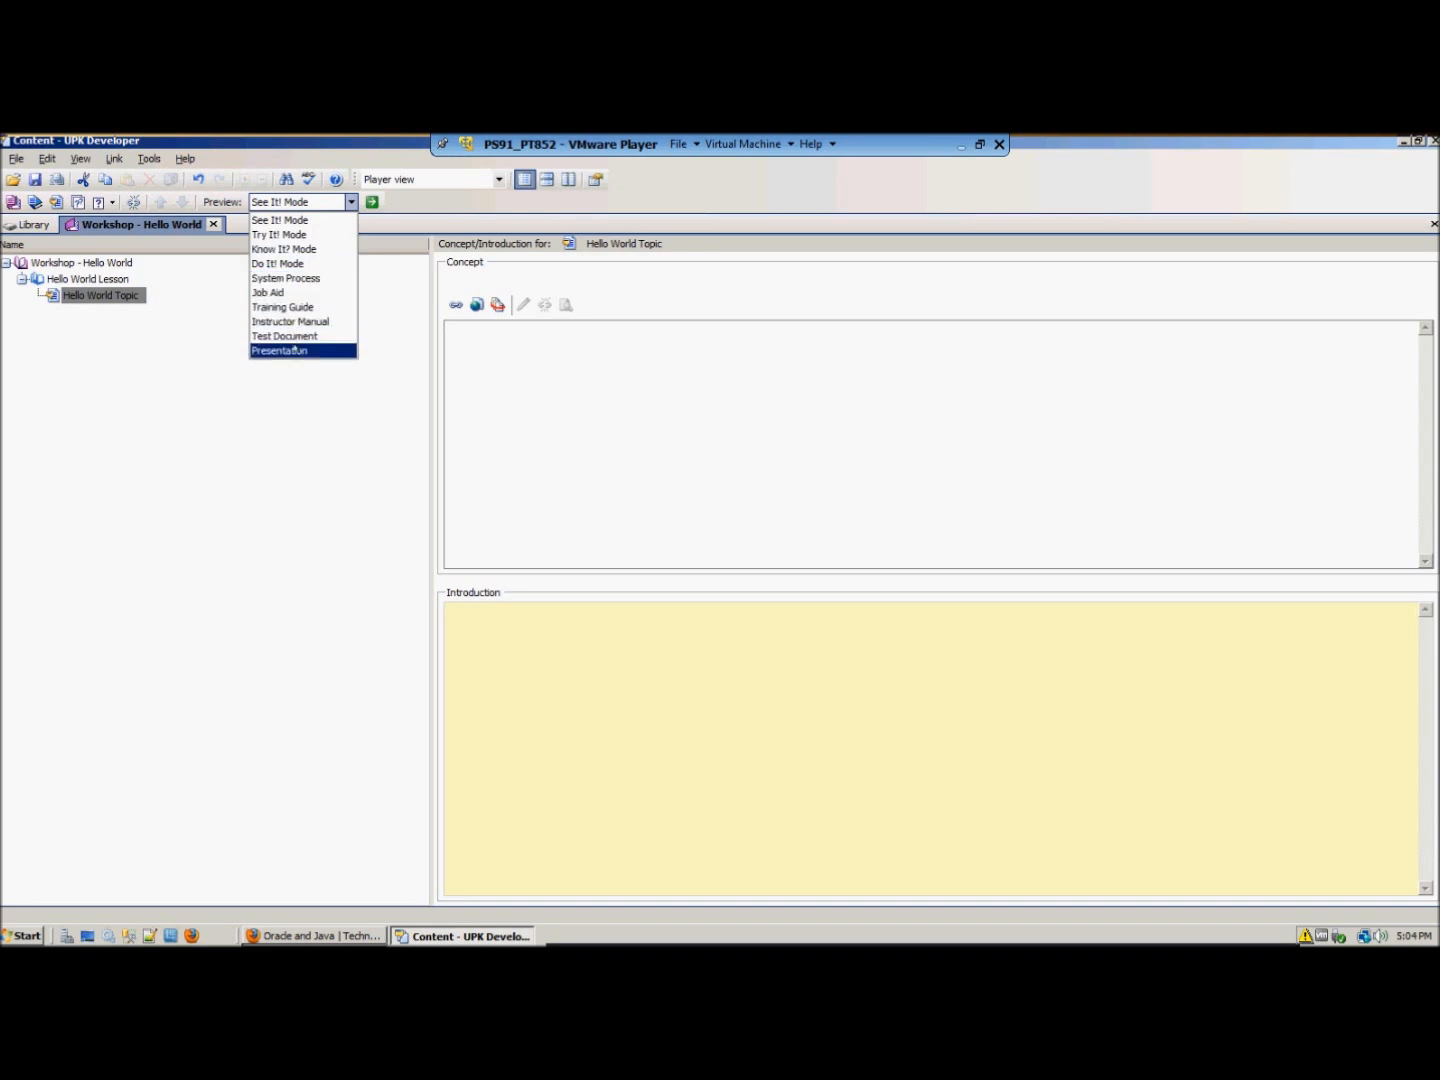
mouse_move(280, 220)
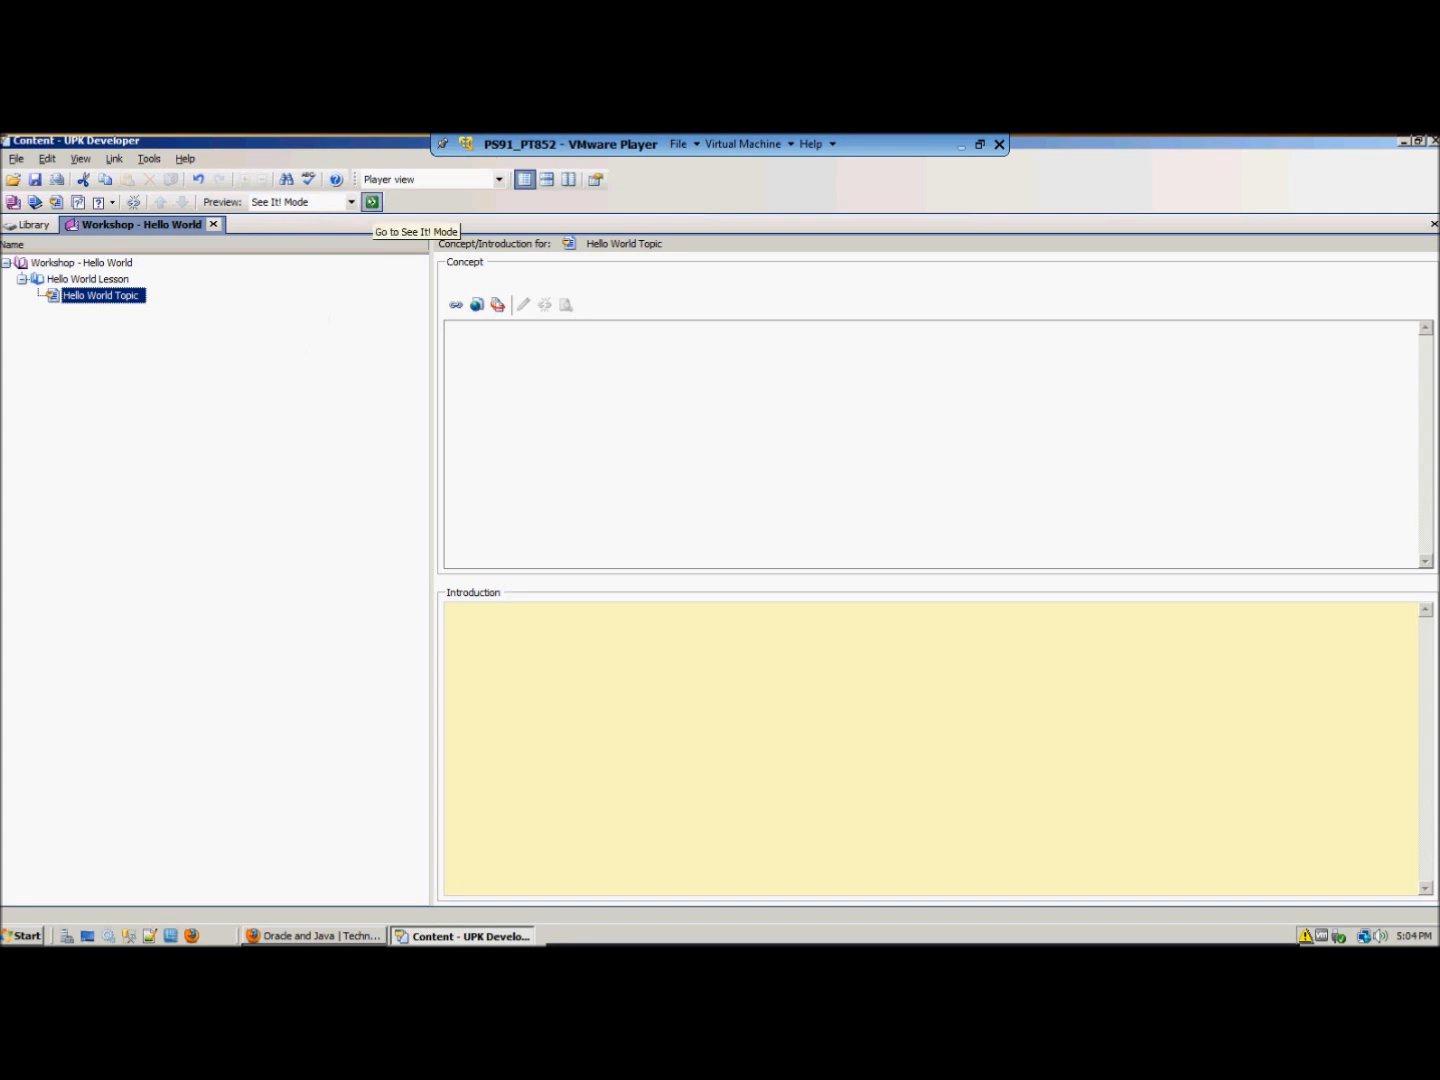
click(372, 200)
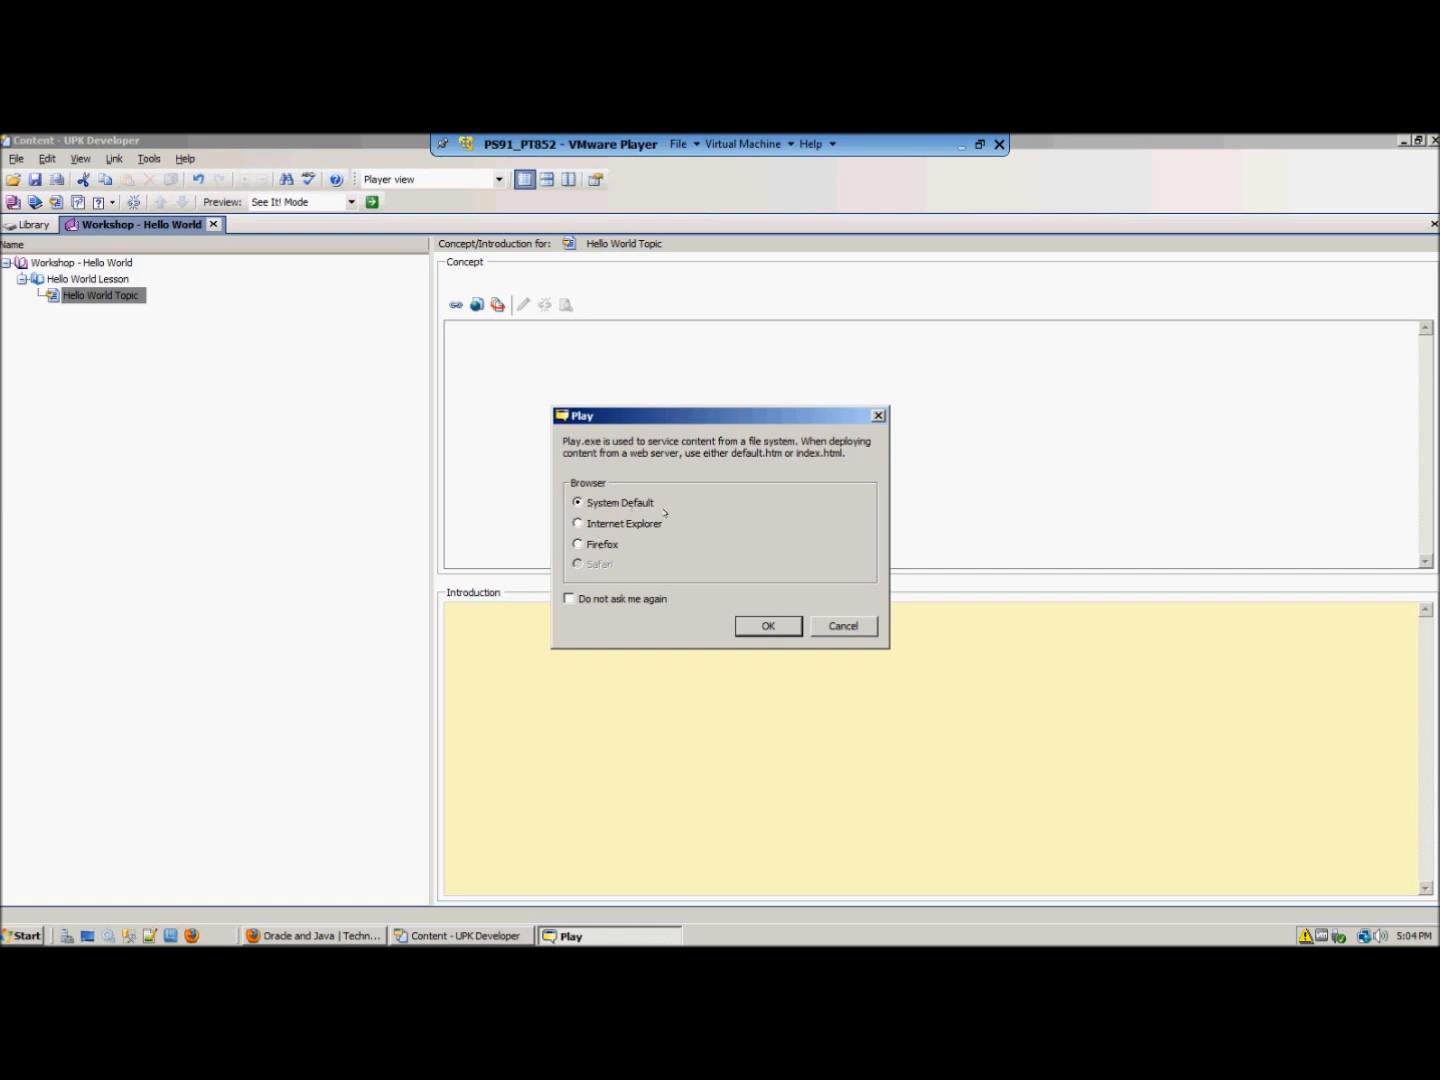
- Choose Internet Explorer as the playback browser and launch the player preview
click(580, 524)
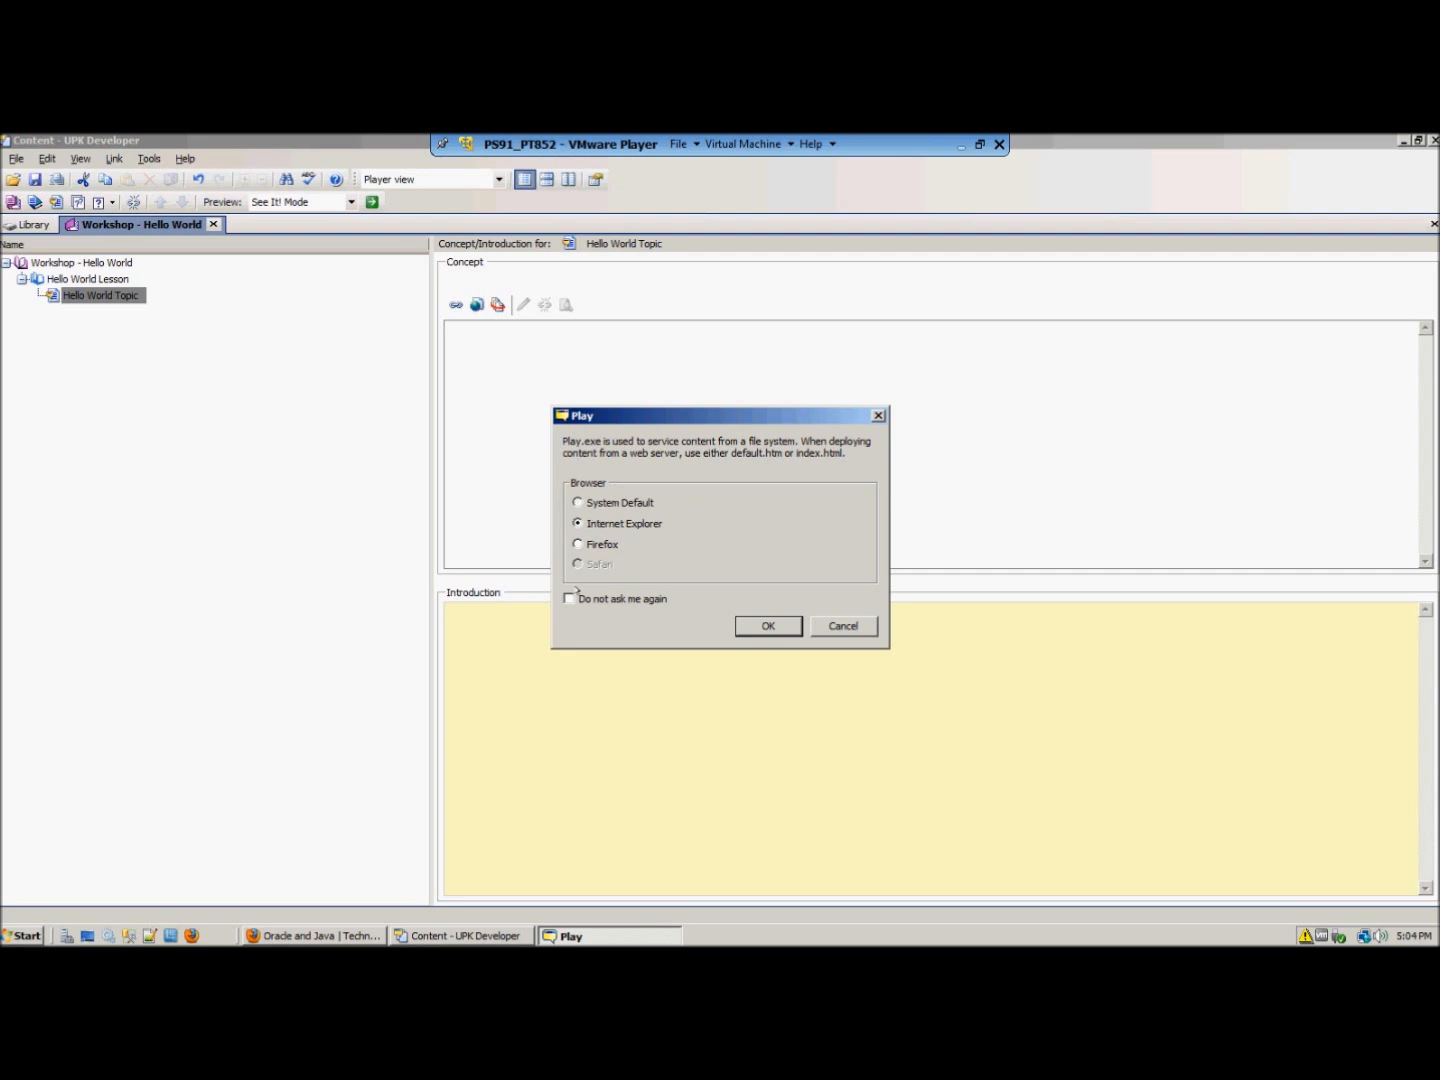
click(570, 598)
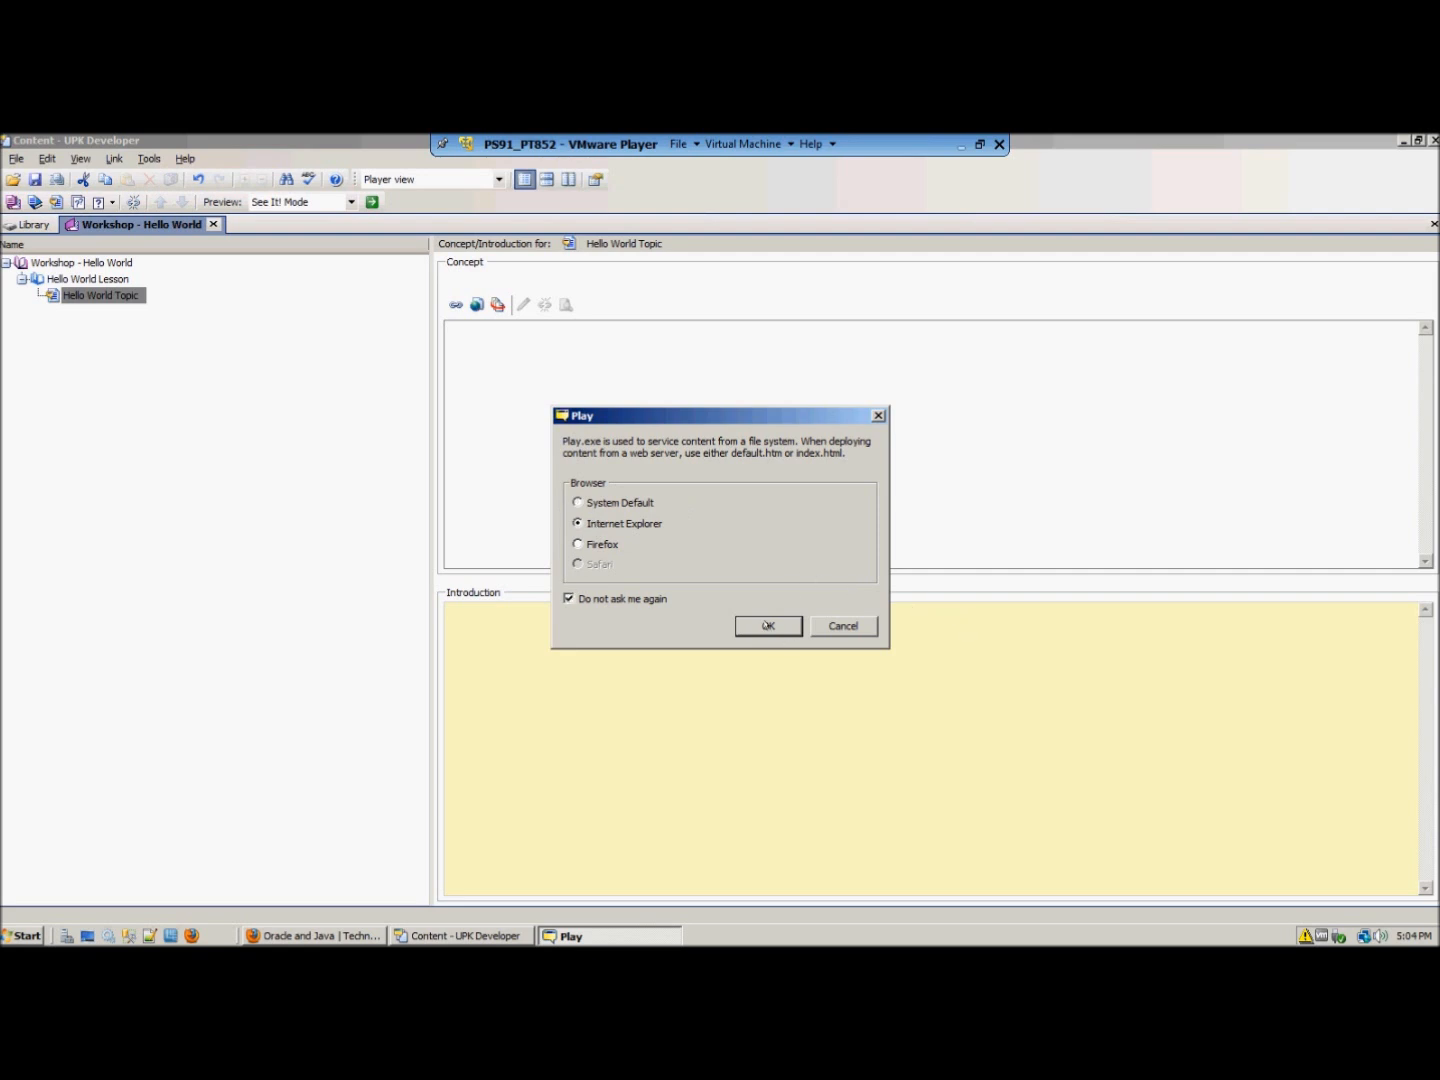
click(768, 624)
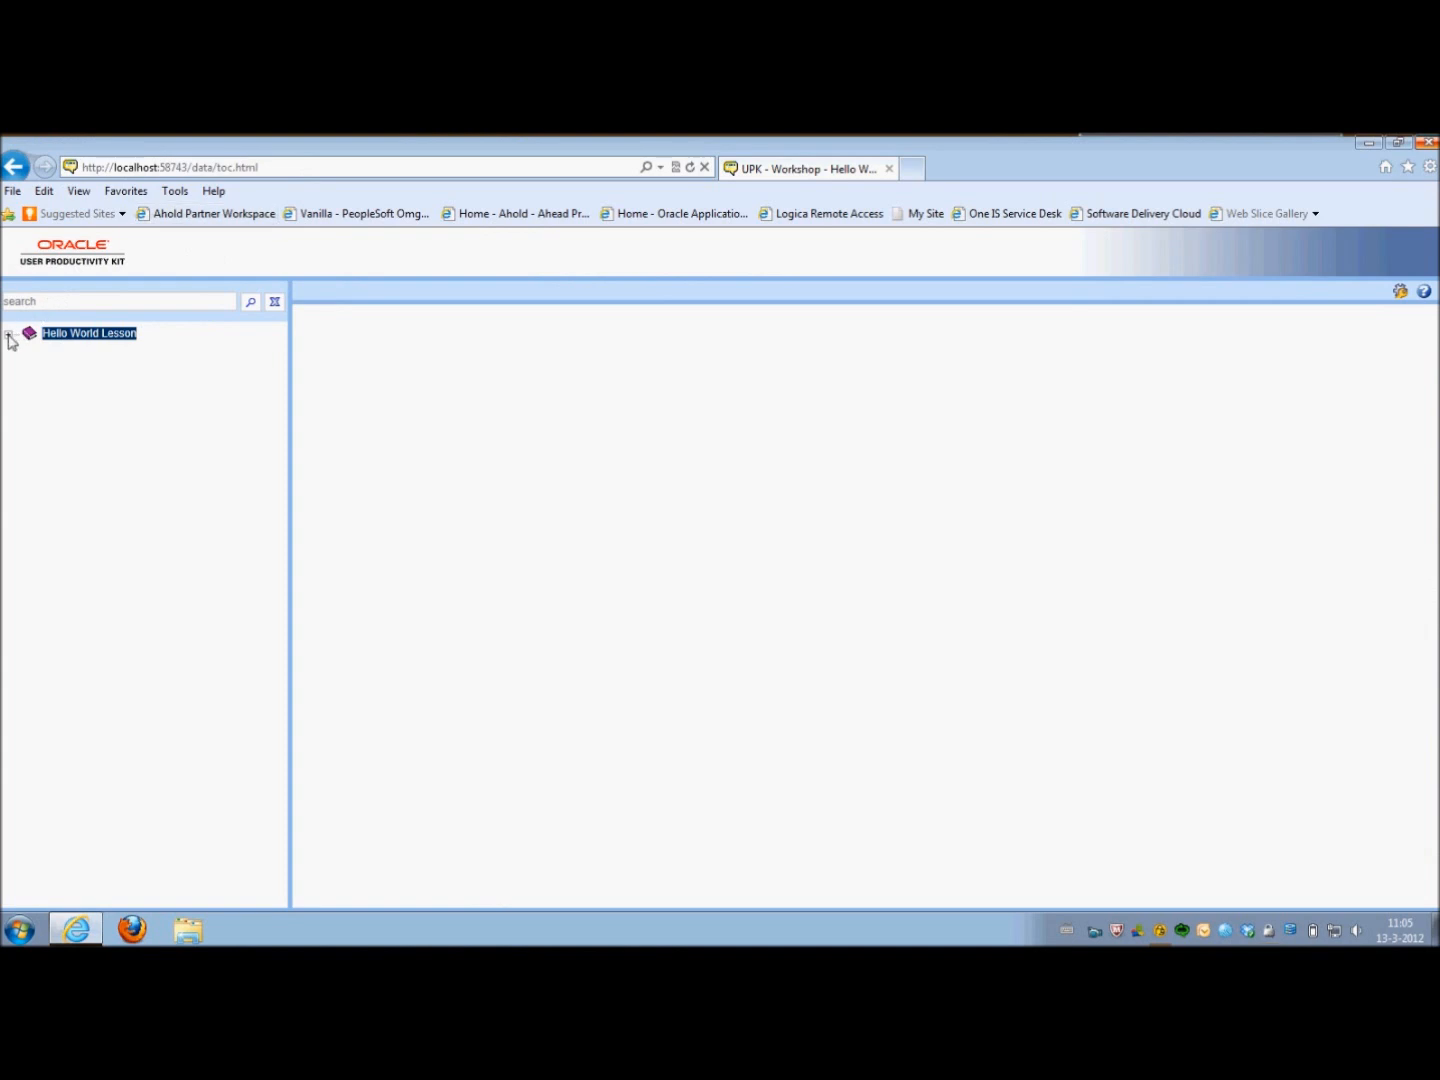
- Expand Hello World Lesson in the player outline and select Hello World Topic
click(8, 332)
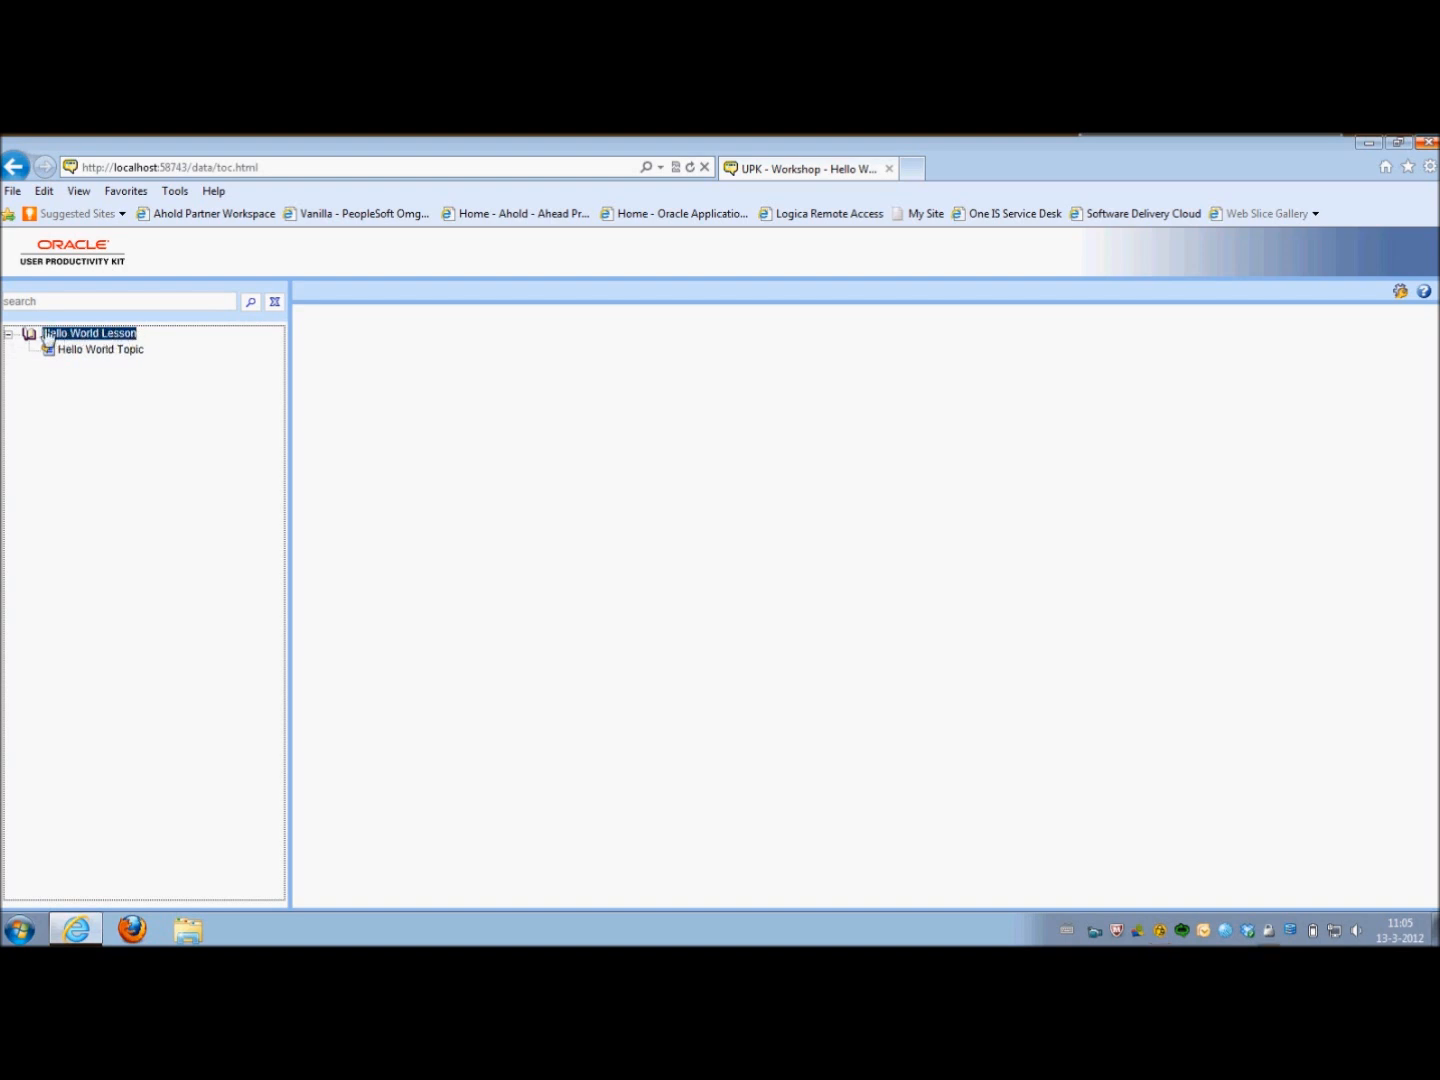
mouse_move(80, 344)
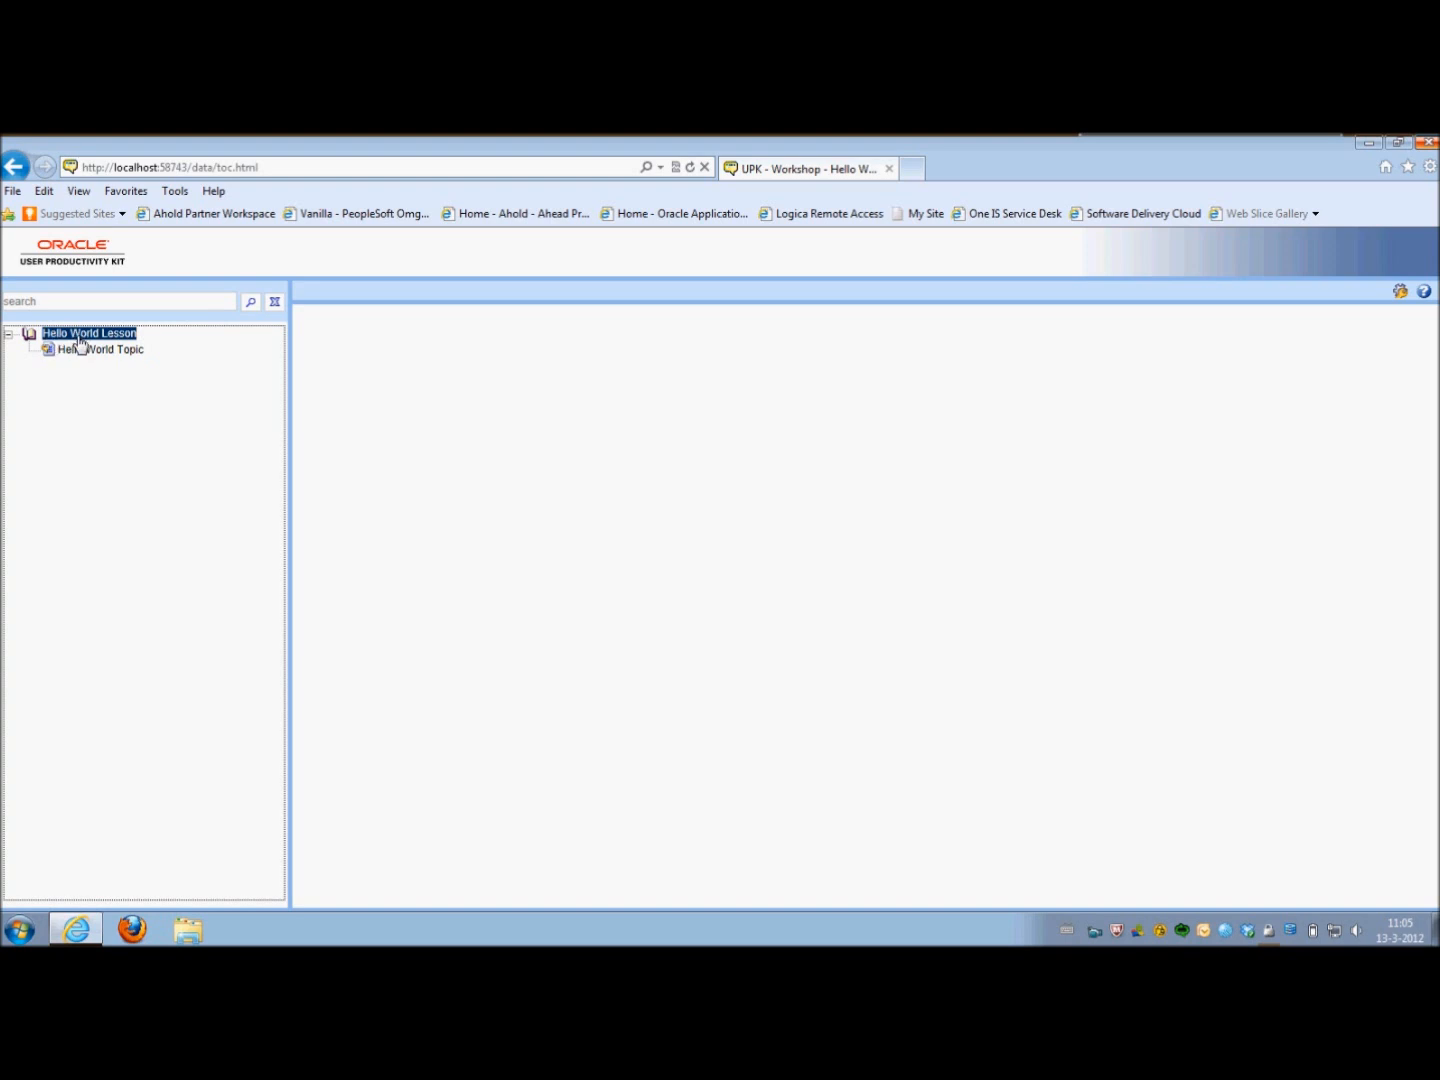
mouse_move(100, 348)
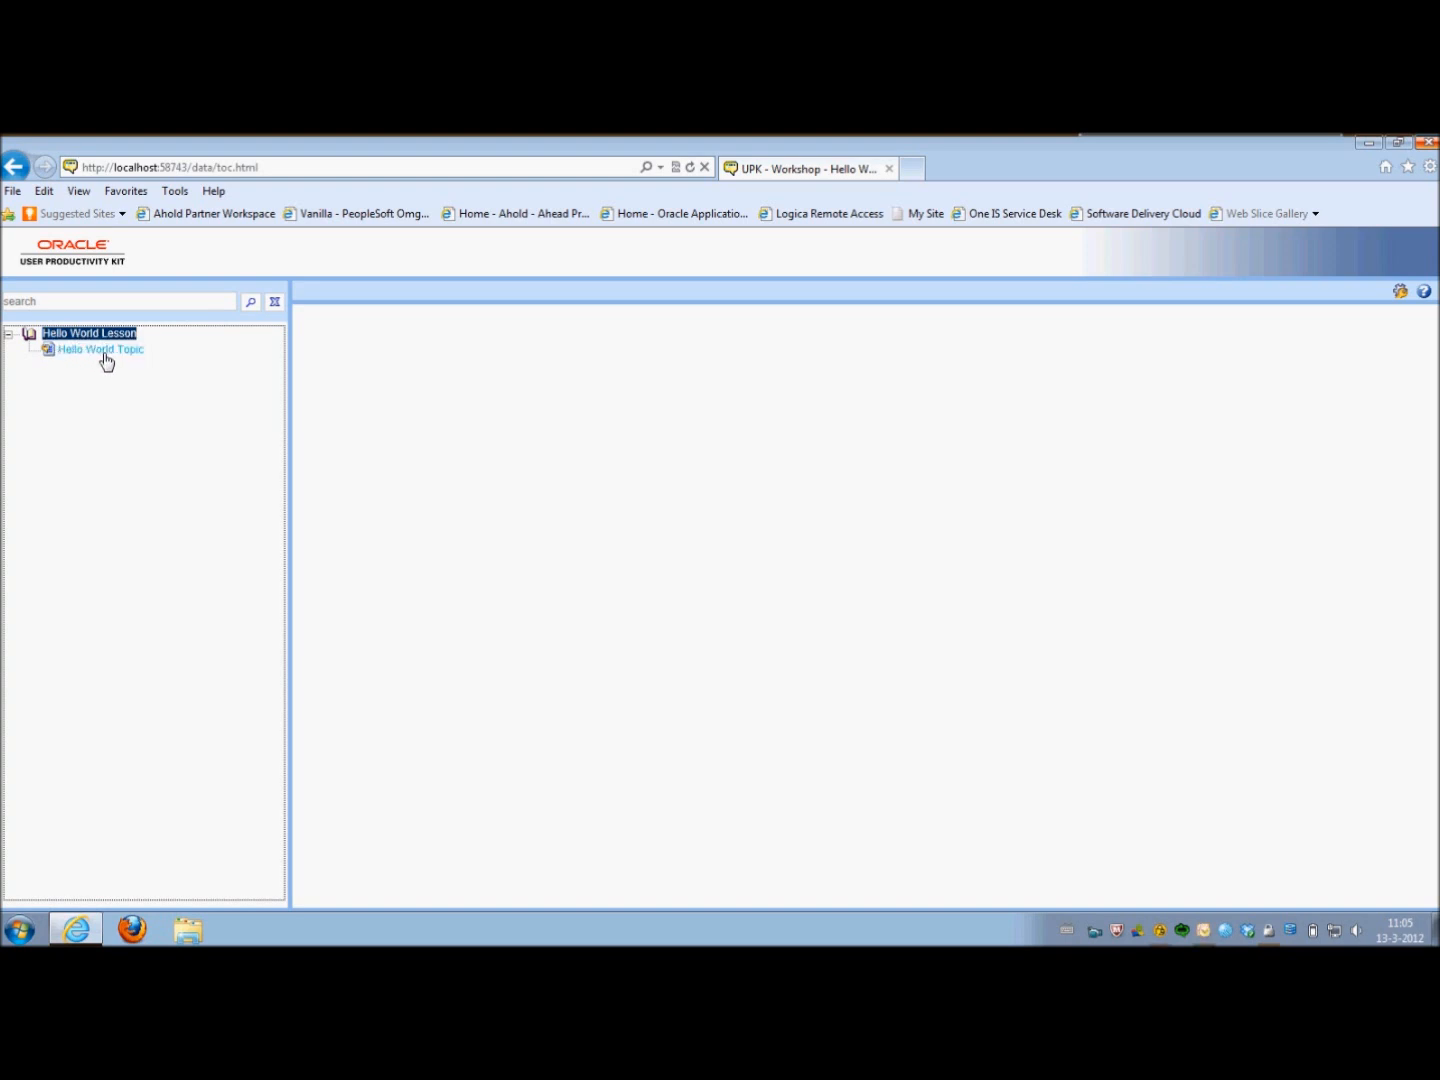
mouse_move(522, 344)
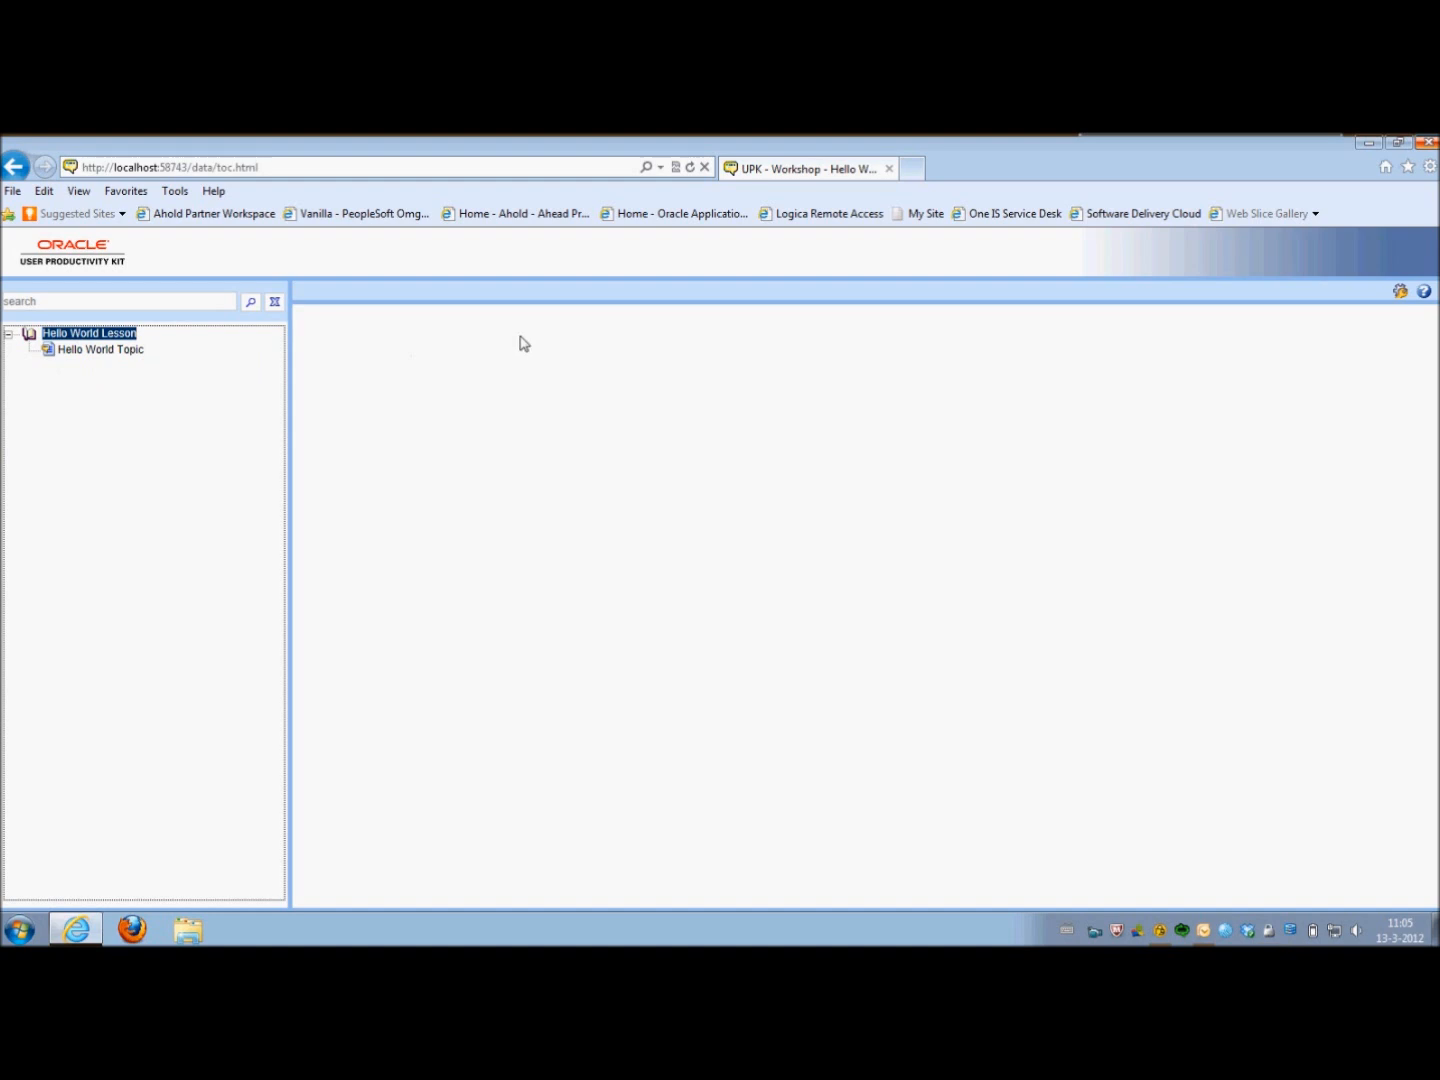
mouse_move(778, 398)
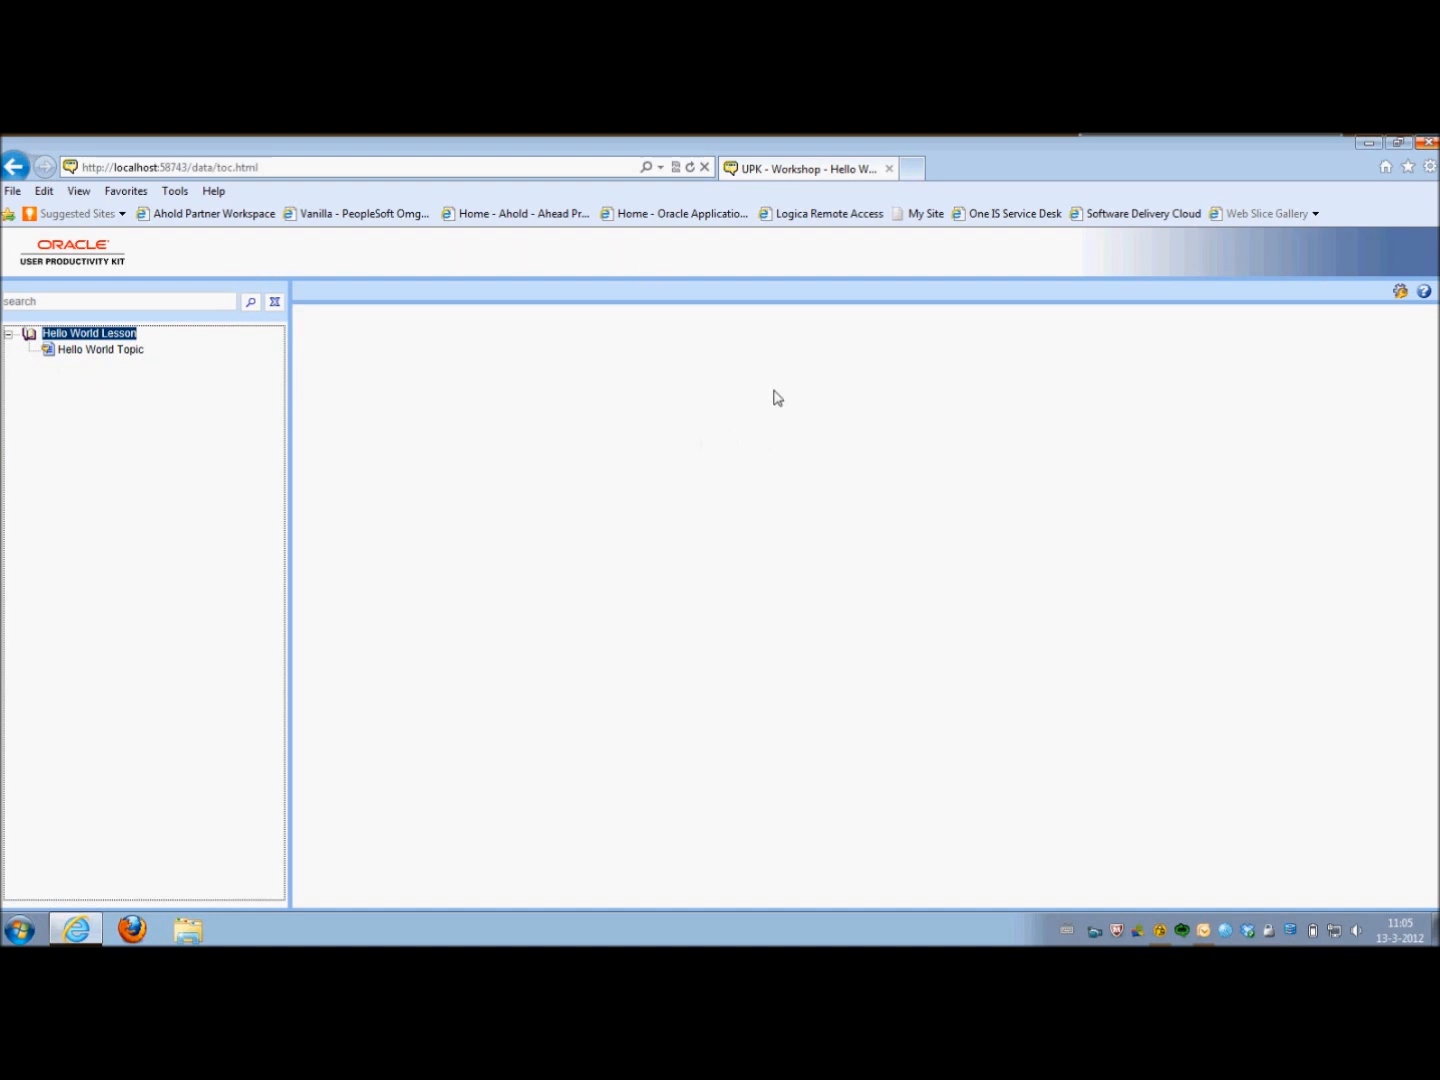
mouse_move(1190, 310)
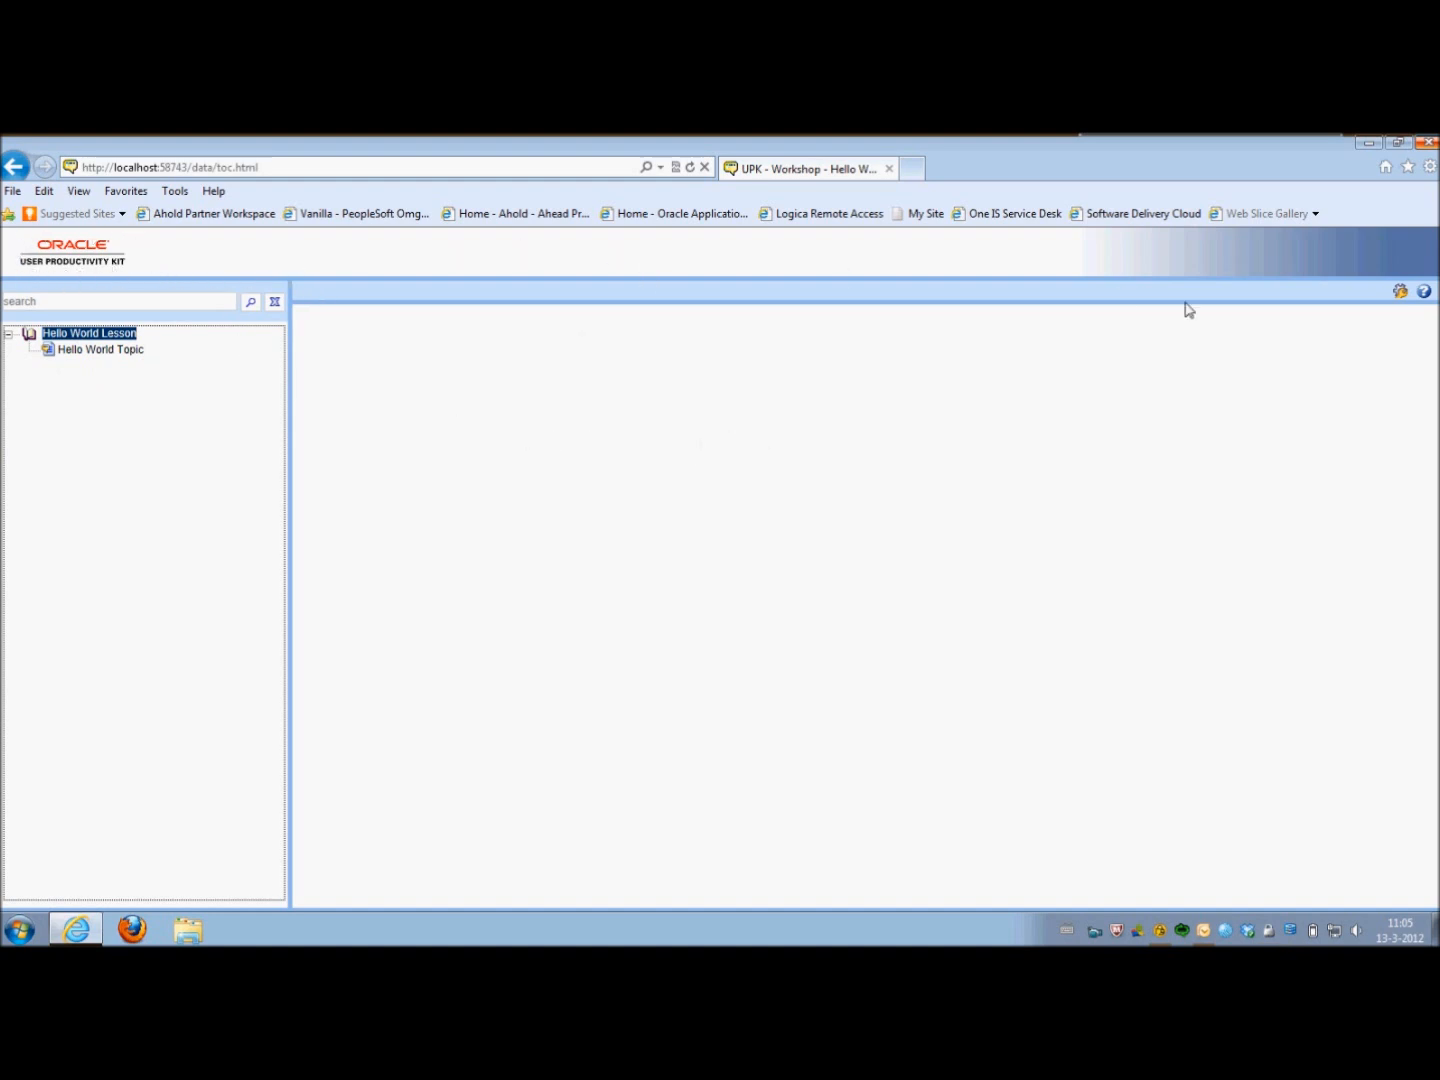
mouse_move(1204, 276)
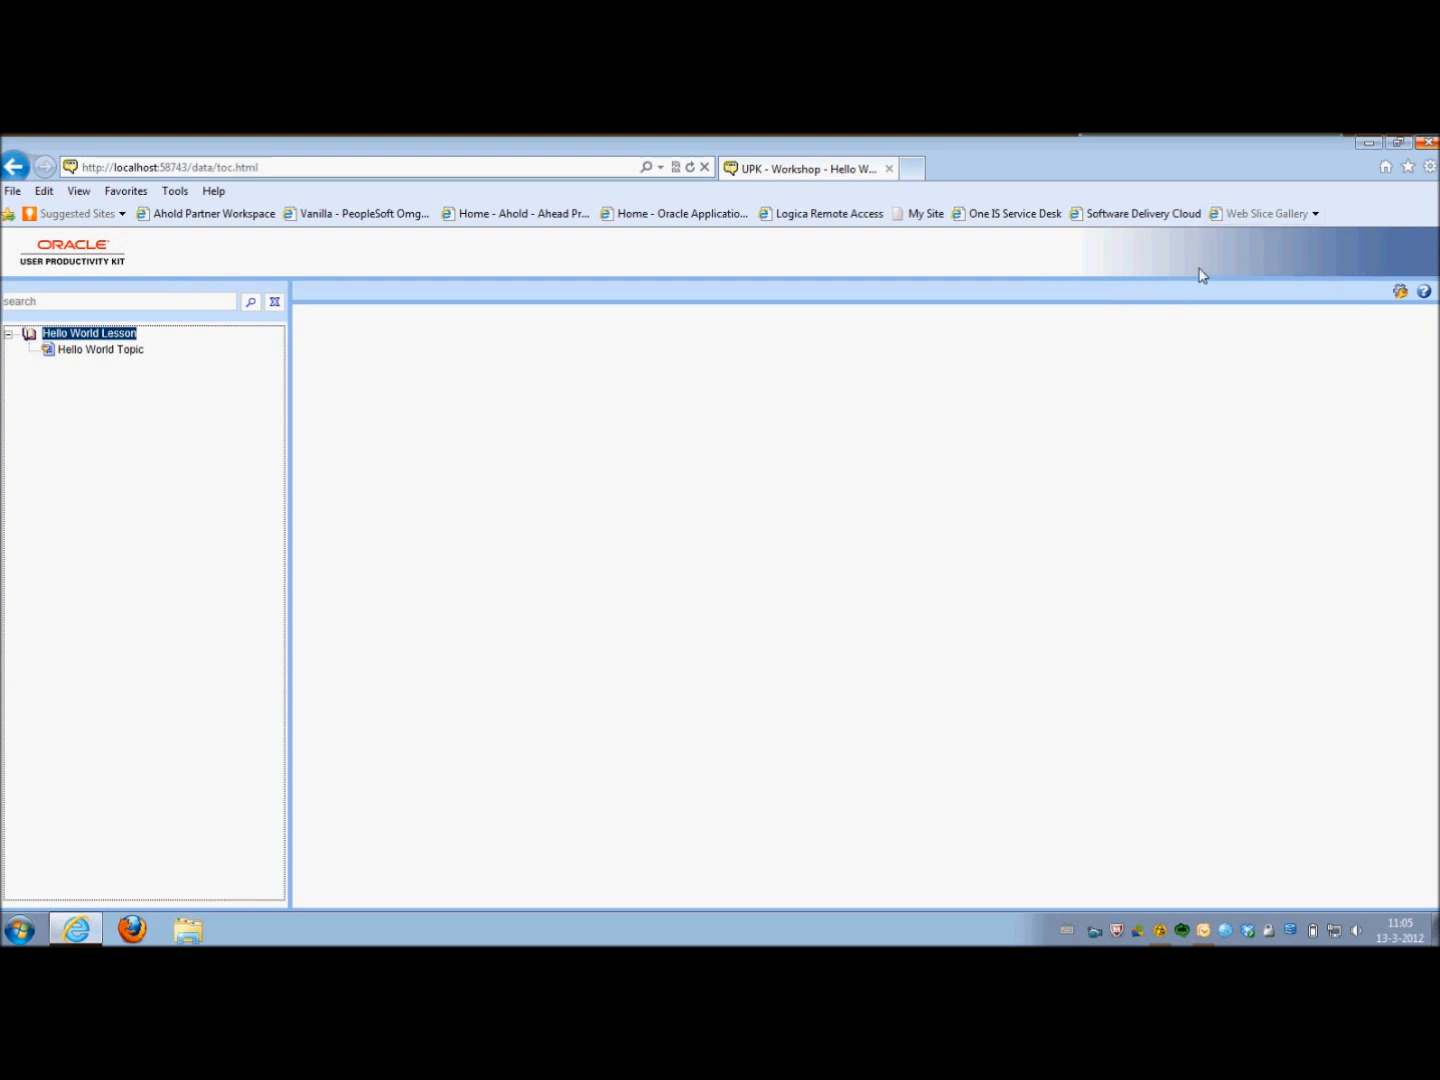
mouse_move(442, 438)
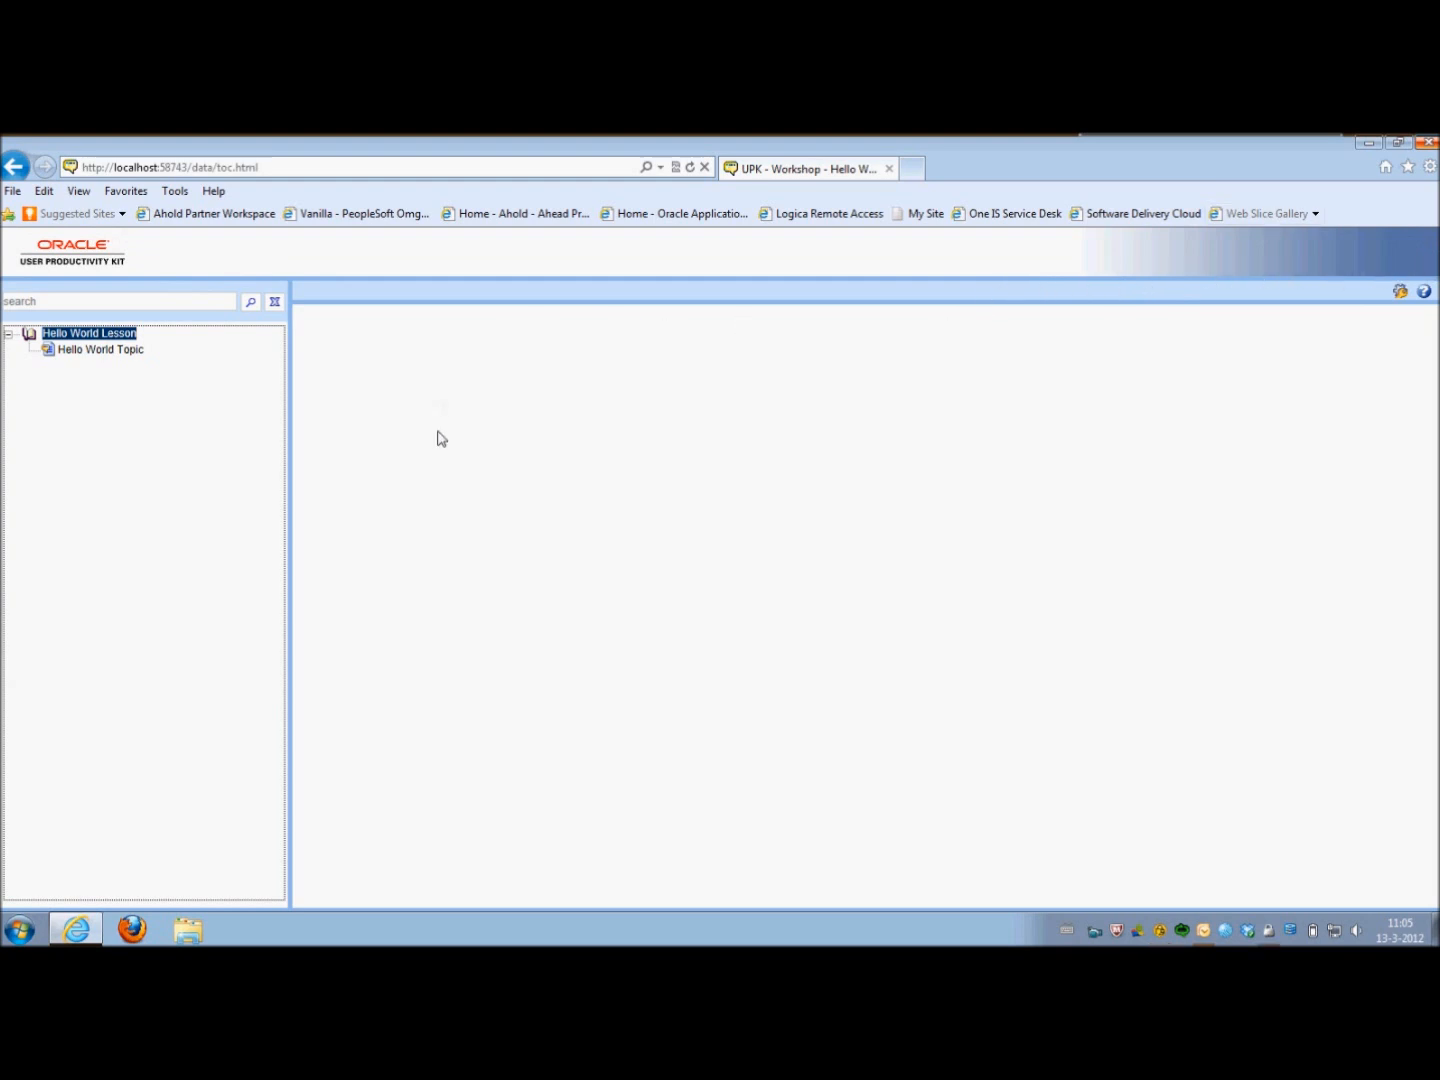
click(100, 348)
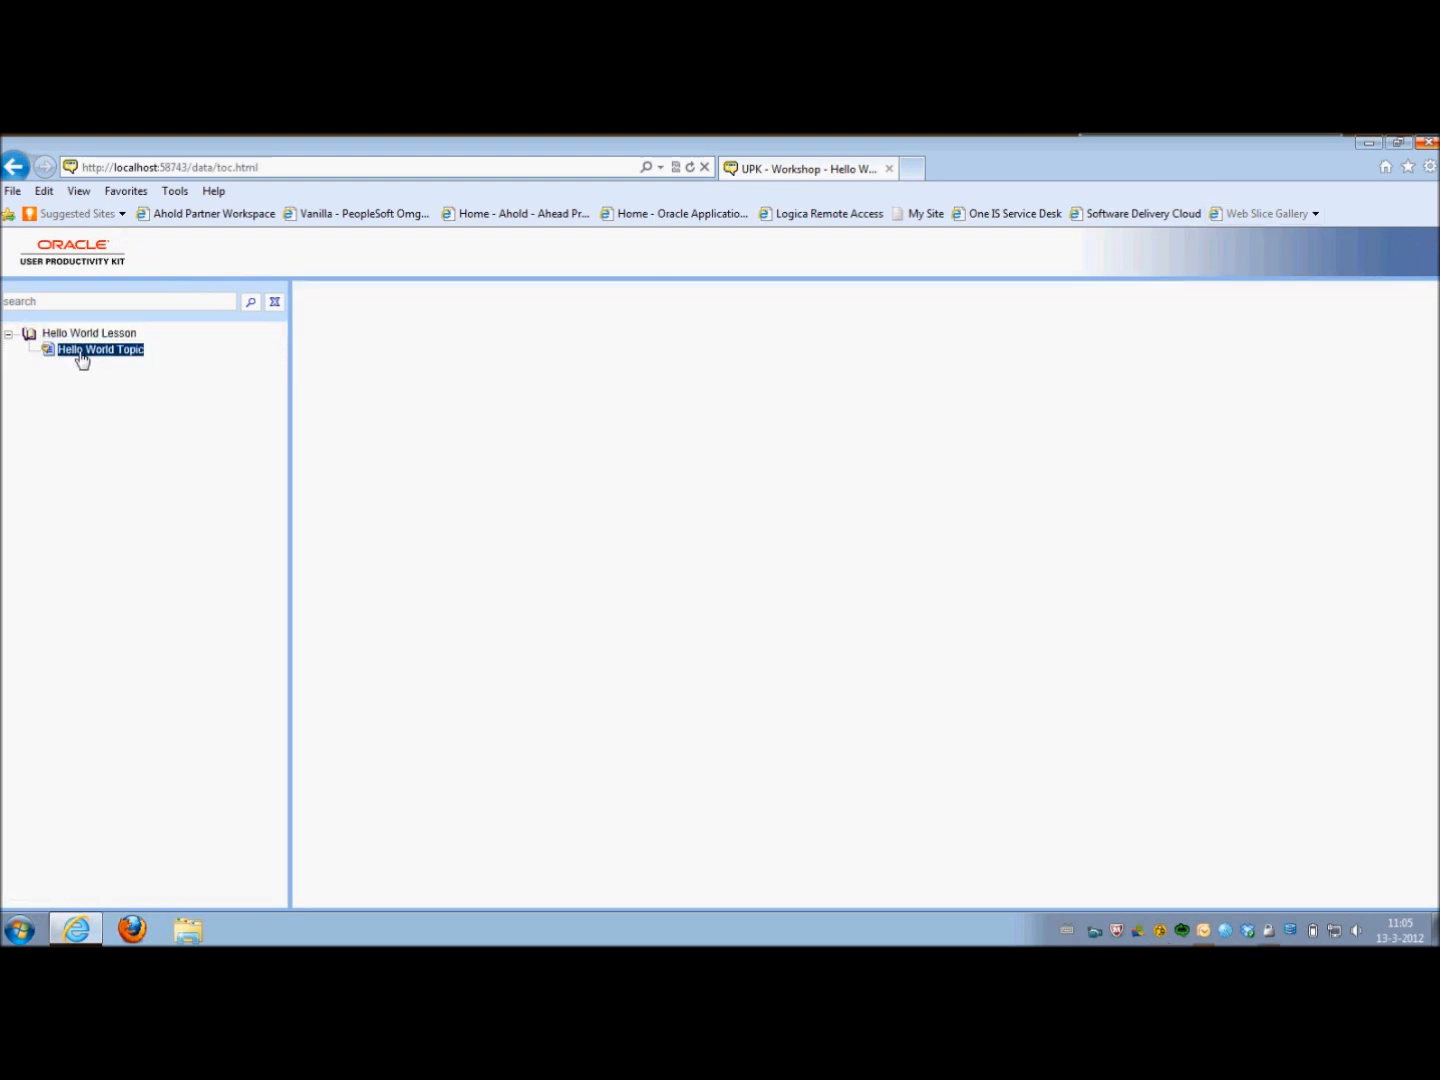
- Load Hello World Topic's mode toolbar and start its See It! demonstration
click(100, 348)
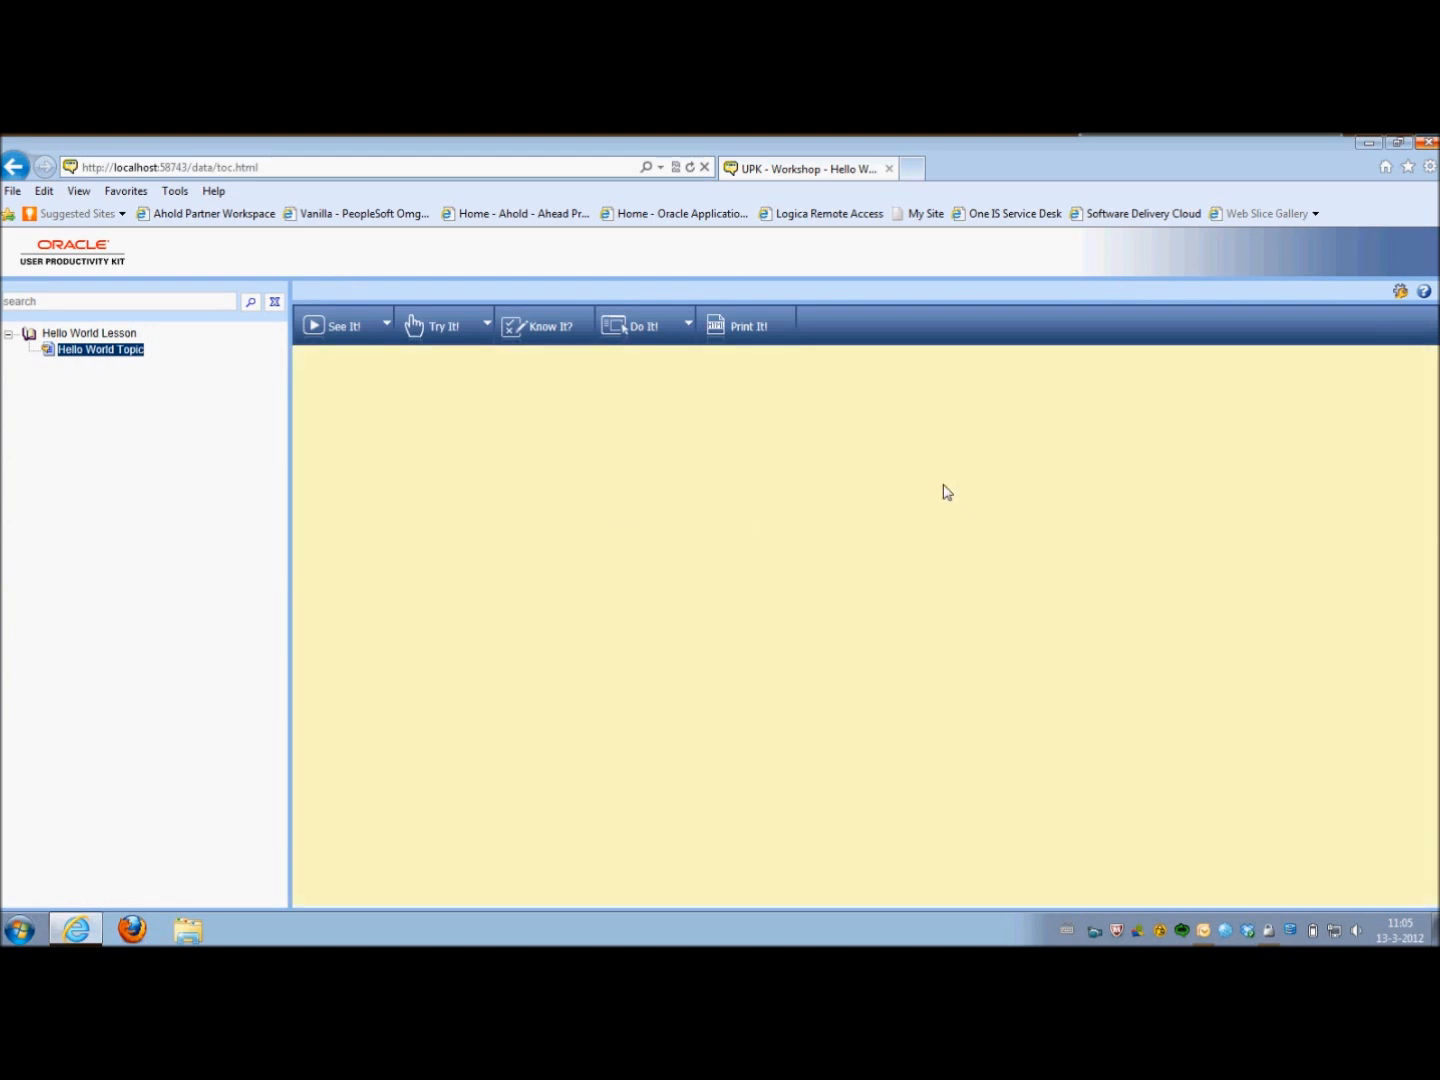
mouse_move(338, 338)
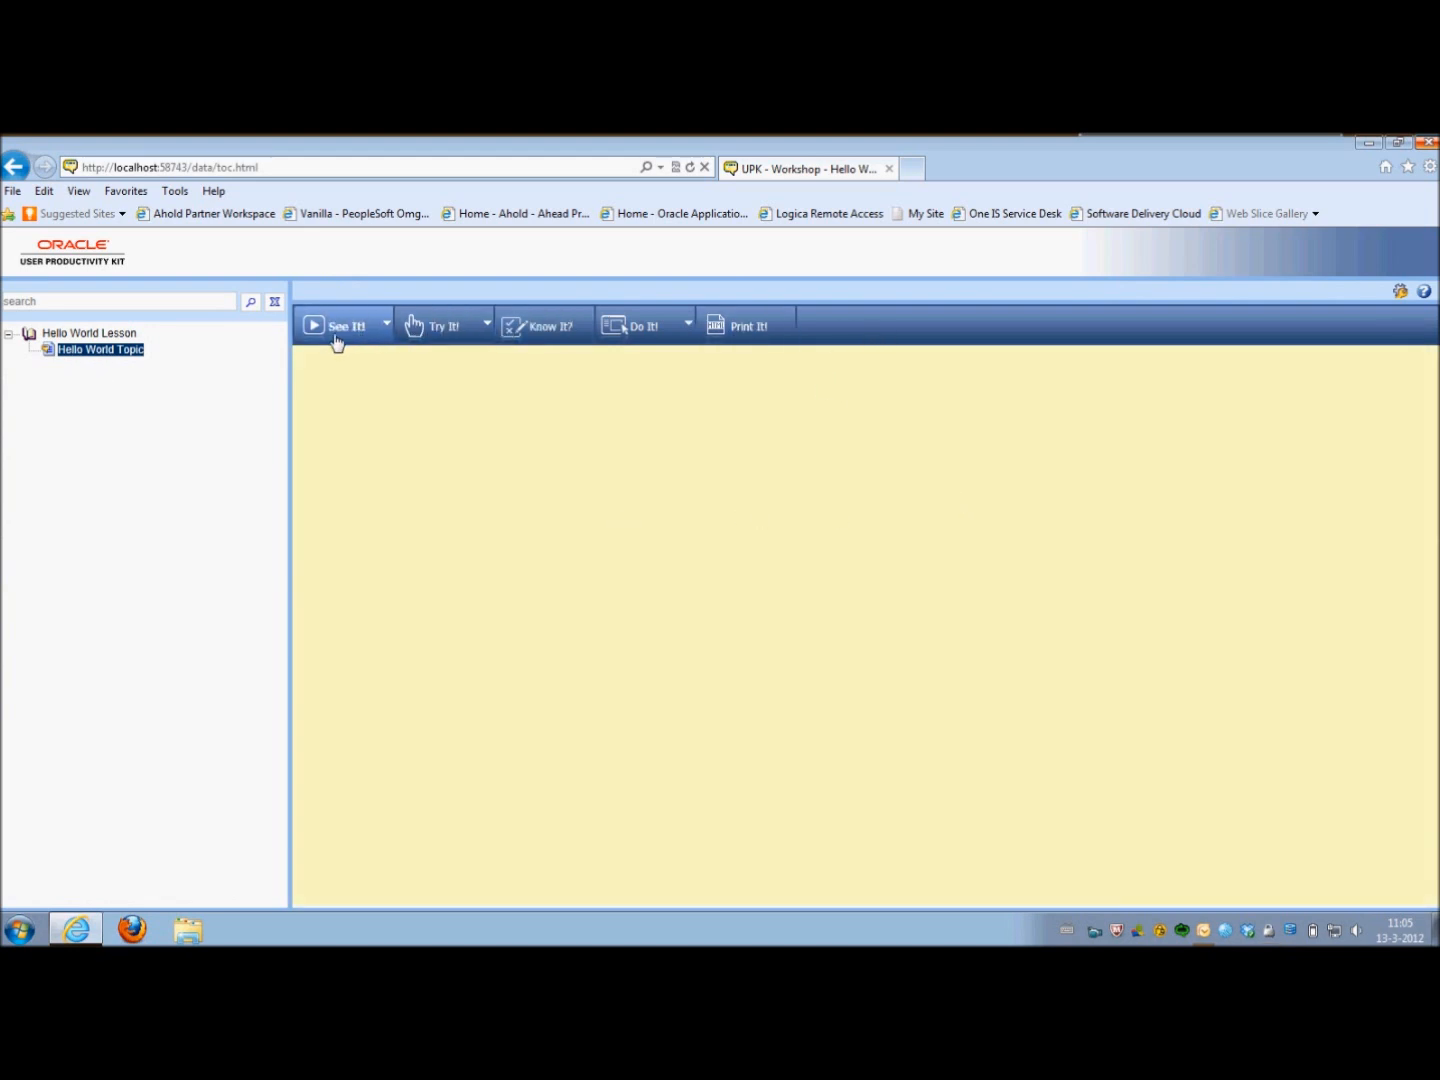
mouse_move(344, 462)
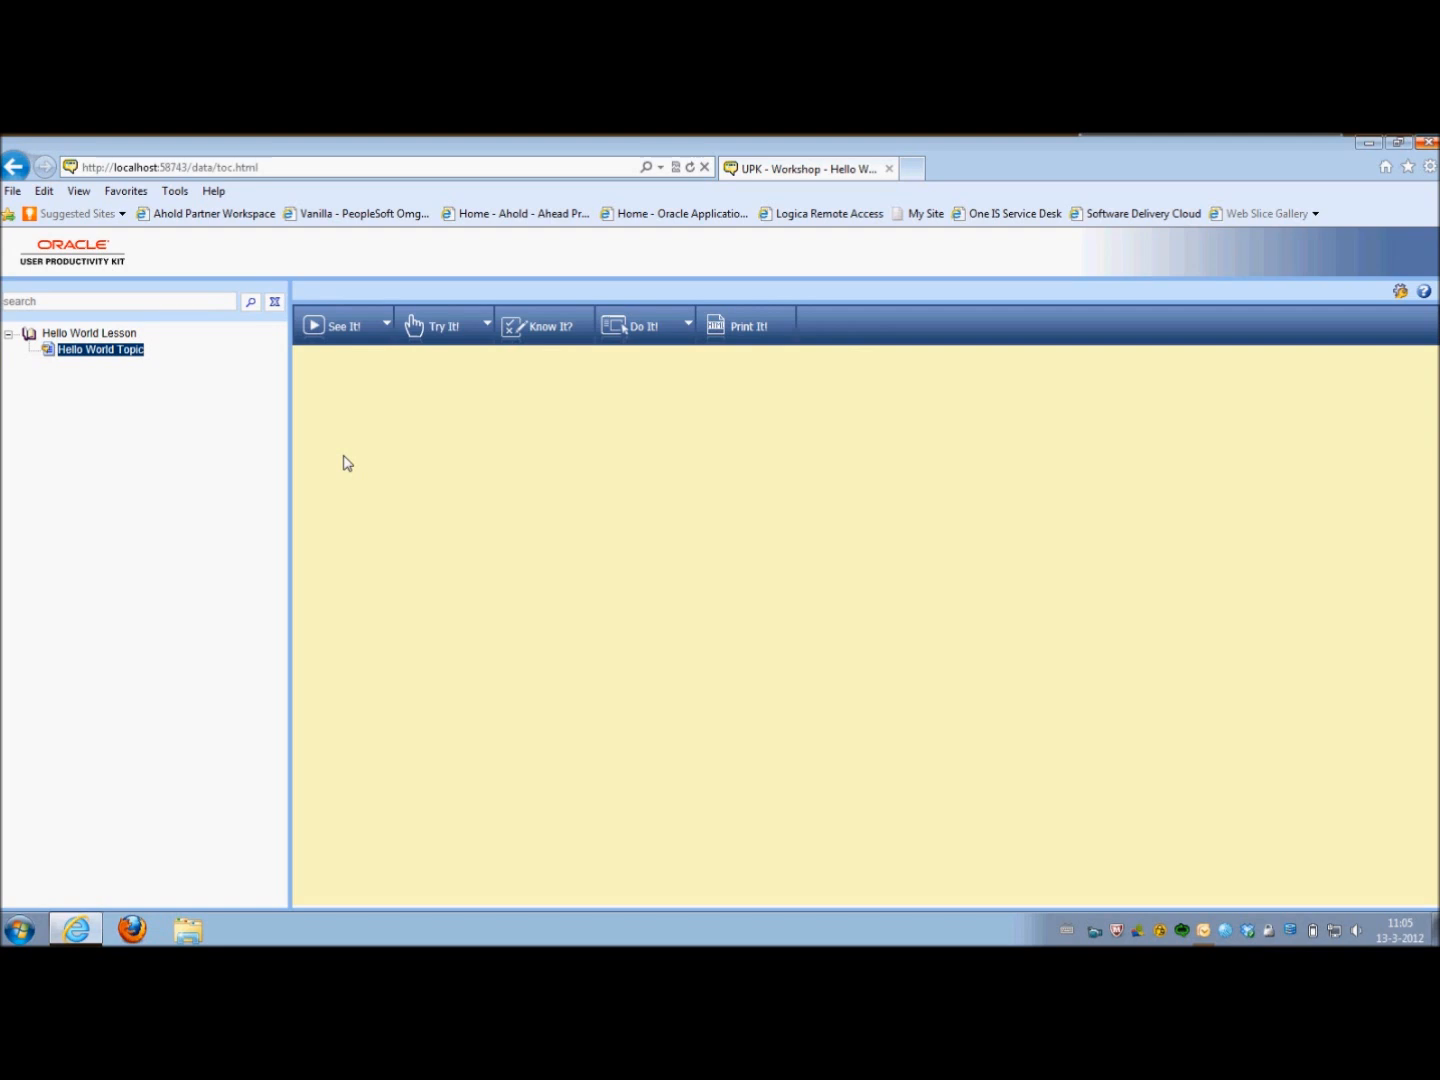
mouse_move(364, 428)
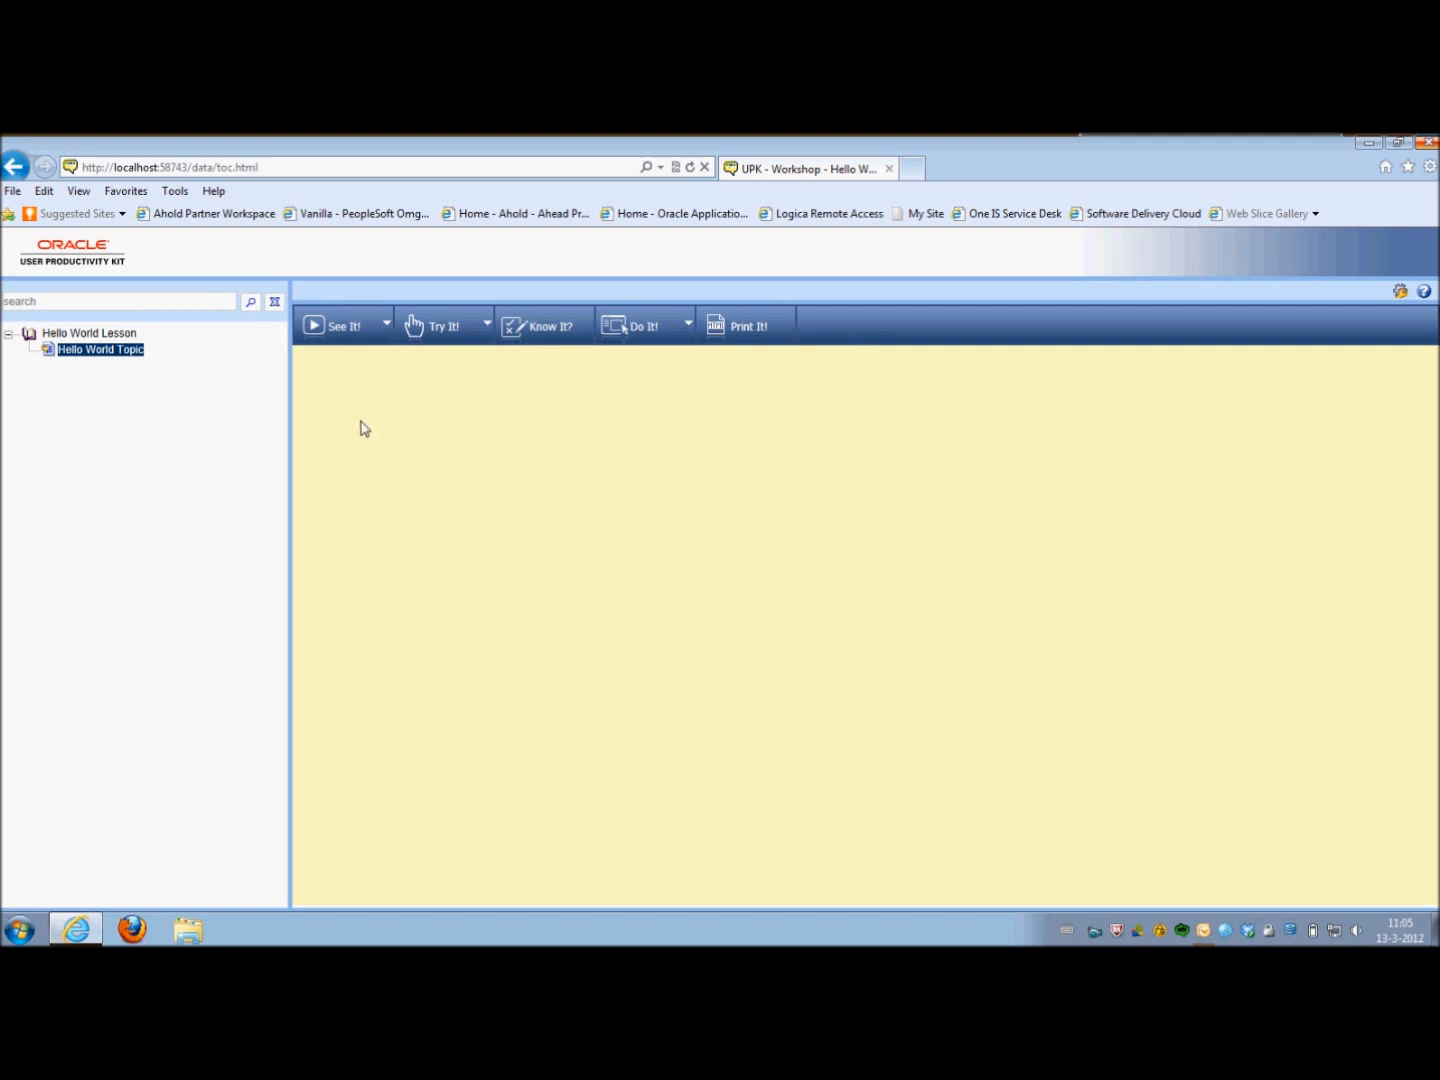
mouse_move(332, 610)
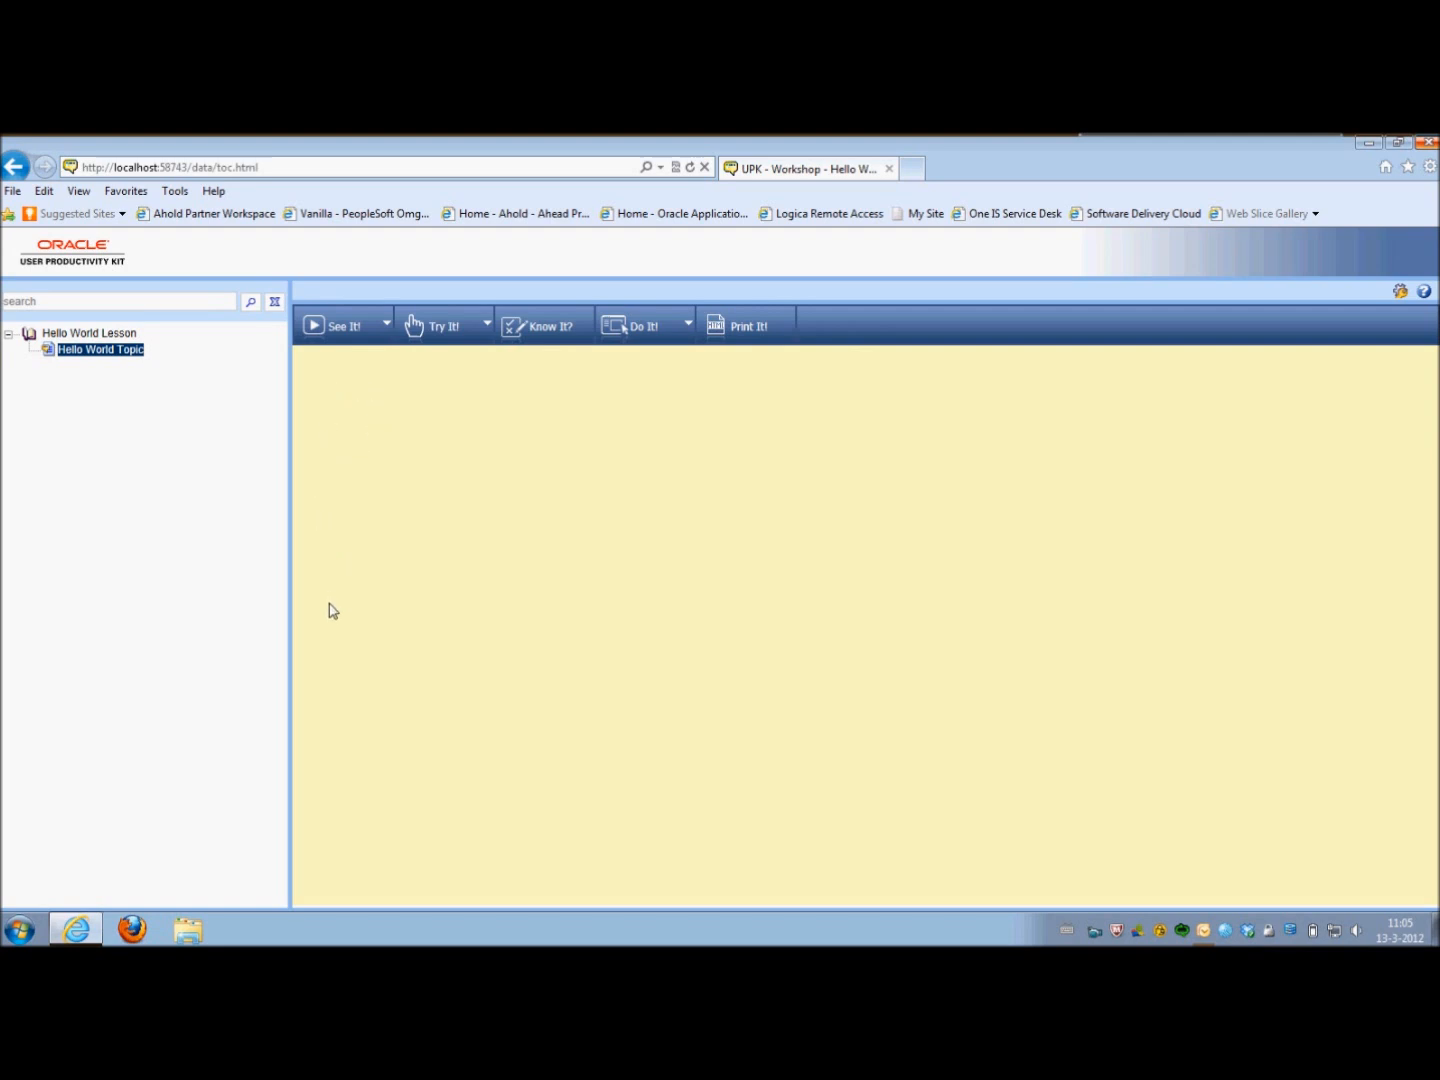
mouse_move(820, 368)
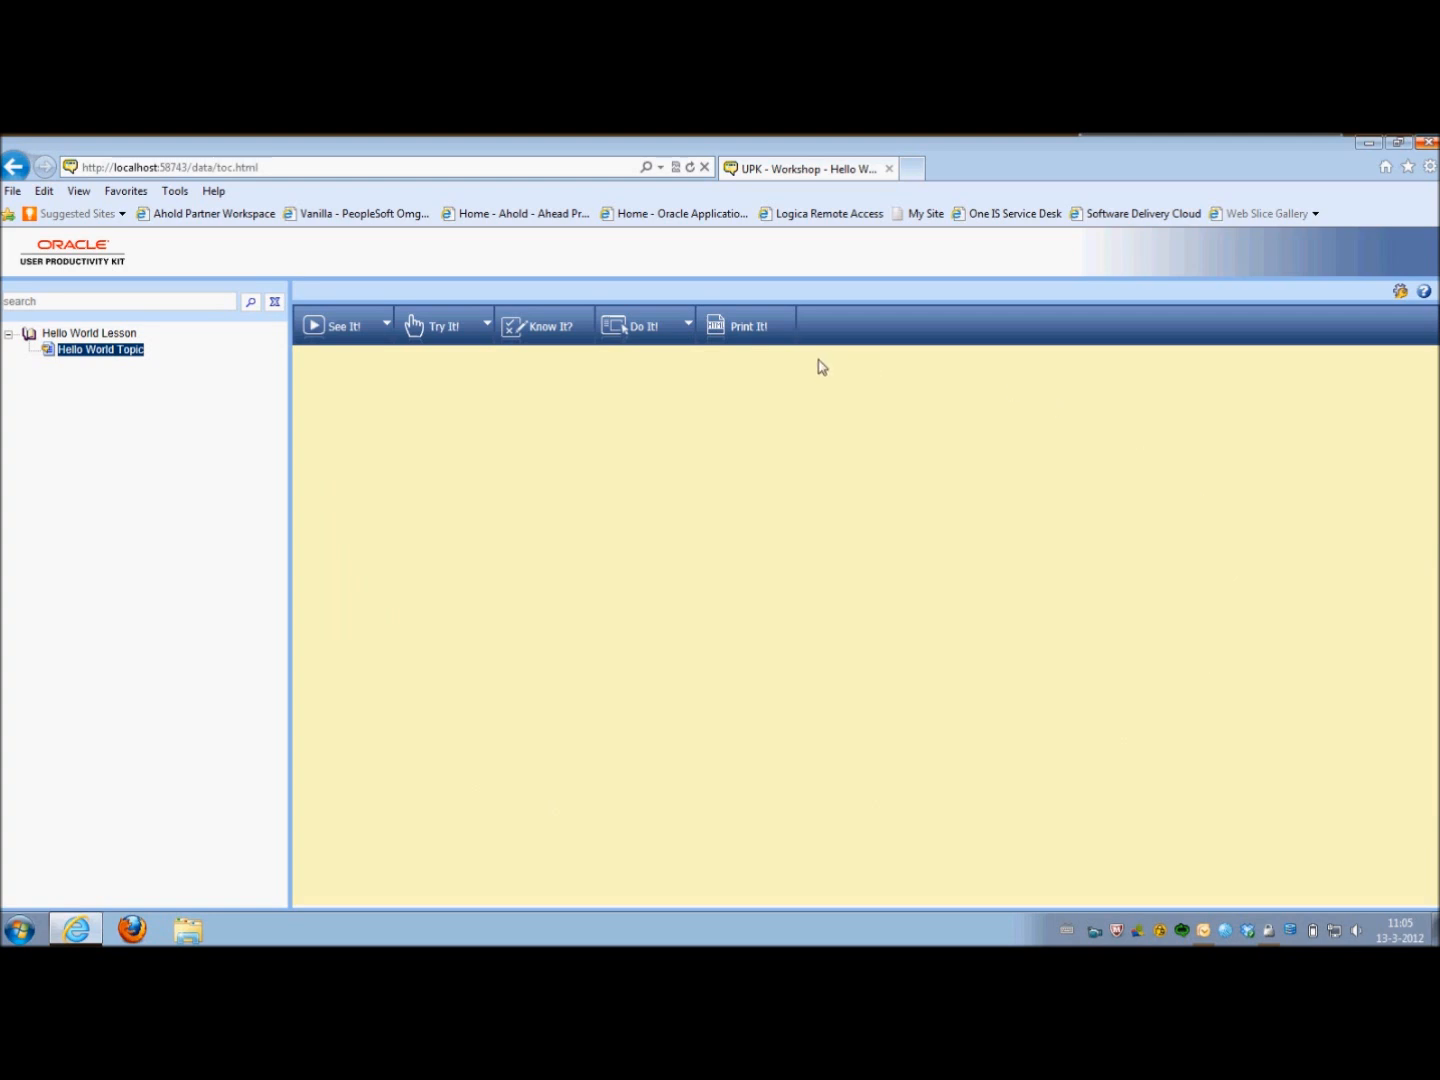
mouse_move(400, 558)
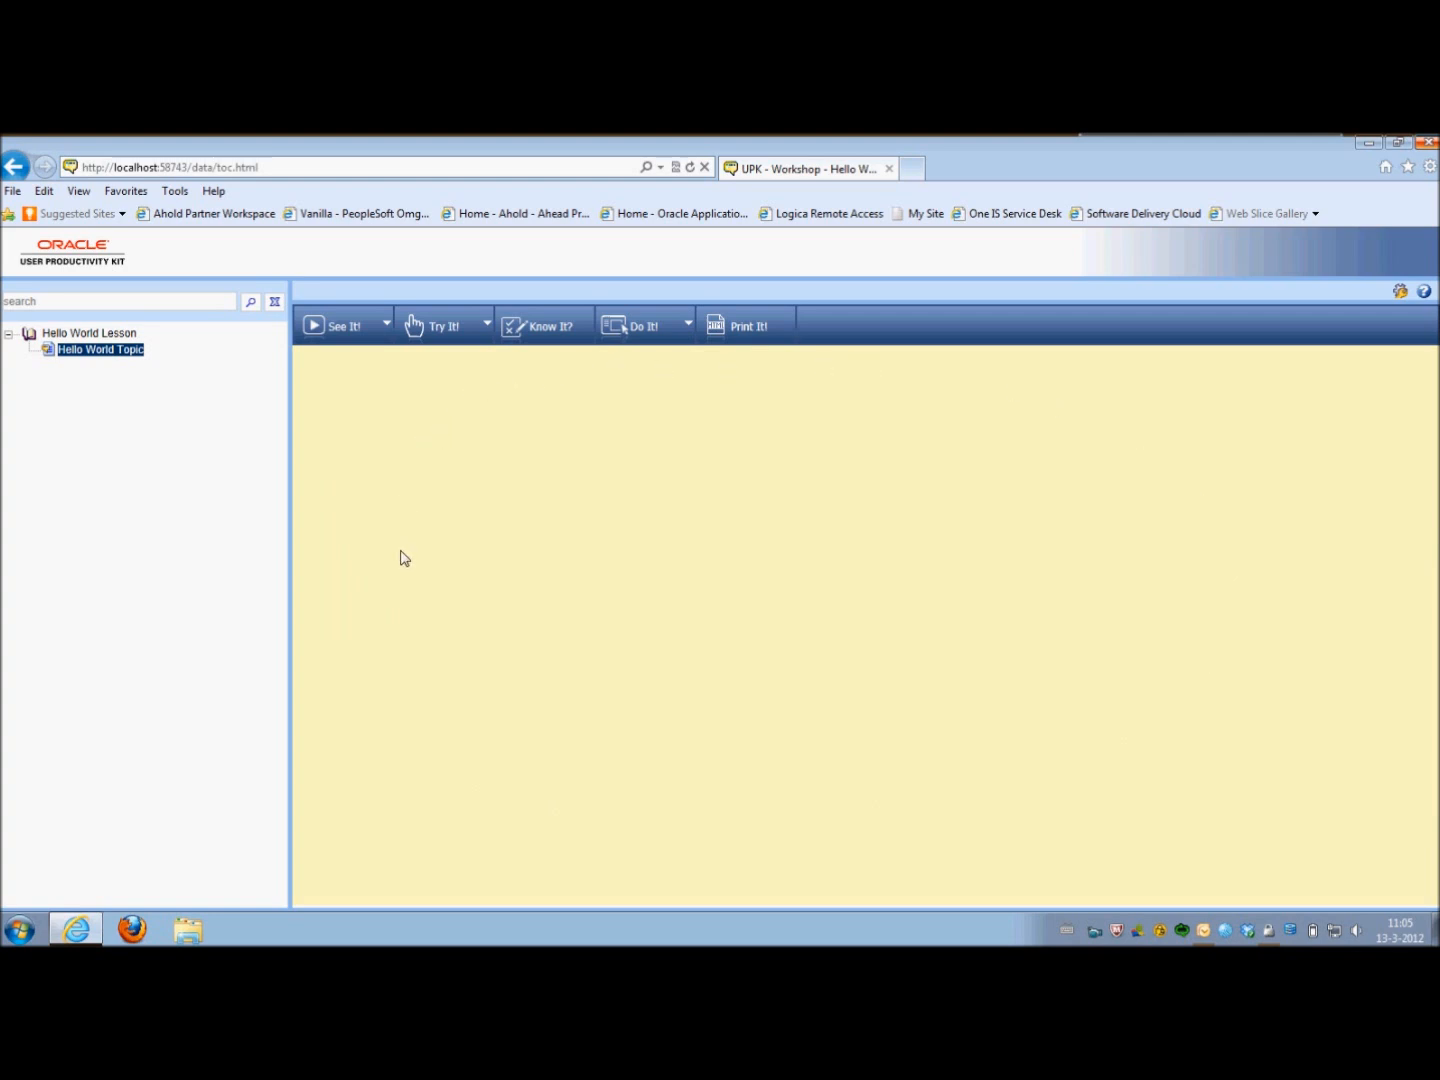
mouse_move(76, 388)
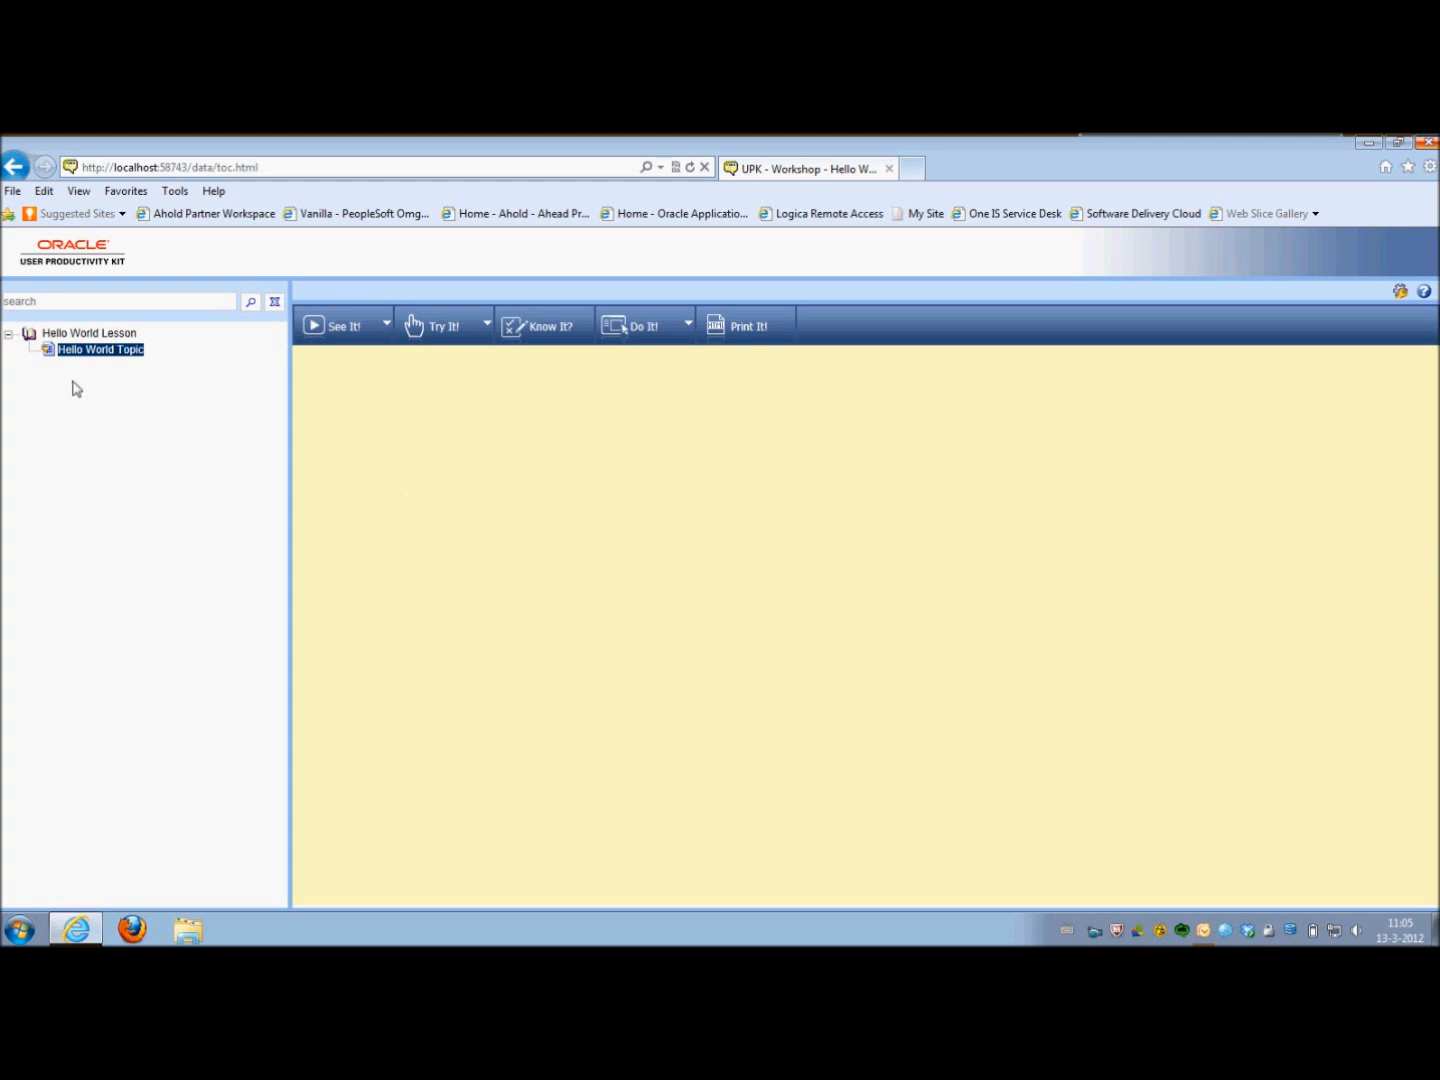
click(342, 324)
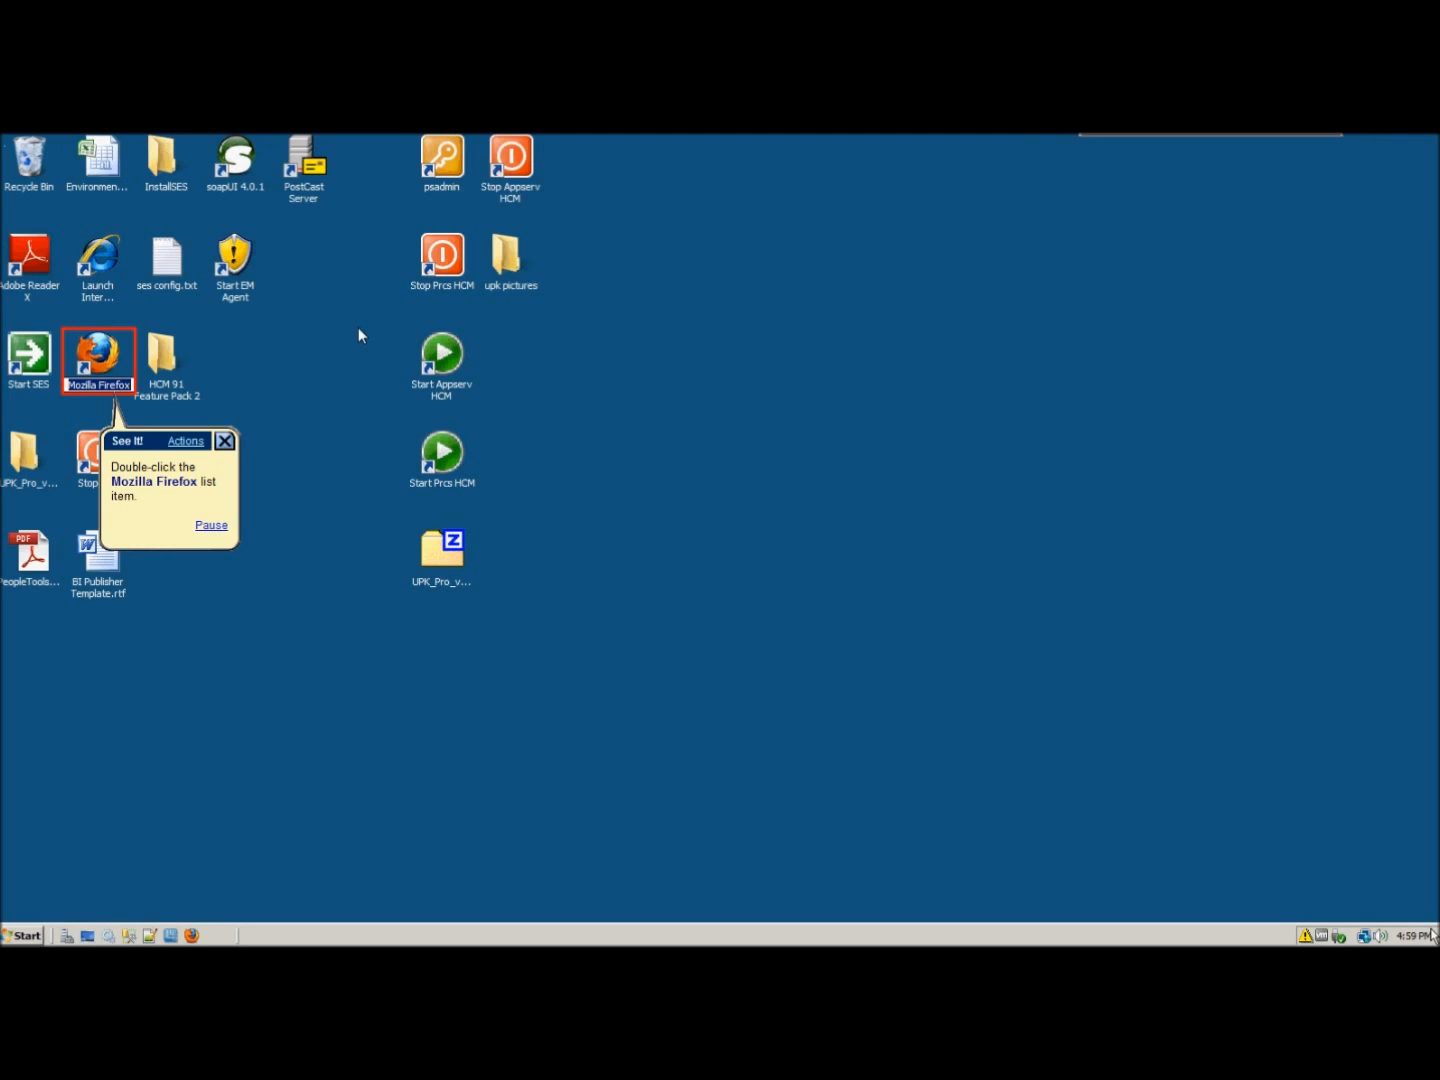
mouse_move(1372, 908)
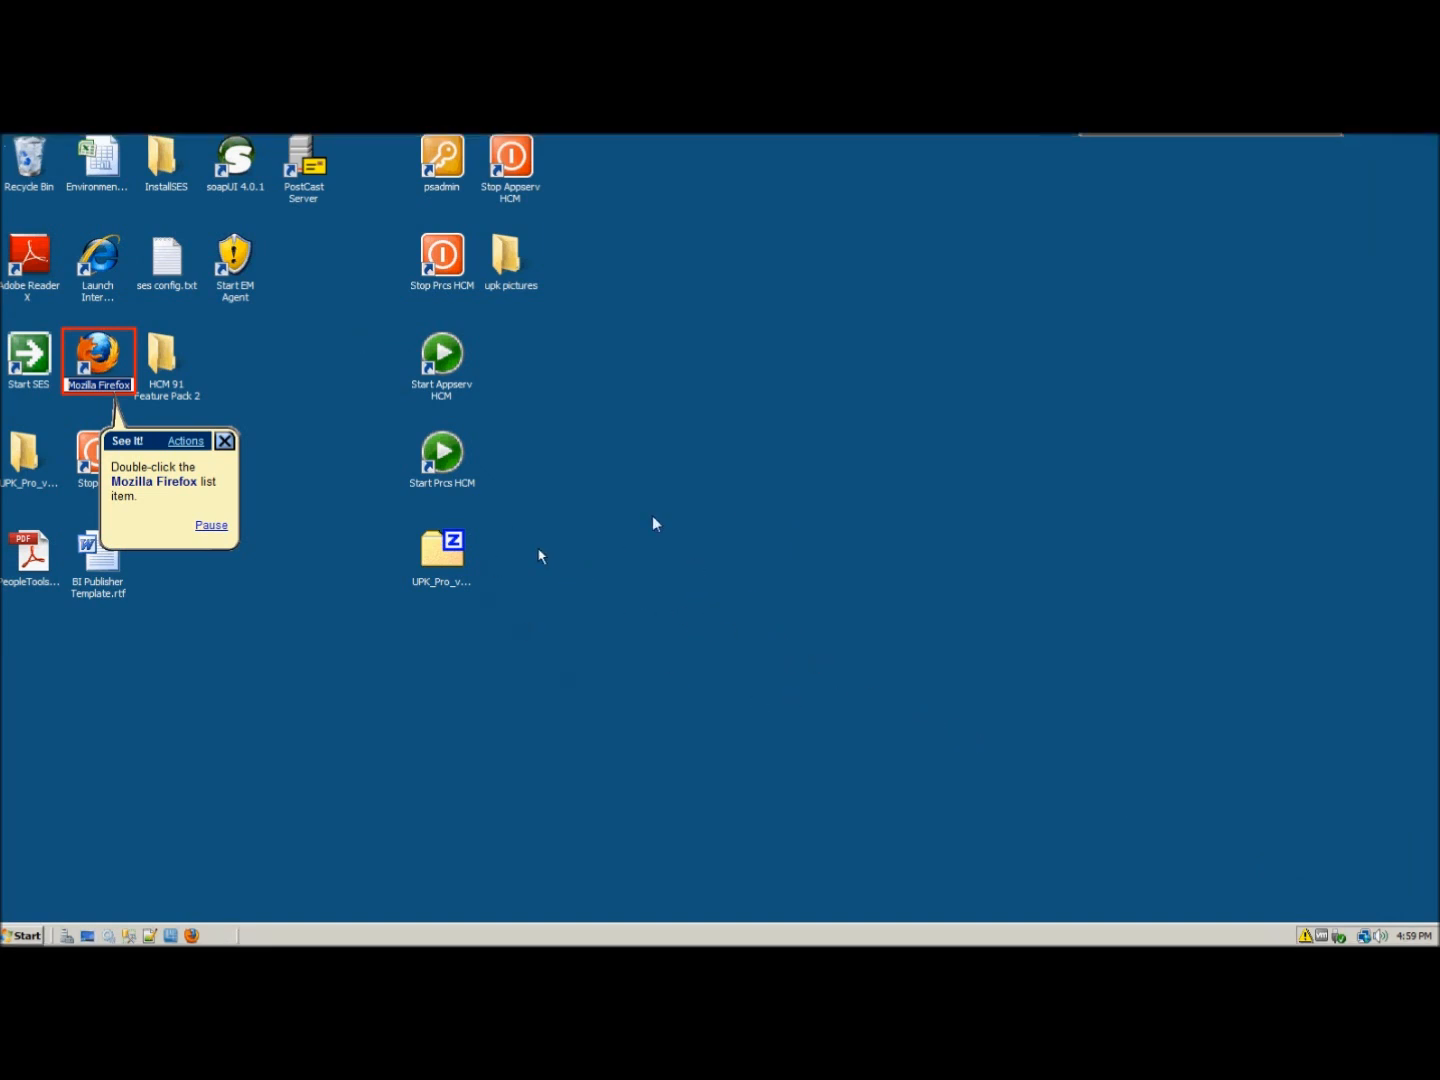
mouse_move(480, 620)
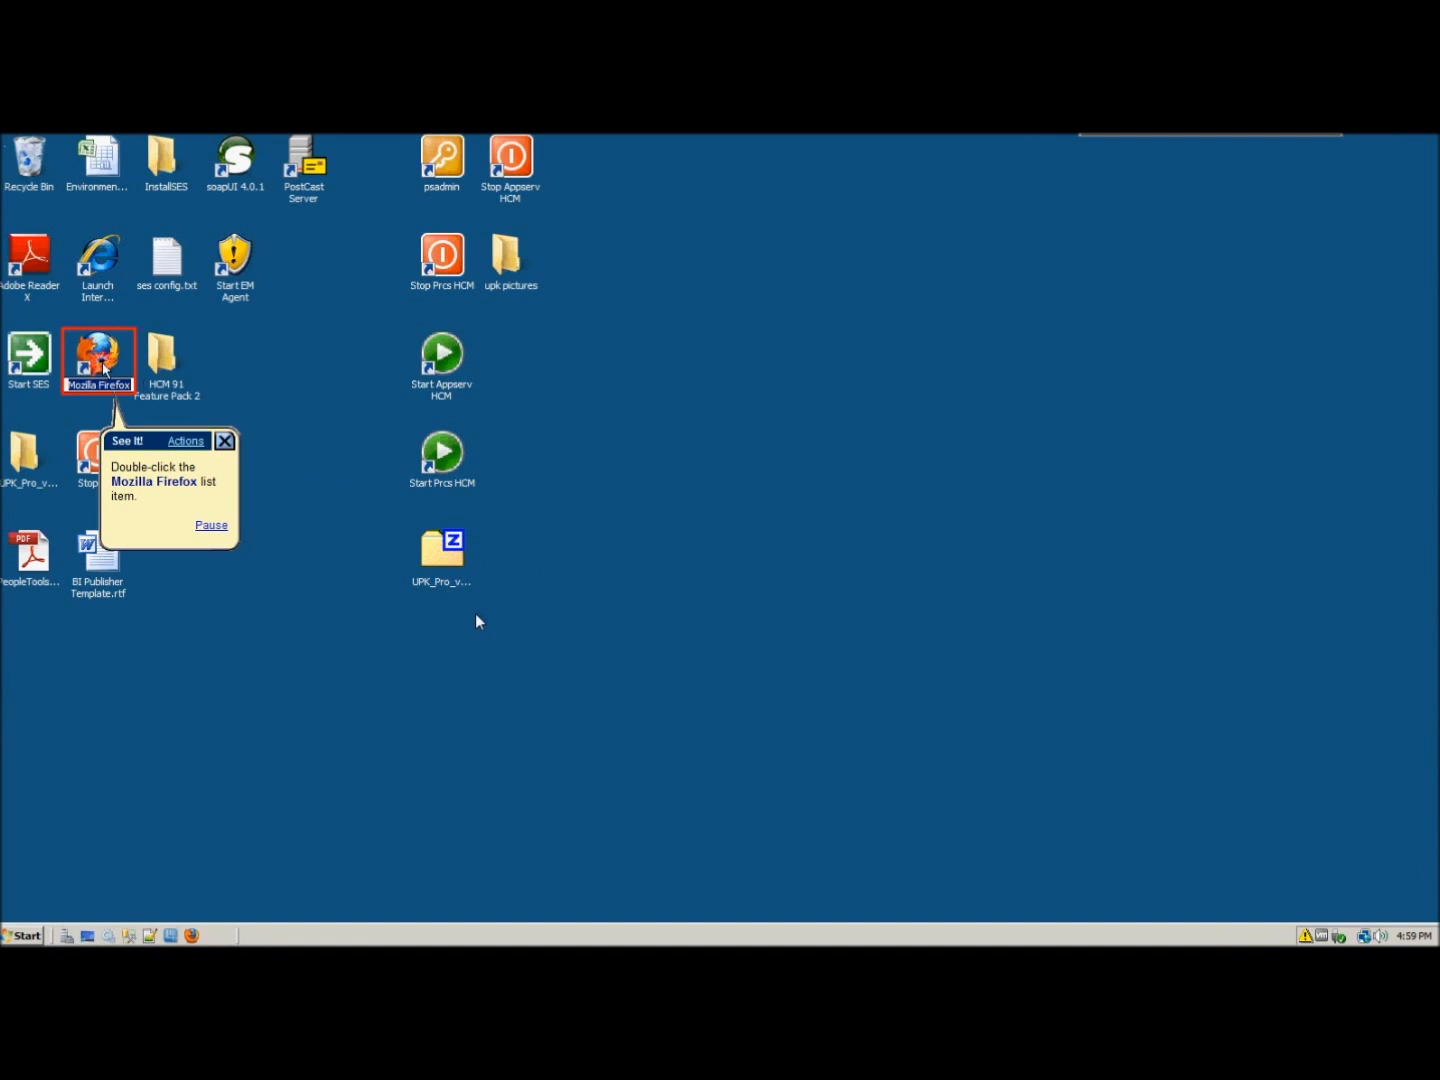
- Let See It! replay the Firefox launch, Google search and Oracle Java steps to the closing bubble
double_click(98, 356)
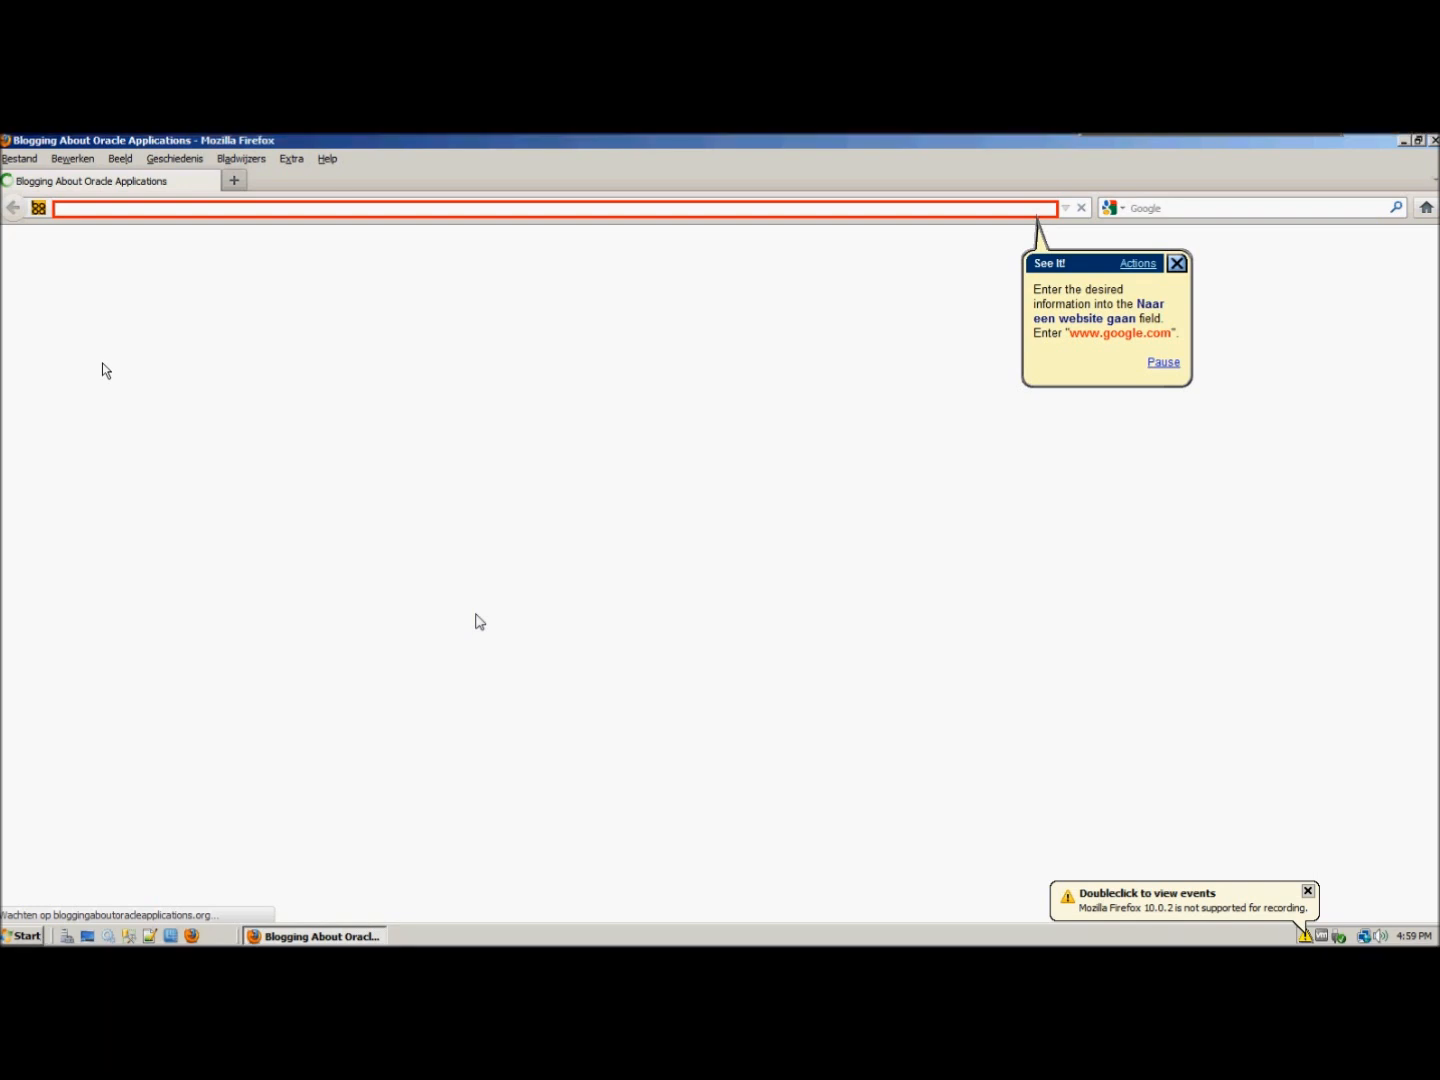
text(www.google.nl)
text(Oracle)
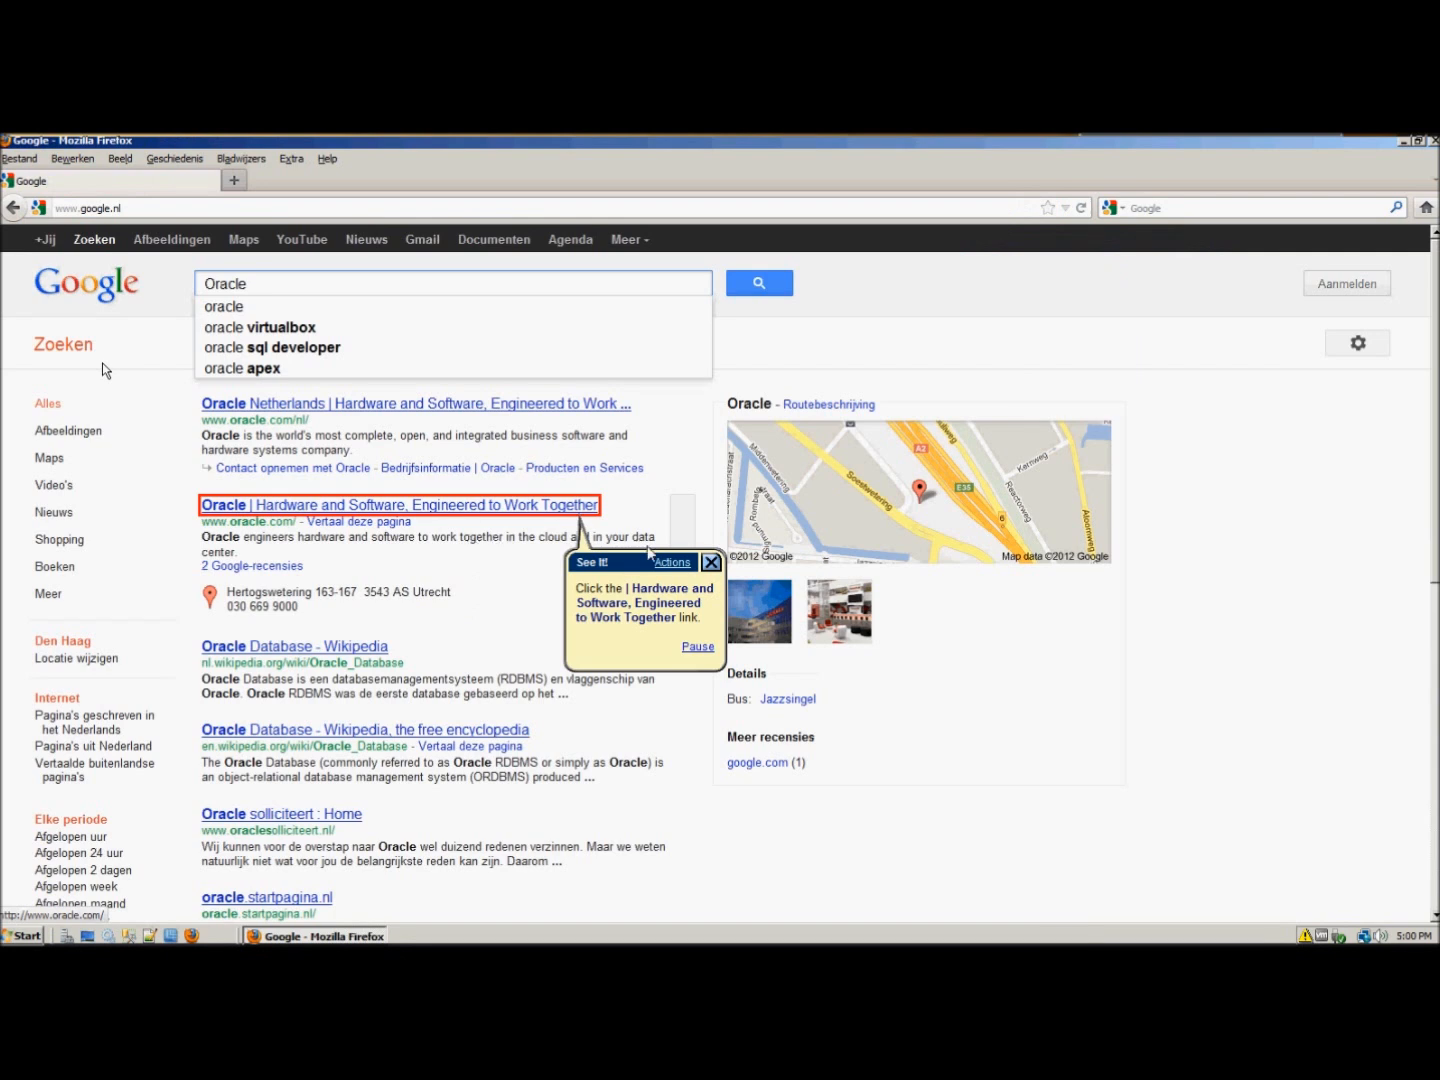
mouse_move(528, 528)
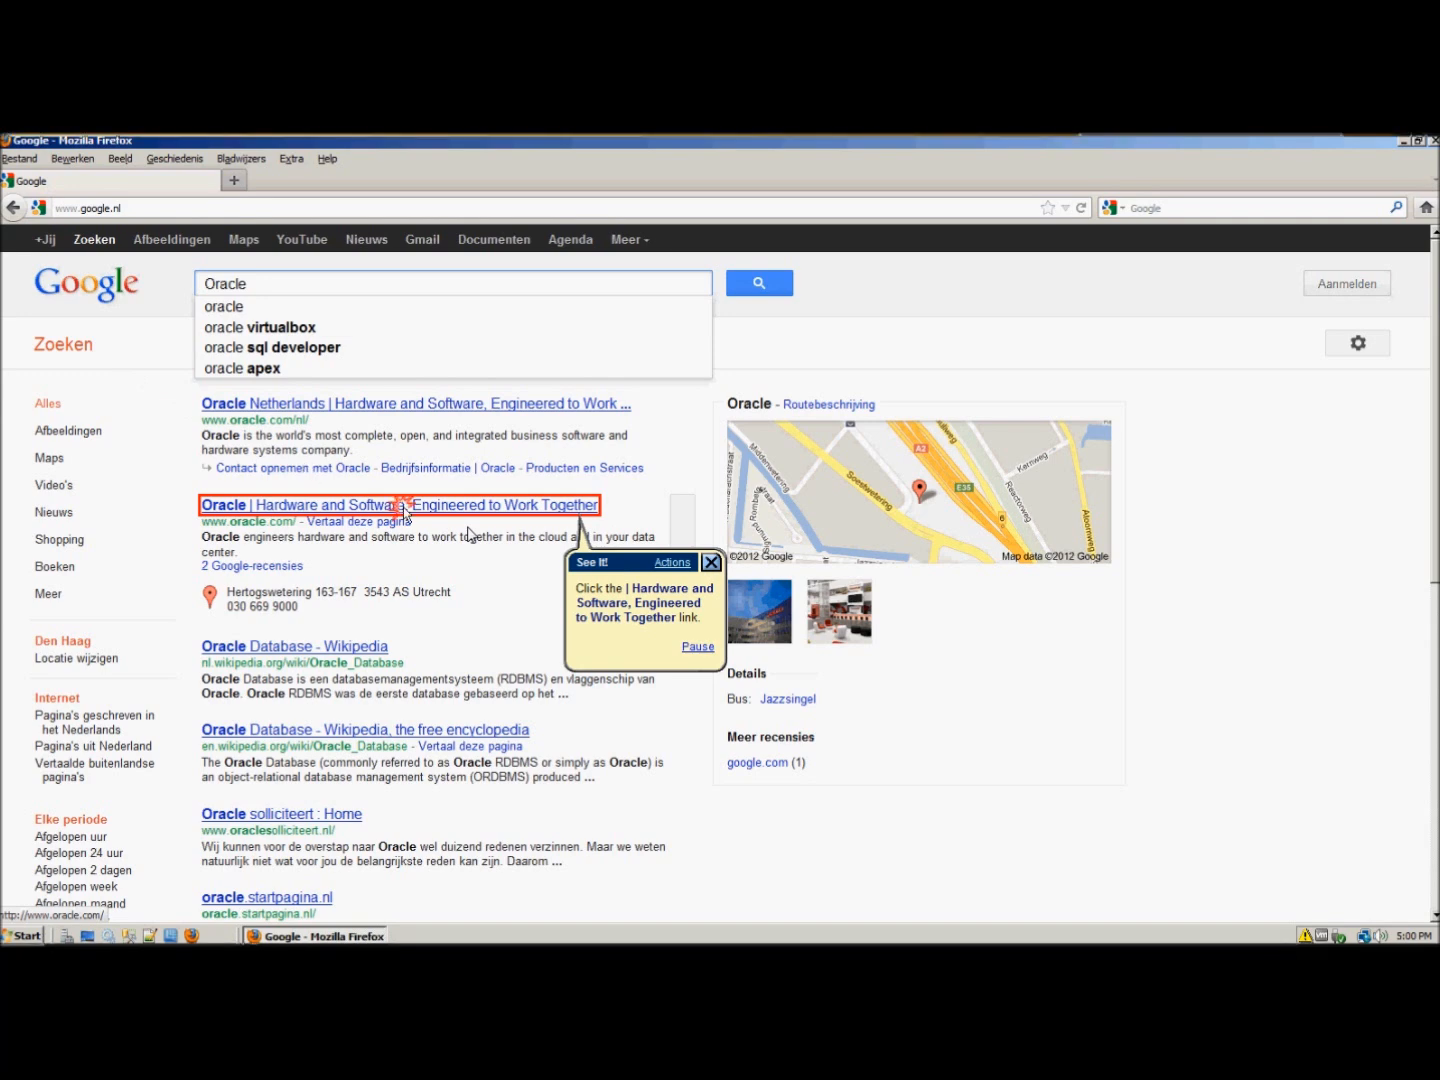
click(398, 504)
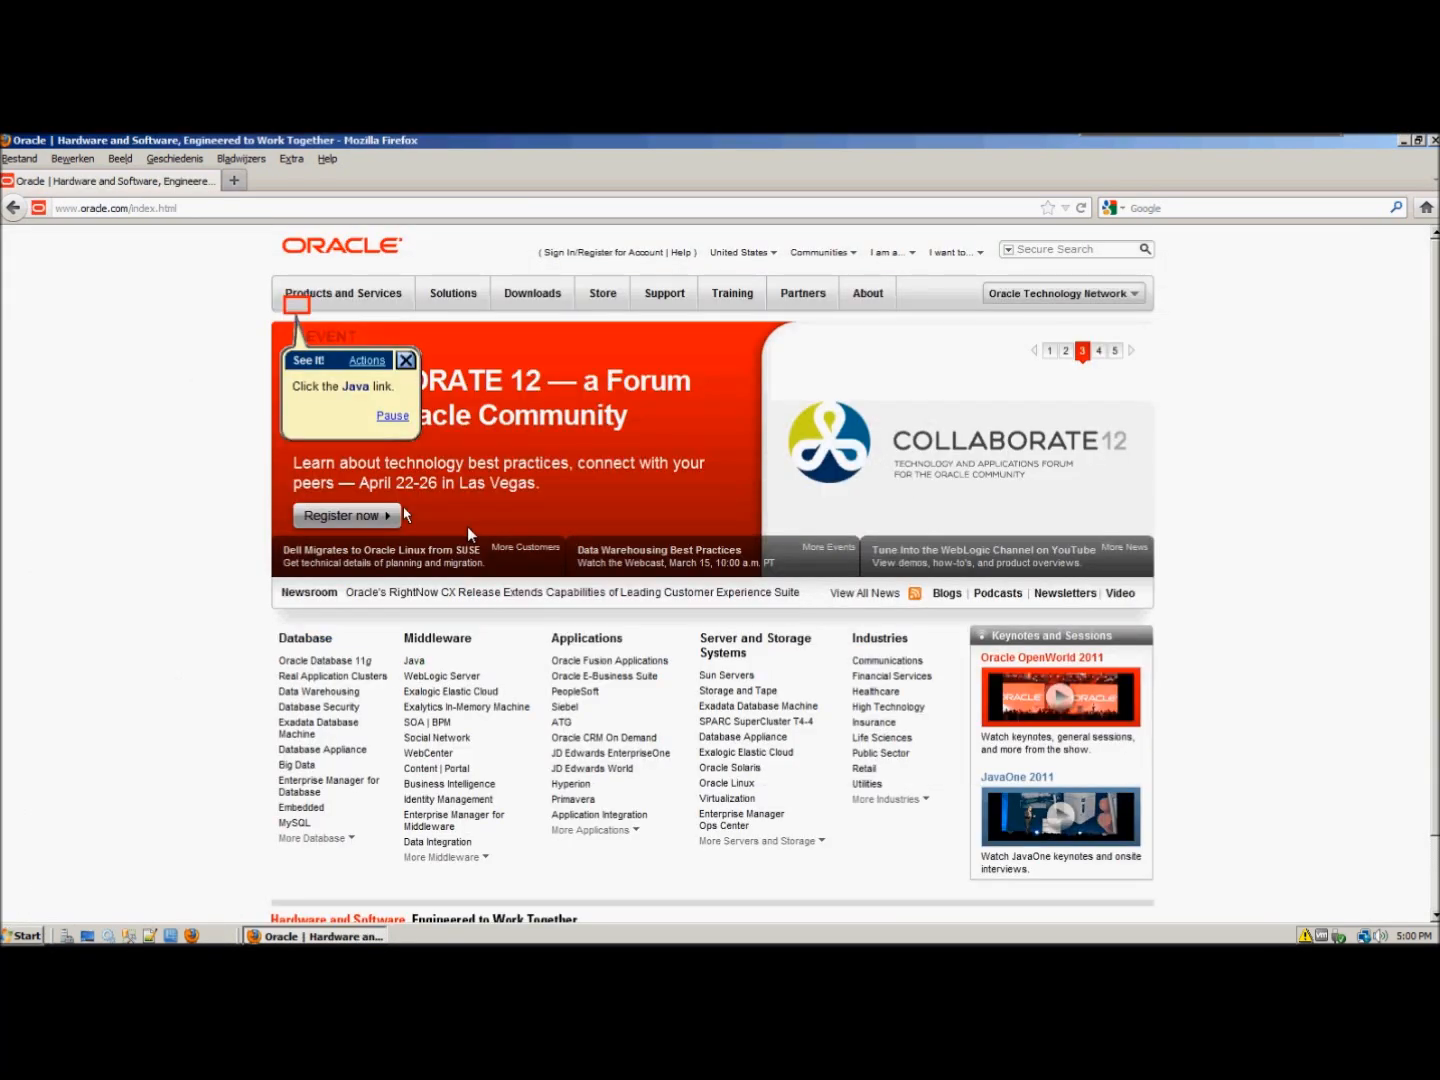
mouse_move(344, 392)
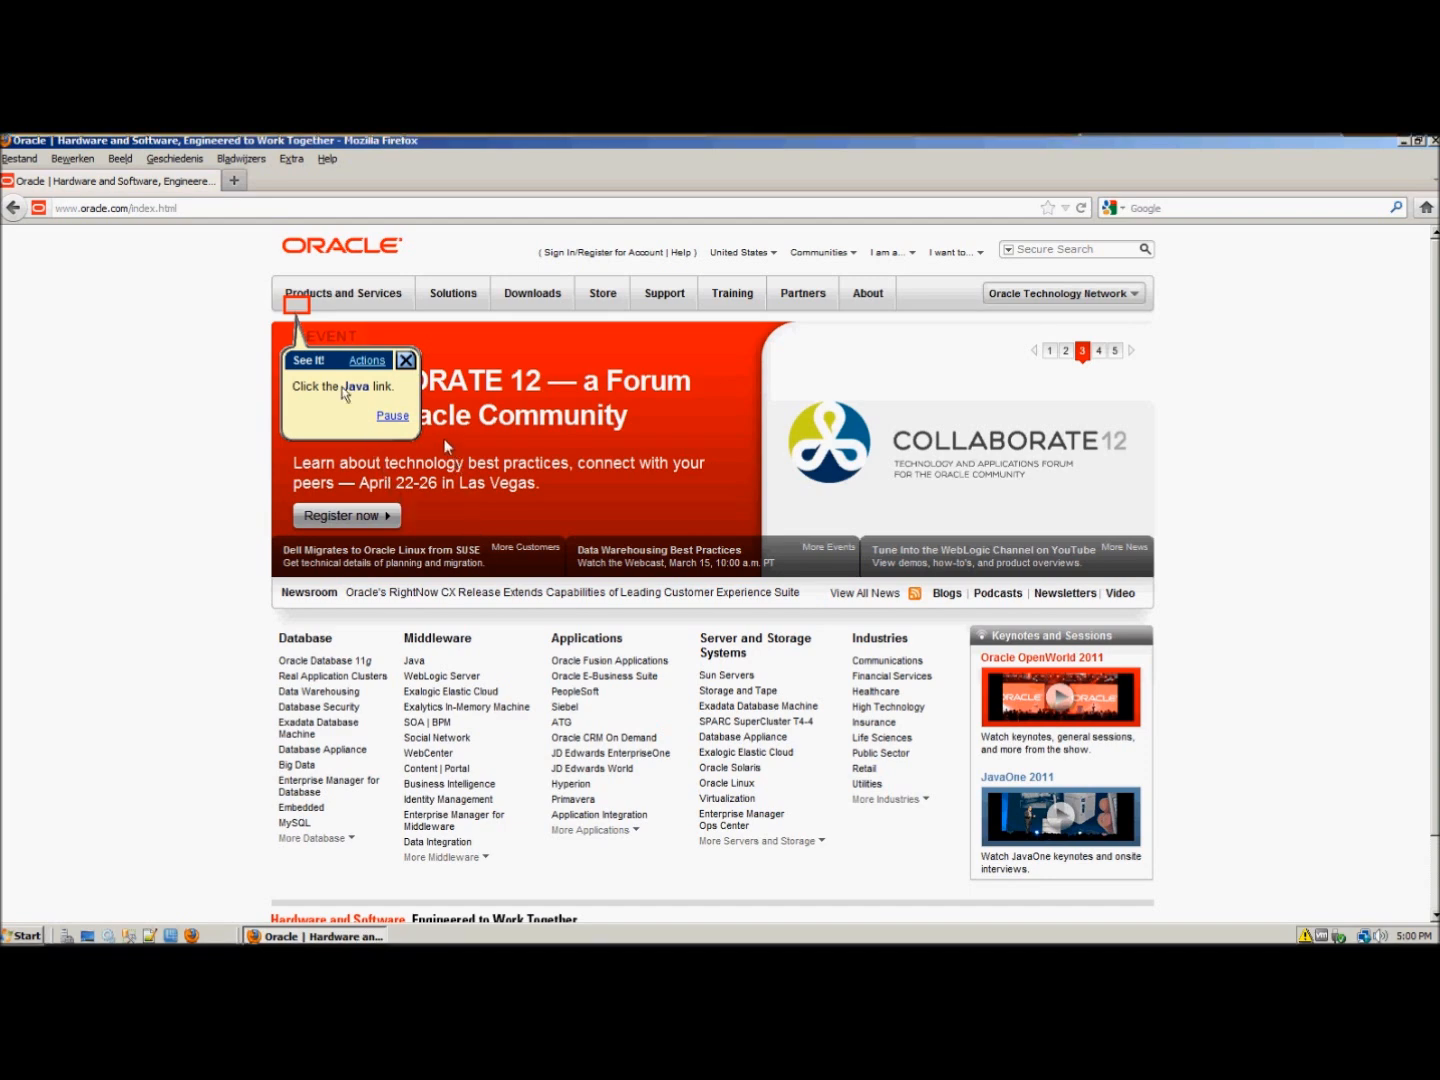
click(340, 386)
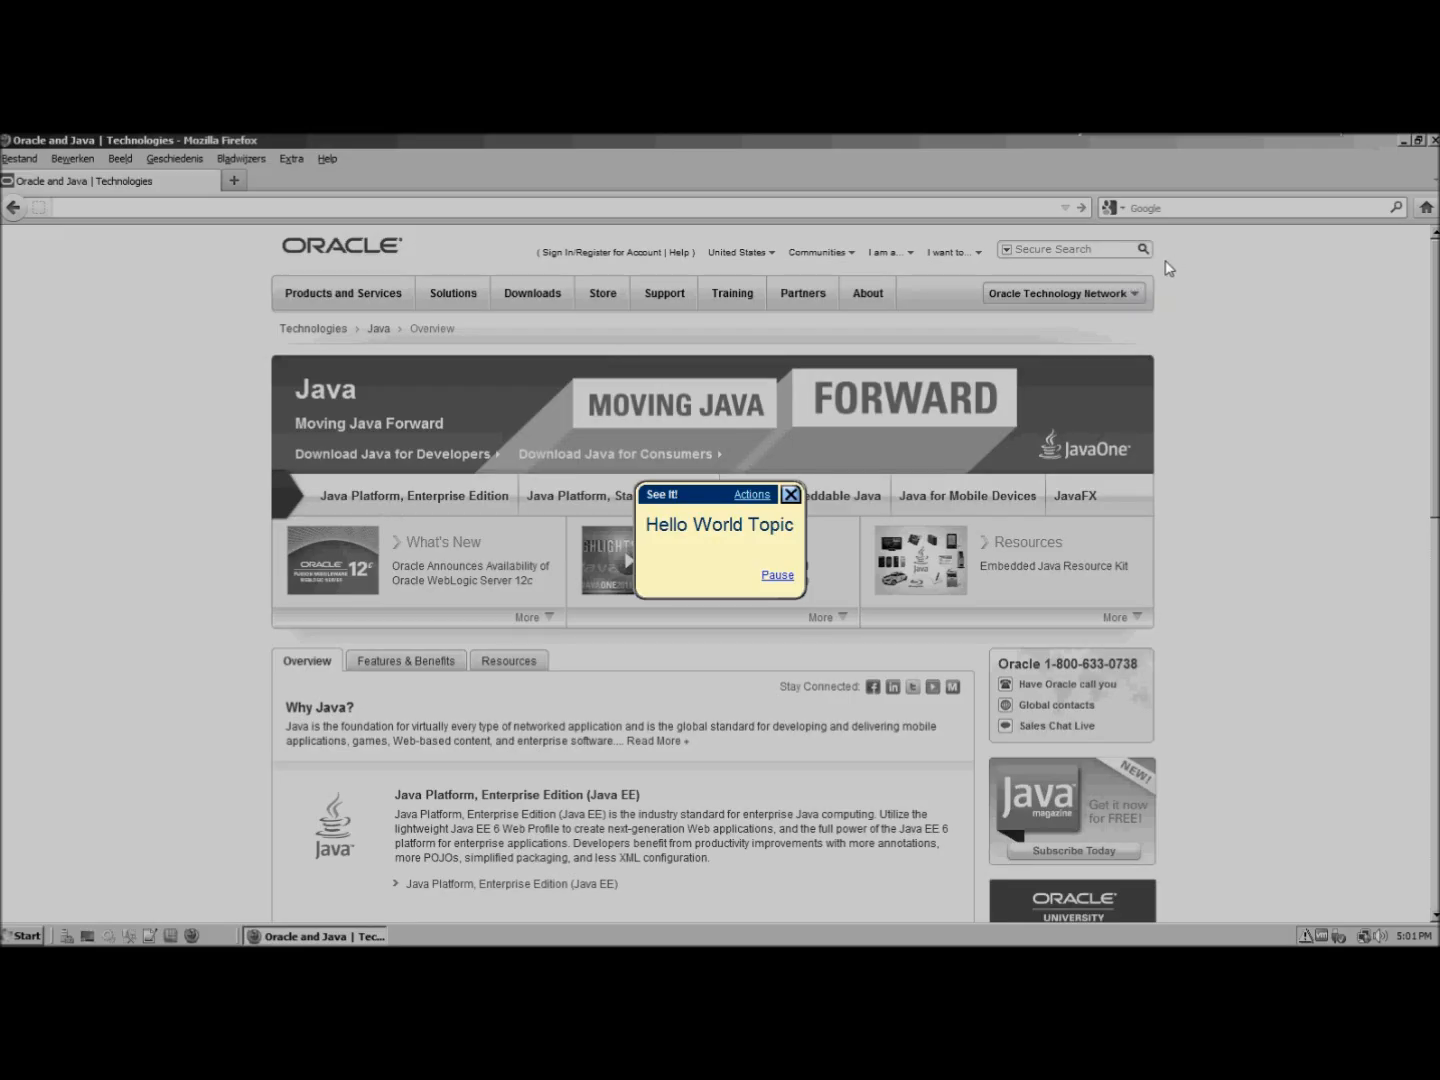